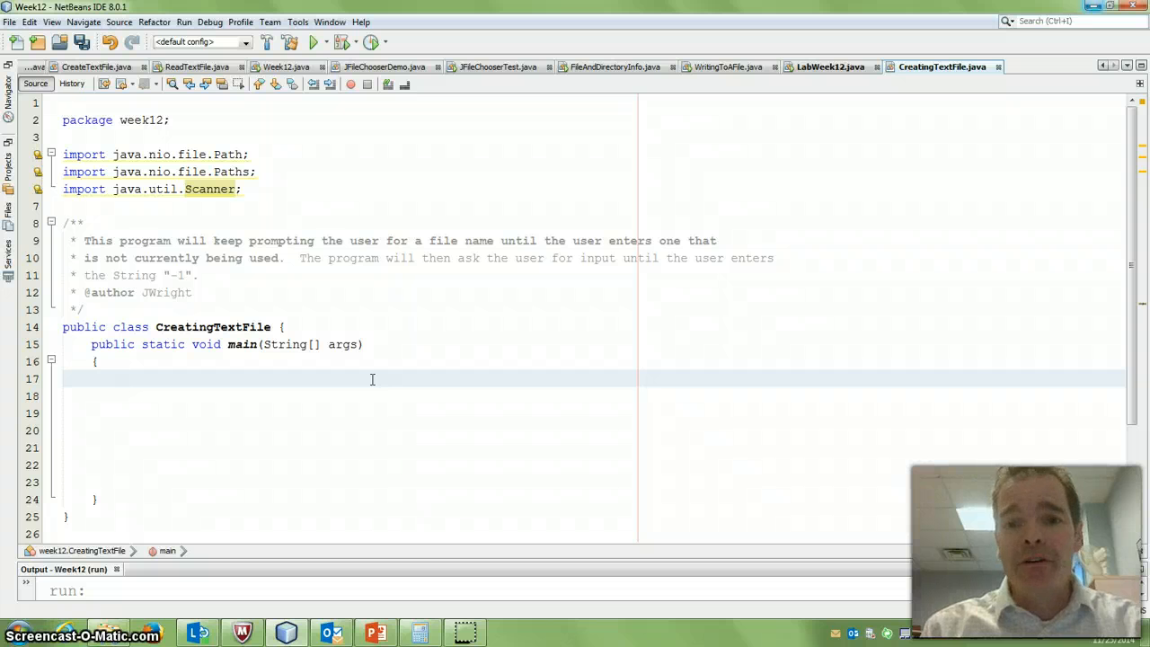
Declare Scanner keyboard = new Scanner(System.in) at the start of main.
left_click(123, 377)
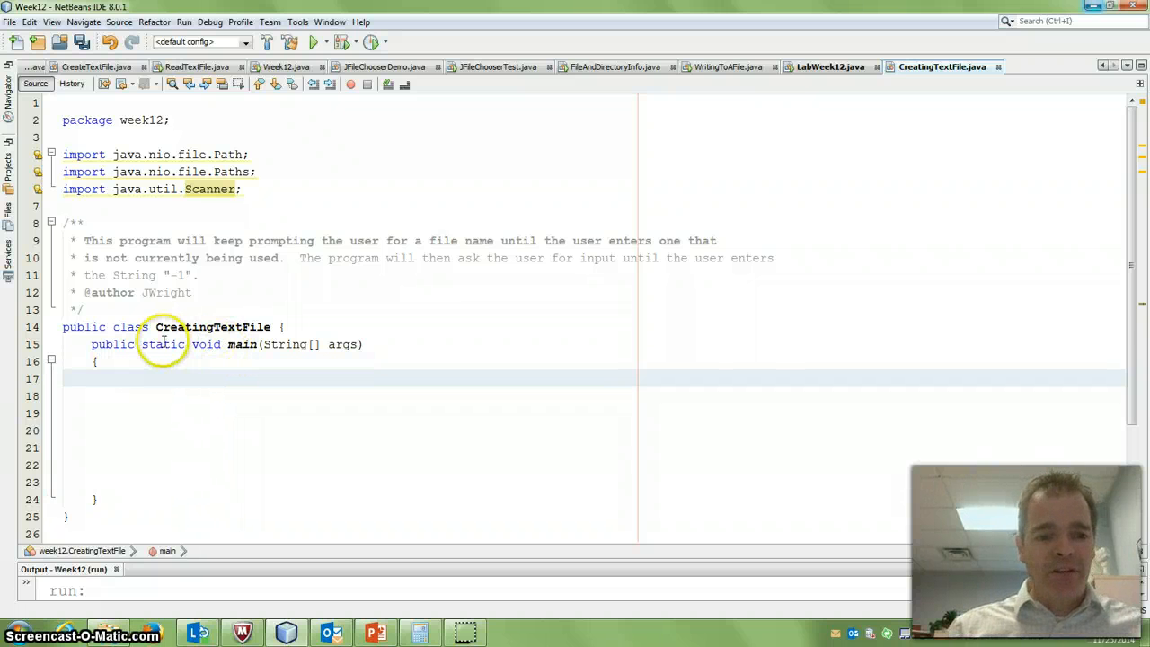
double_click(212, 327)
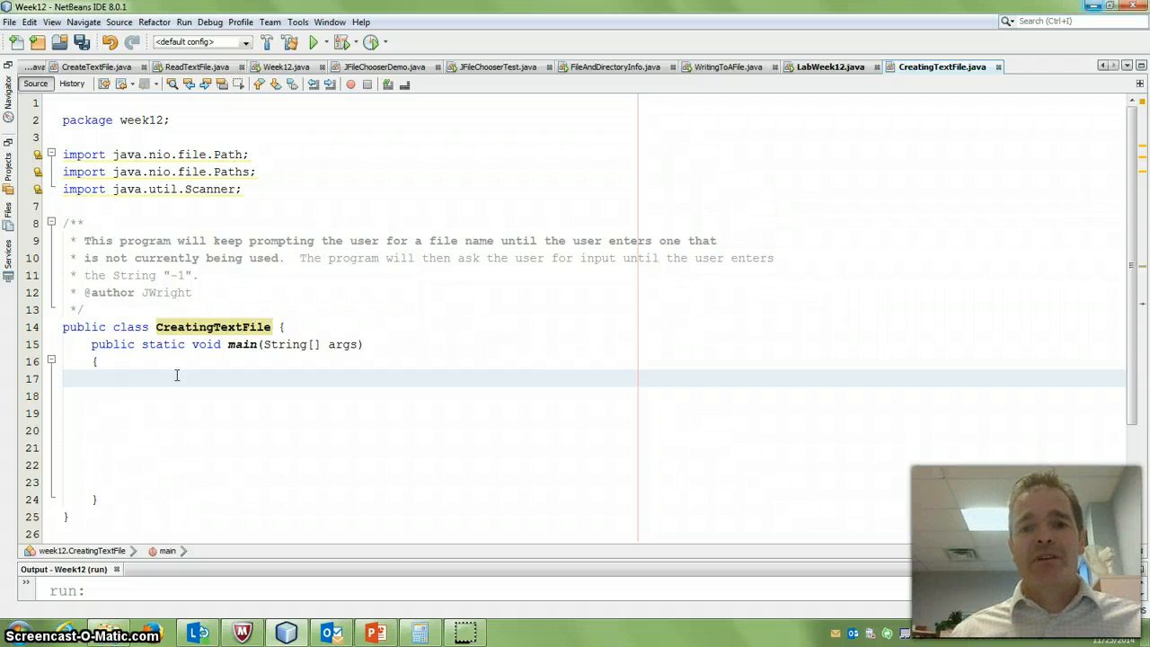
type("Sc")
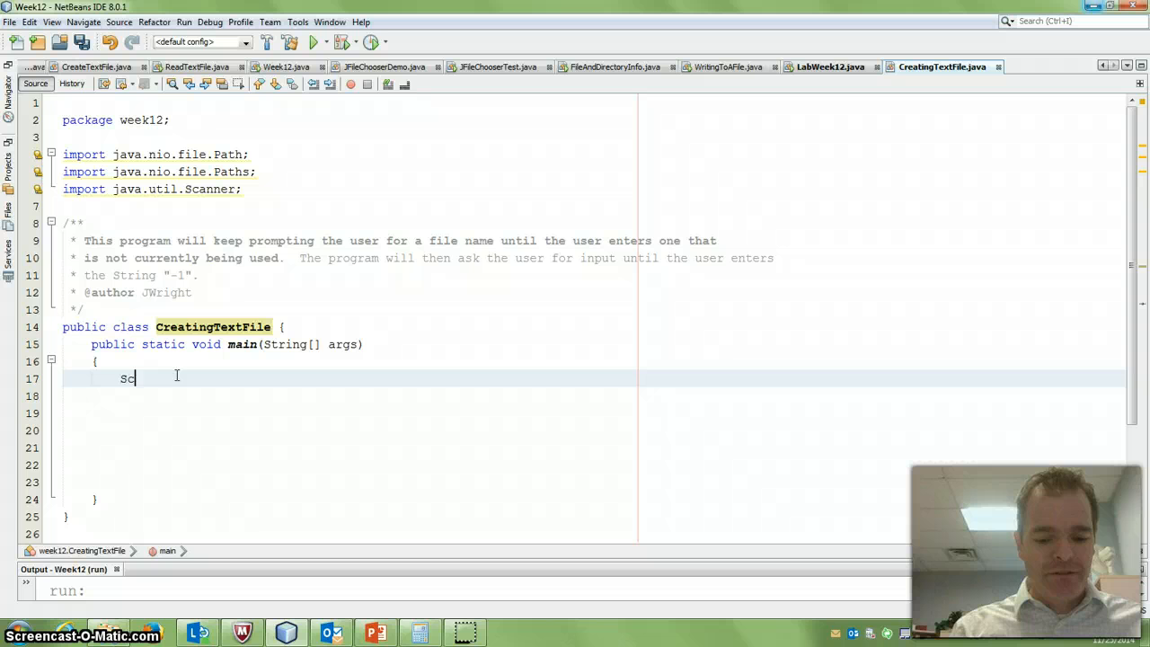
type("canner keyboard = new Scanner(")
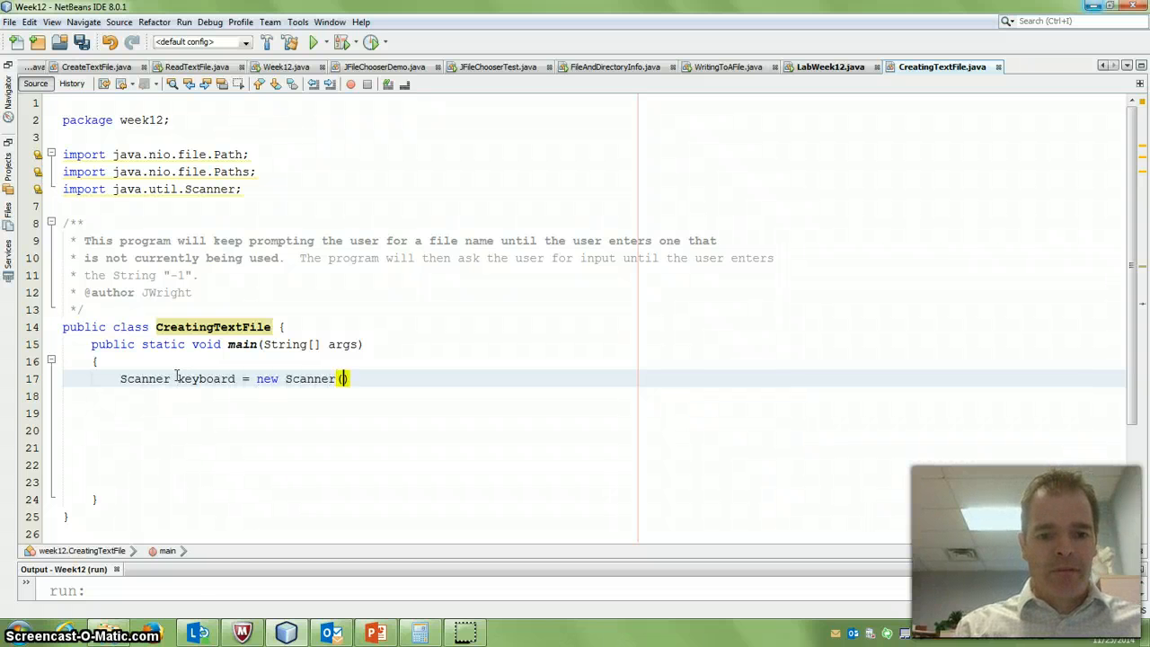
type("System.oin")
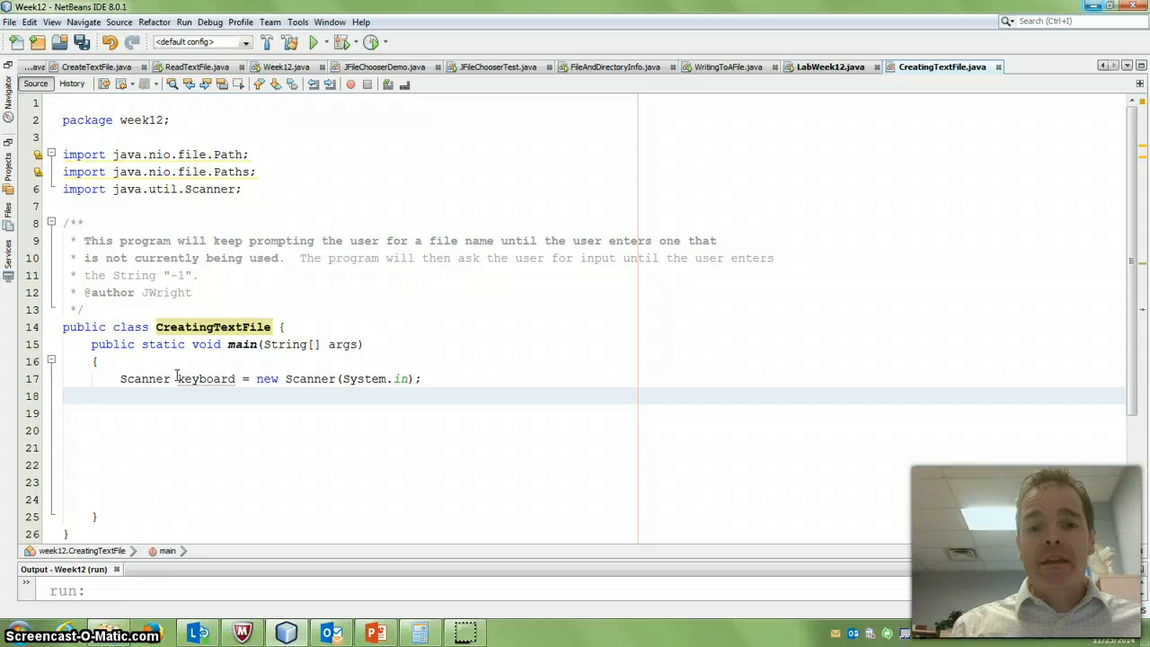
Print a prompt asking for a filename to write to with a .txt extension.
type("System.out.print(")
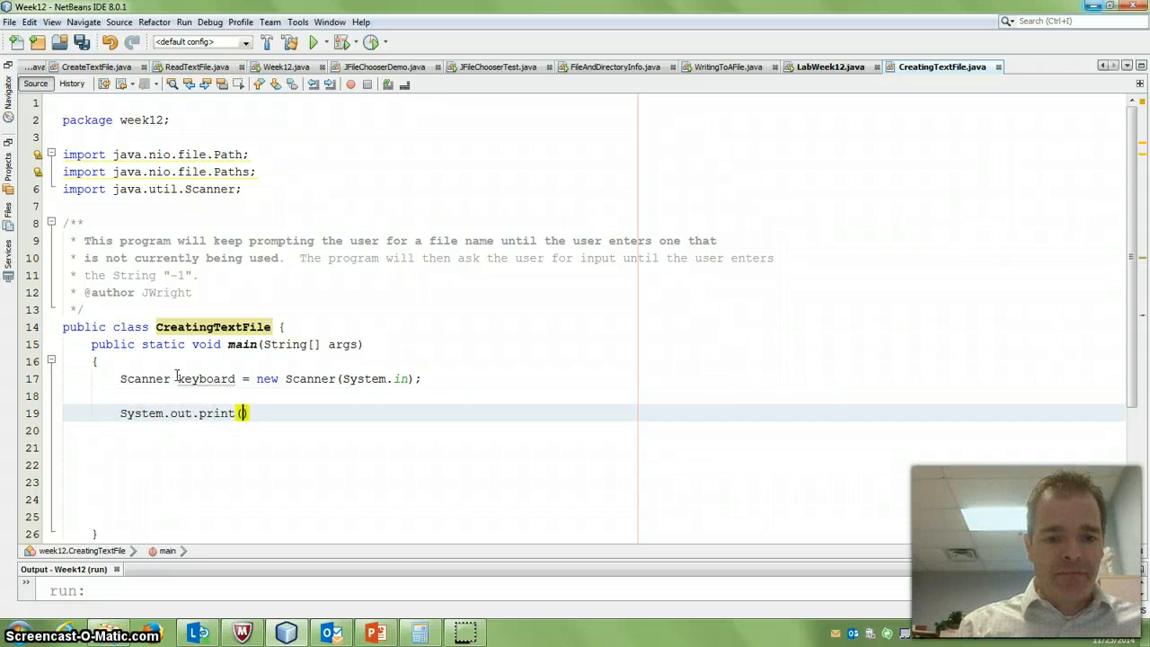
type("\"Please enter a unique f")
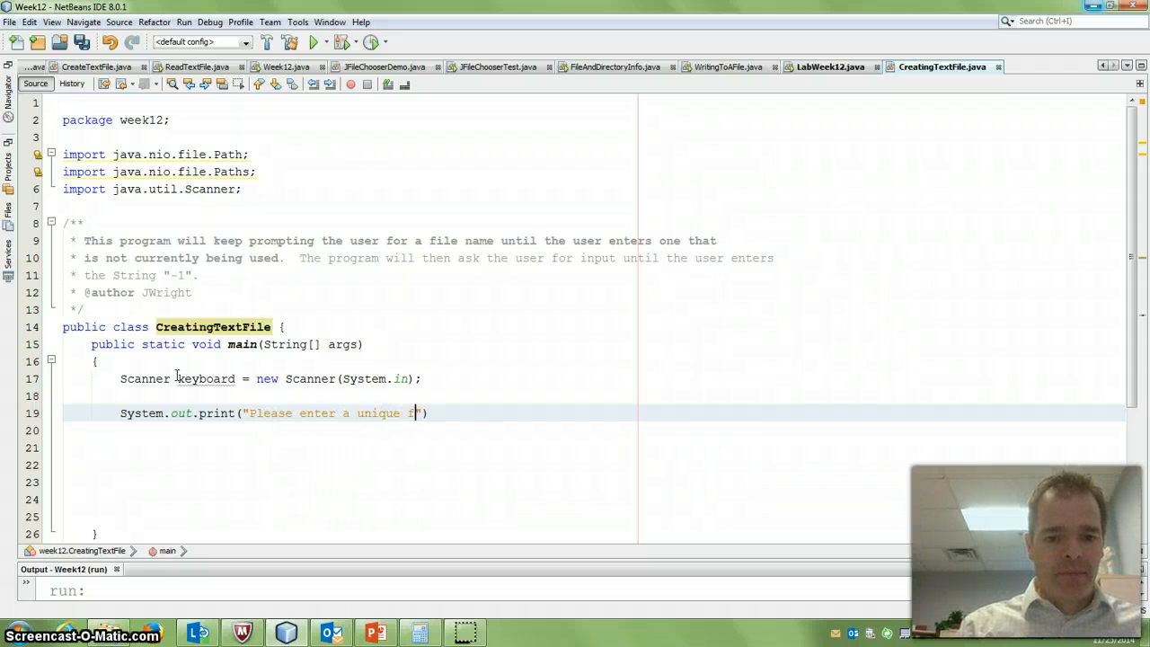
type("ilename that we can")
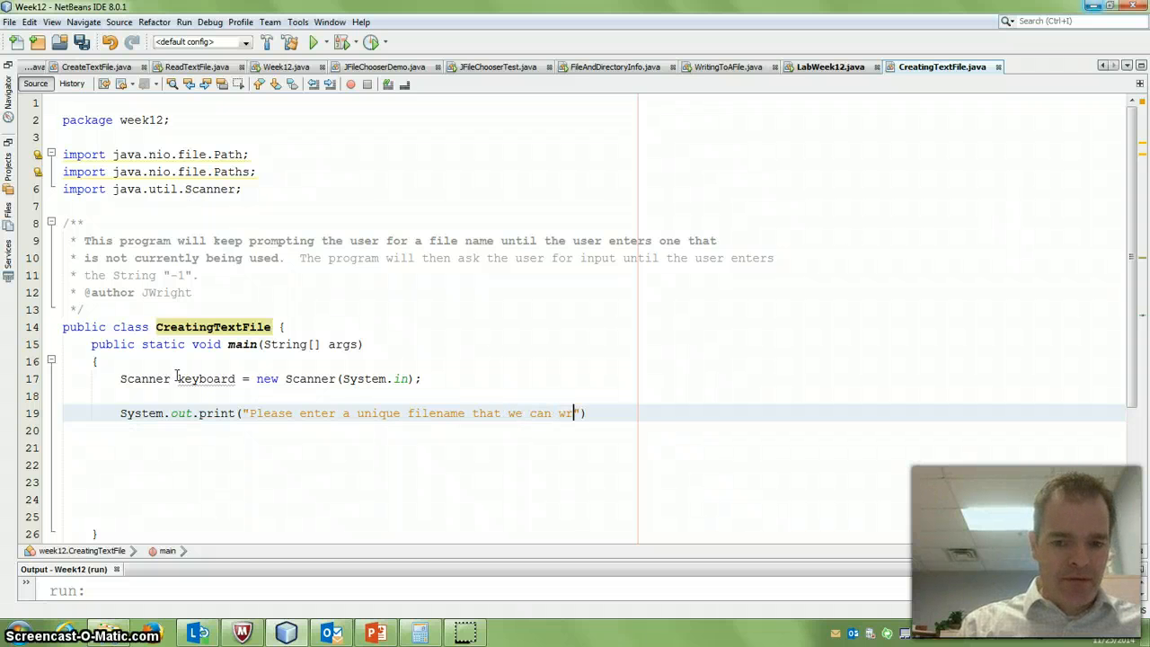
type("write to.  Be sure to include the")
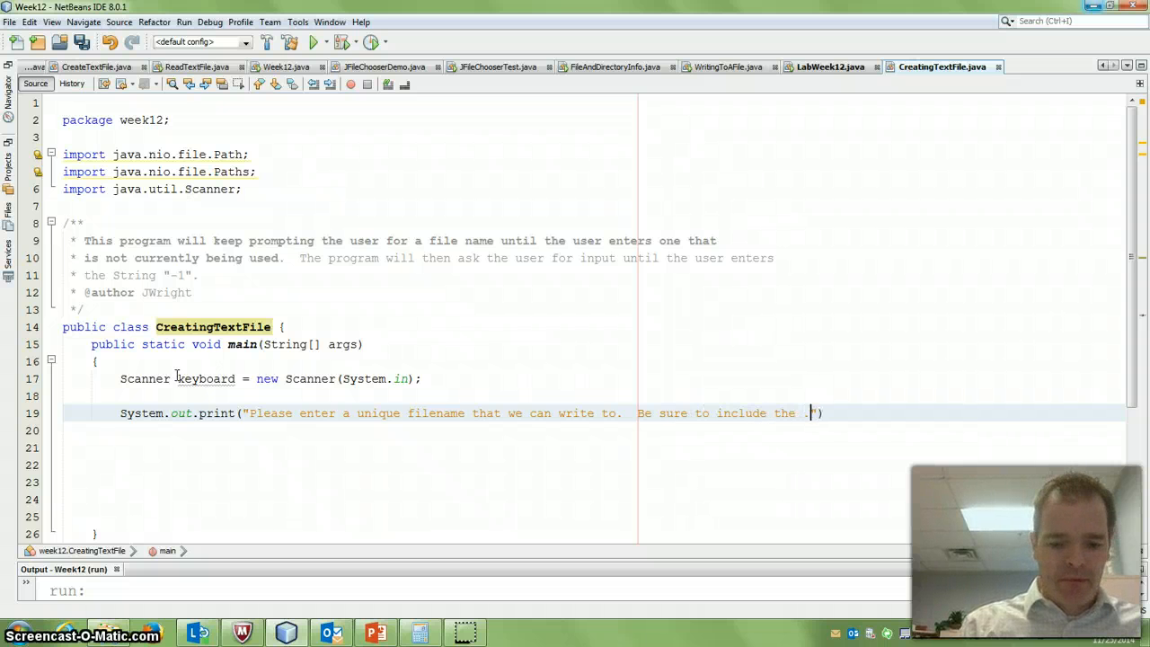
type(".txt extension")
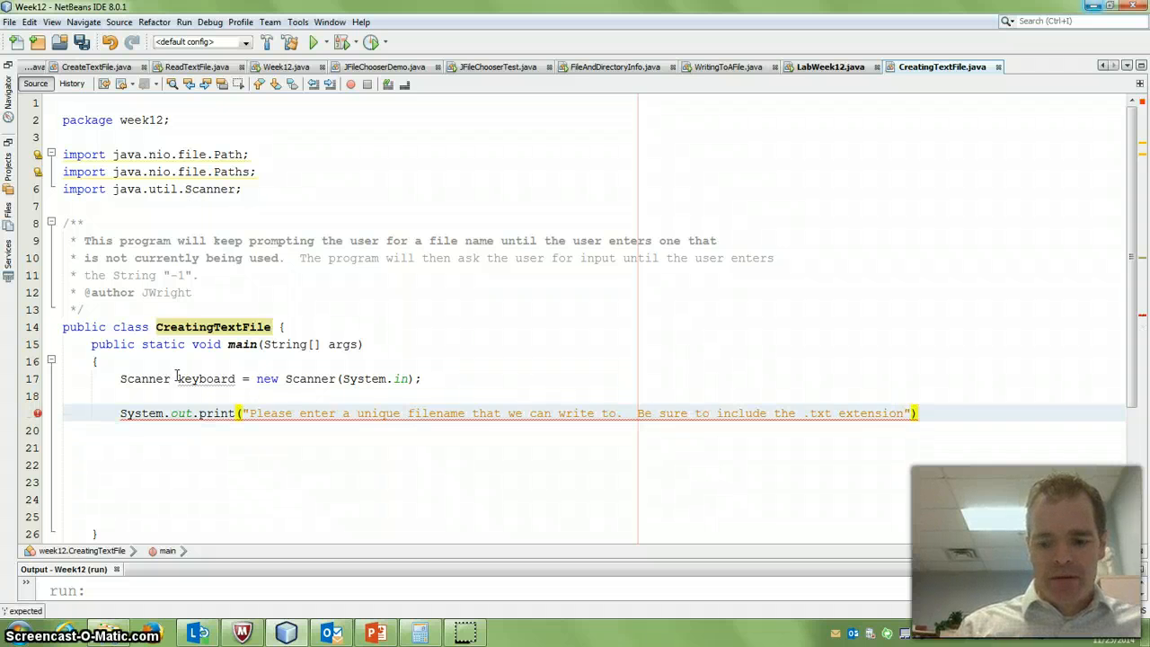
type(";")
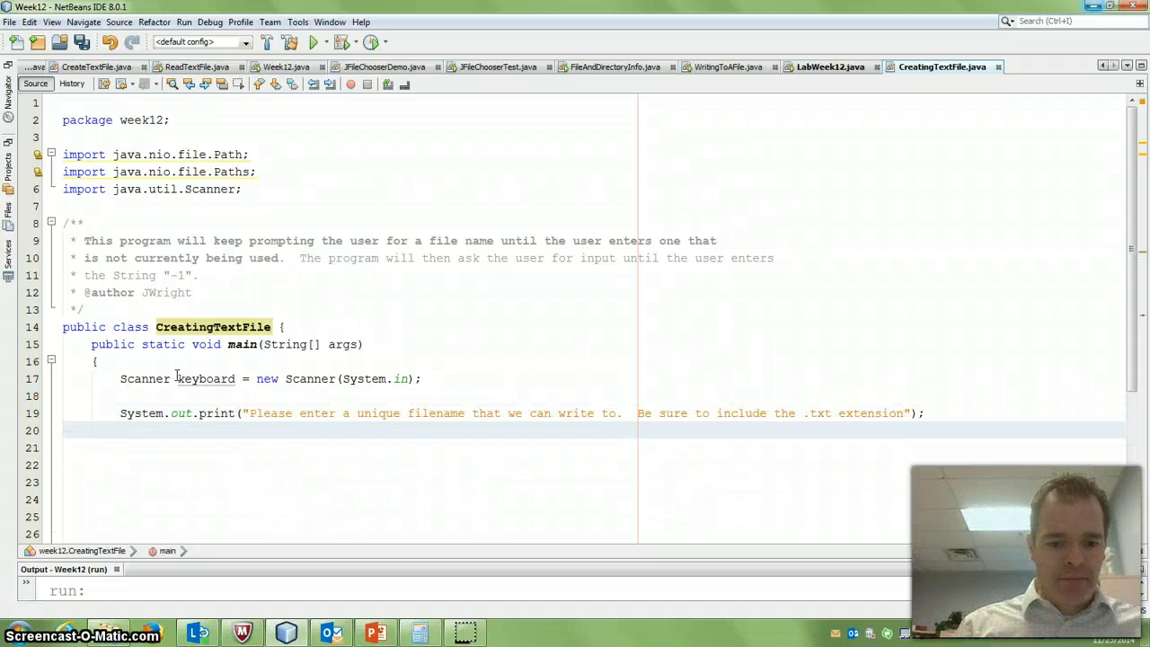
Read the entered name into String fileName via keyboard.nextLine().
type("String")
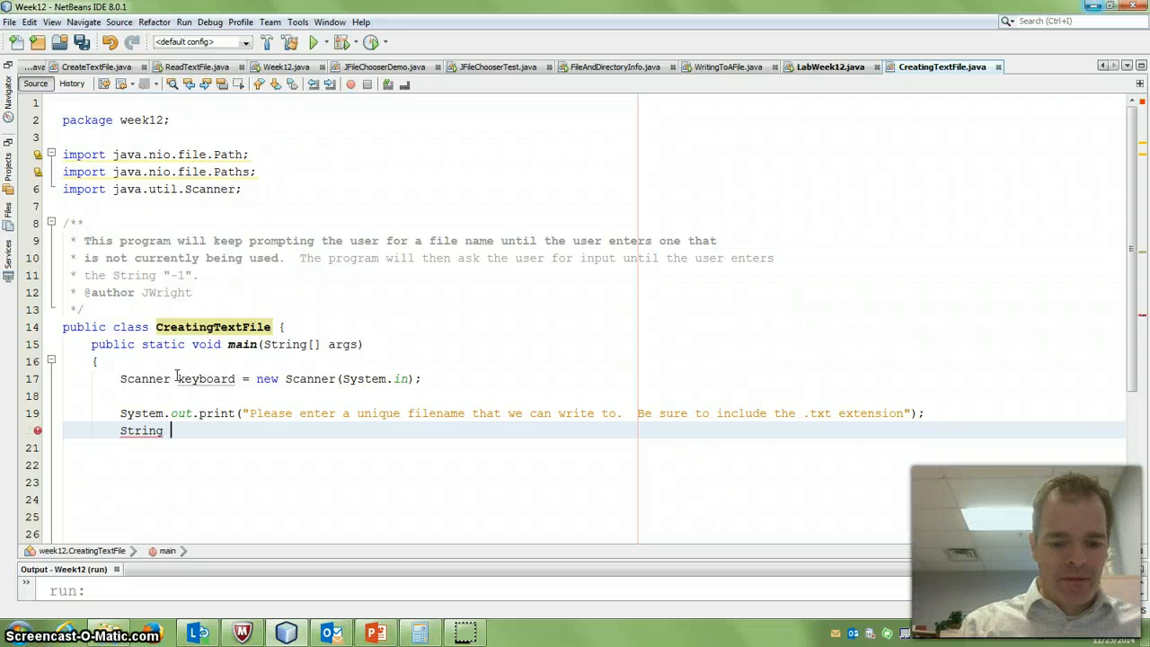
type("fileName =")
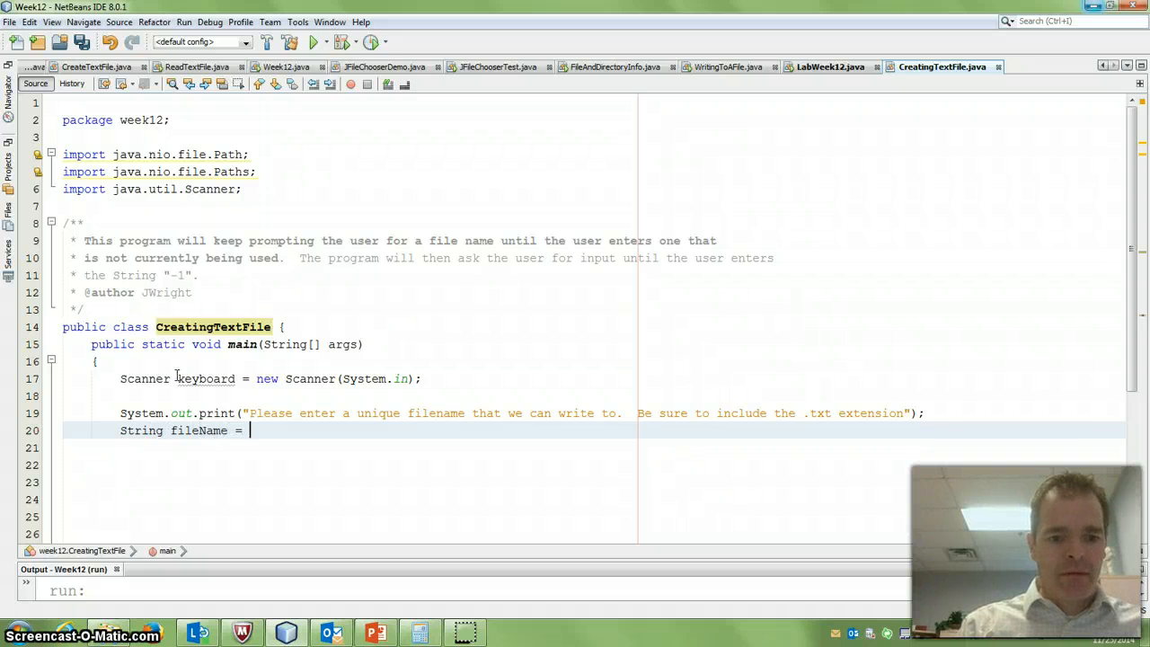
type("keyboard.")
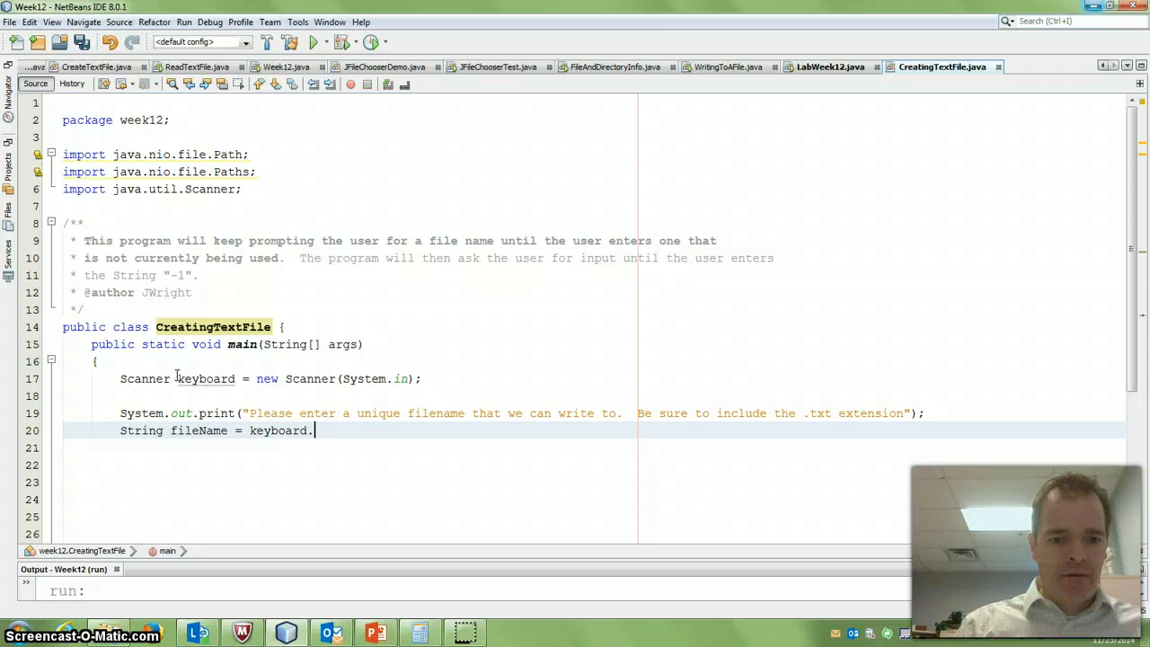
type("nextLine();")
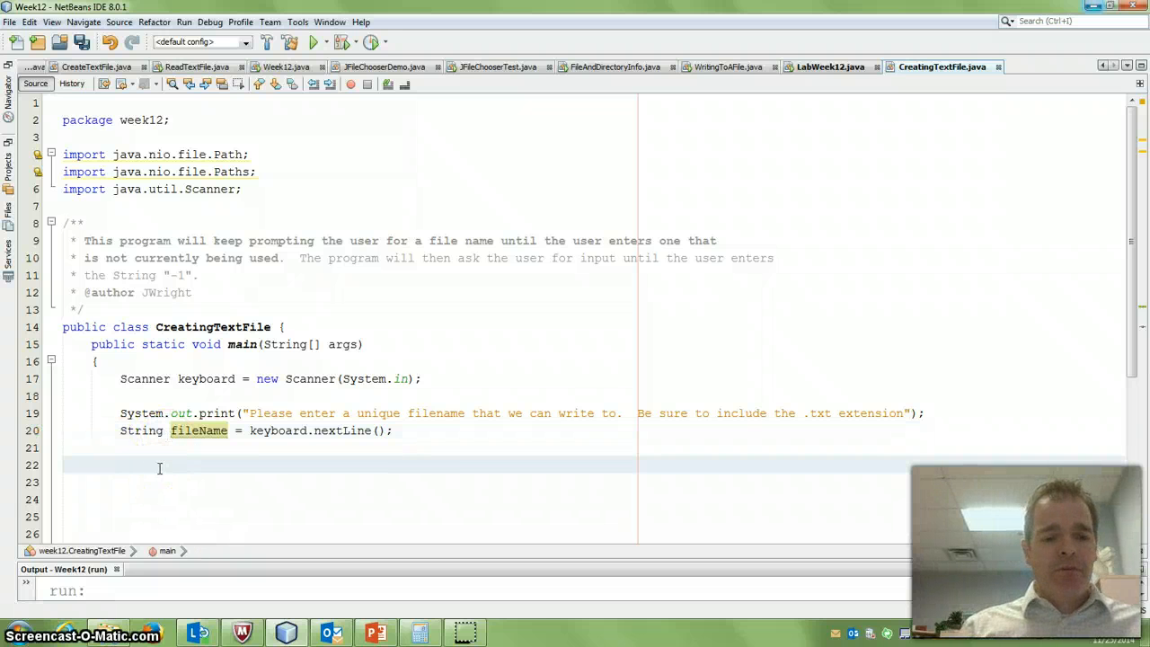
Declare Path path = Paths.get(fileName) and begin a Files. call.
type("Pat")
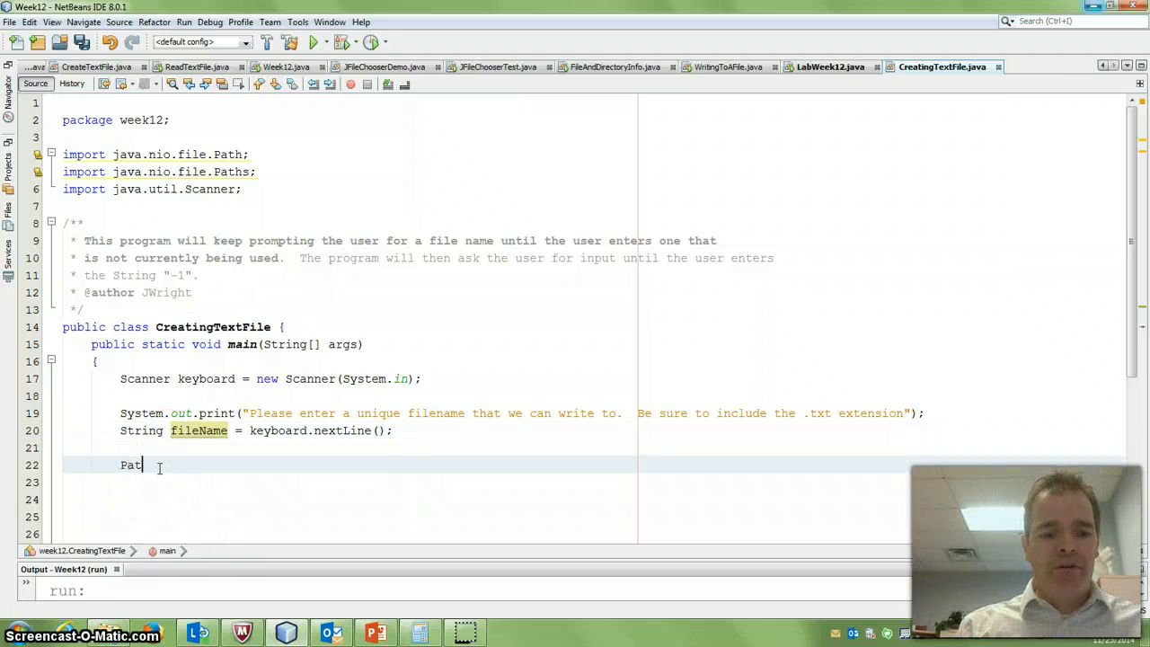
type("h")
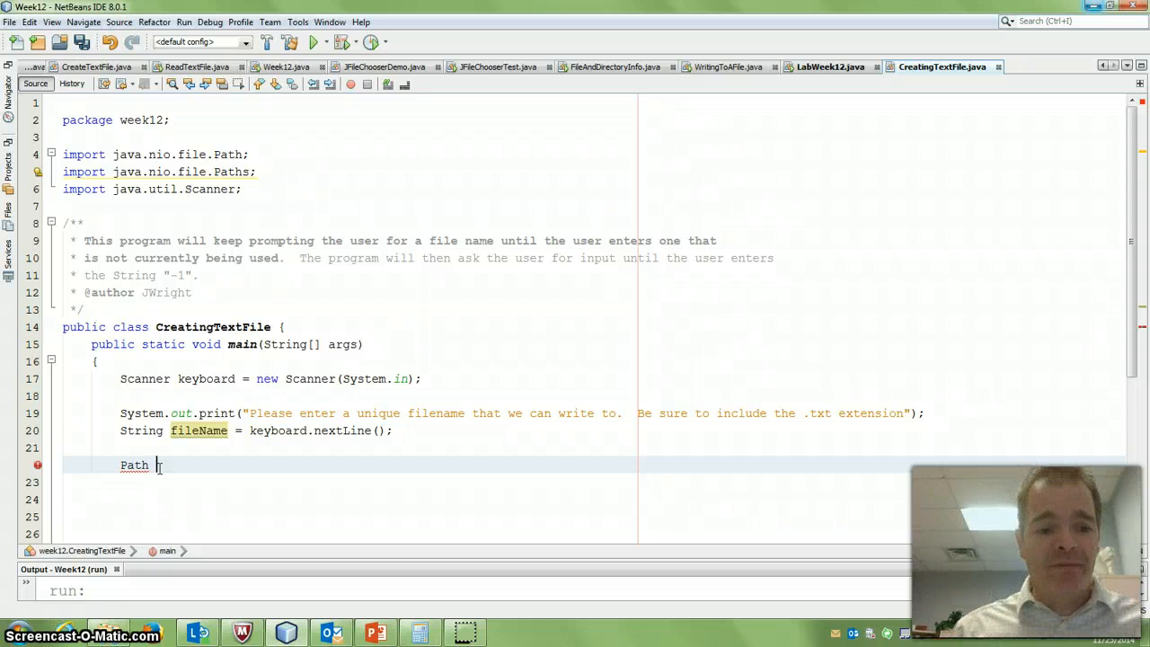
type("path =")
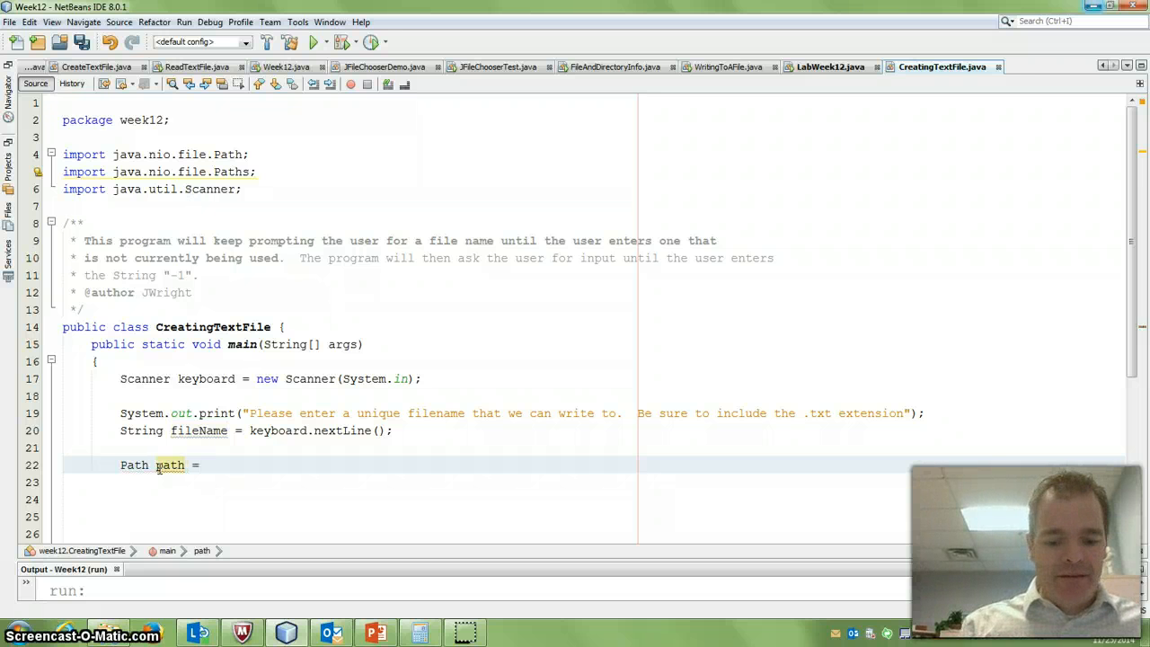
type("Paths.get(null)")
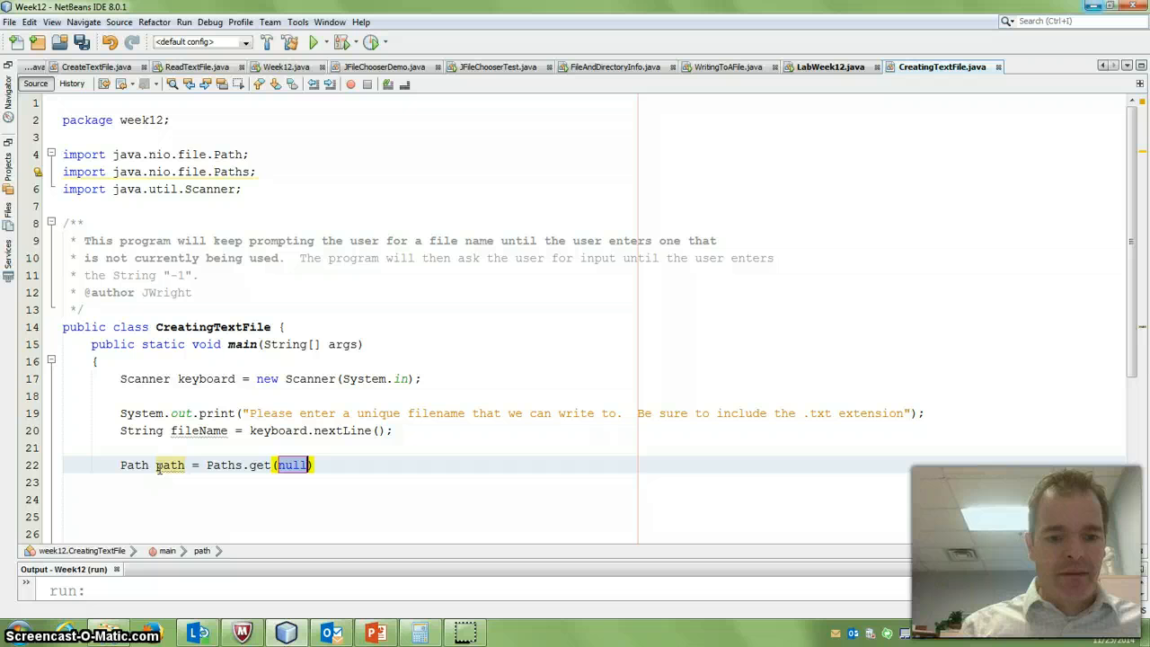
type("fileNam")
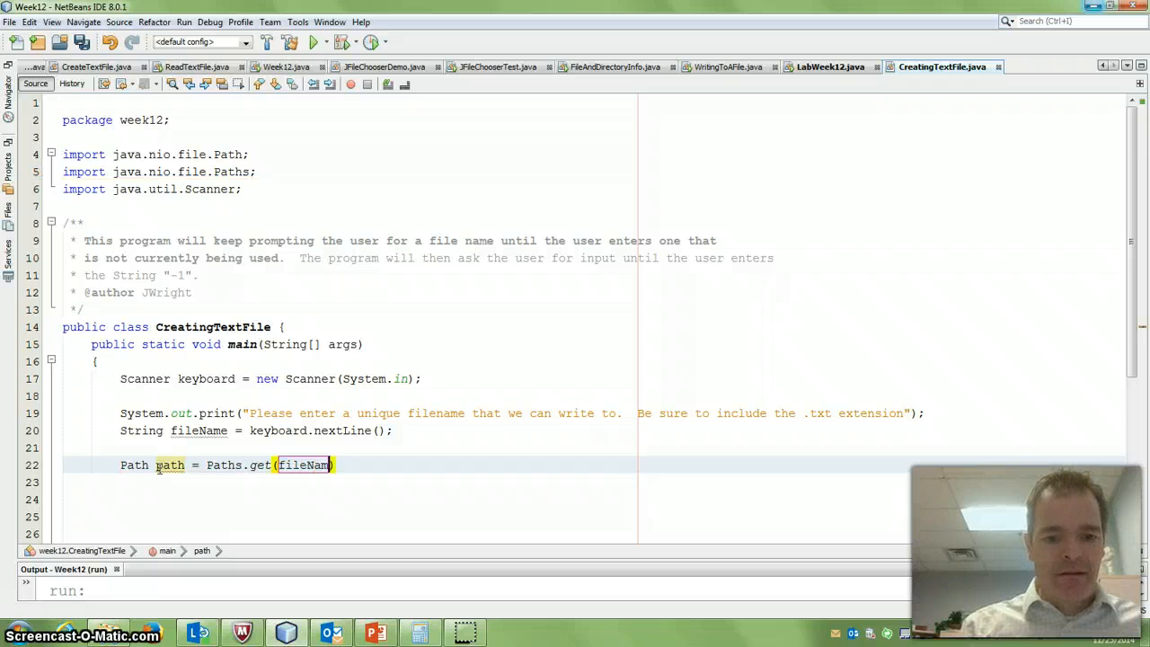
type(");")
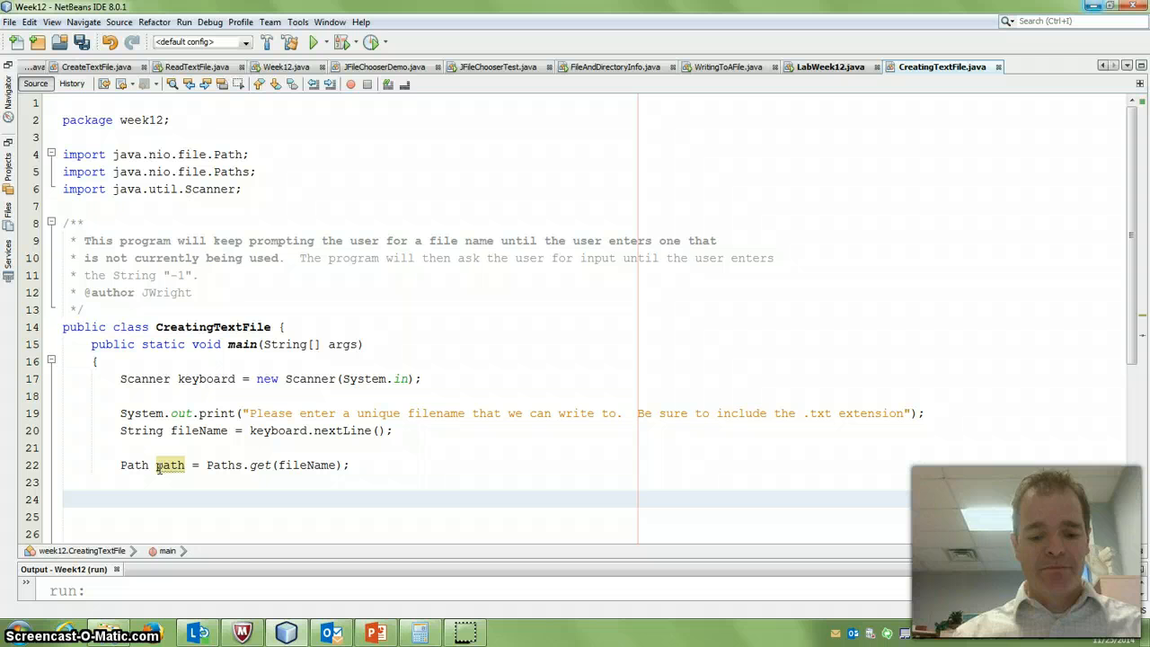
type("Files.")
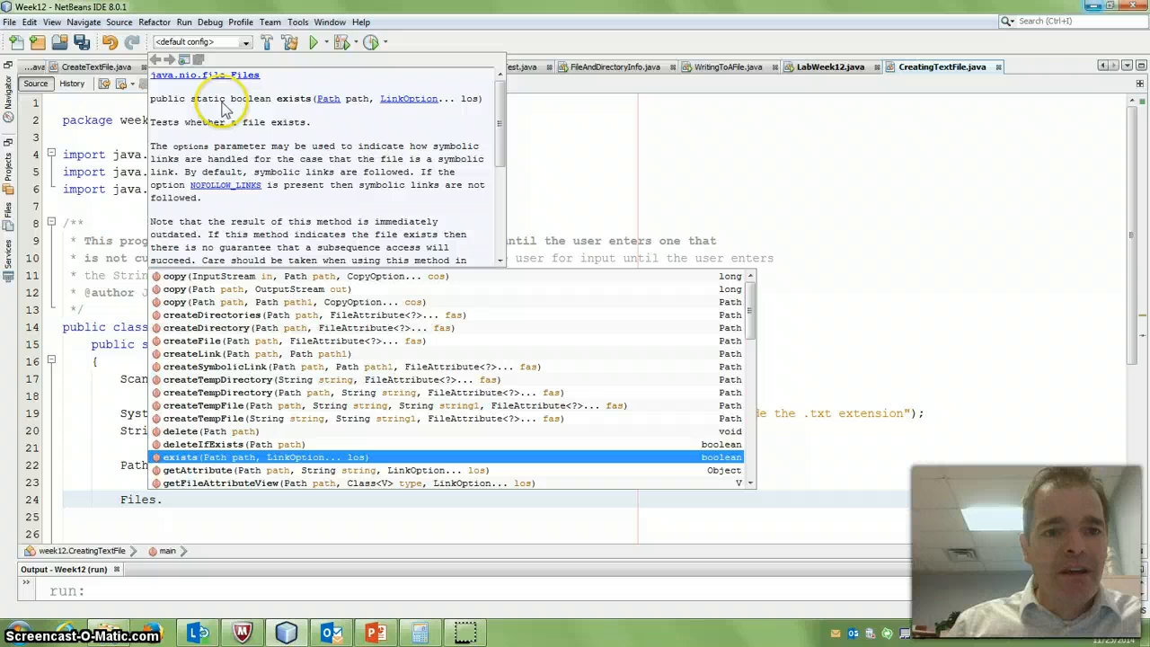
mouse_move(198, 133)
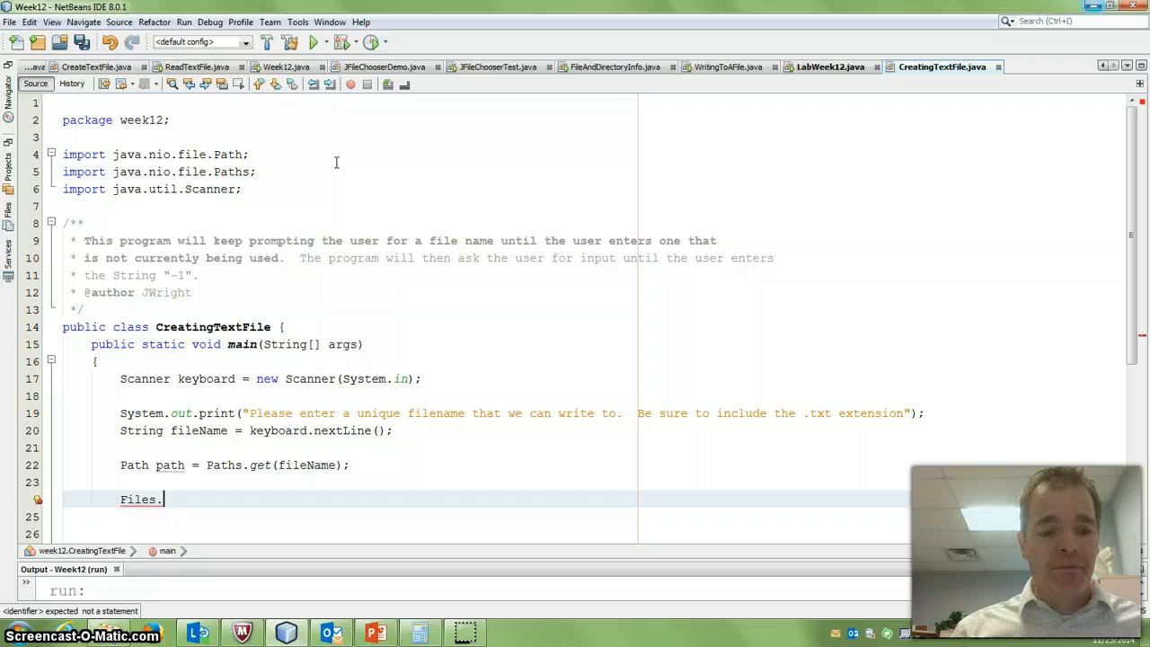
Complete the Files.exists(path) call, letting NetBeans import java.nio.file.Files.
type("e")
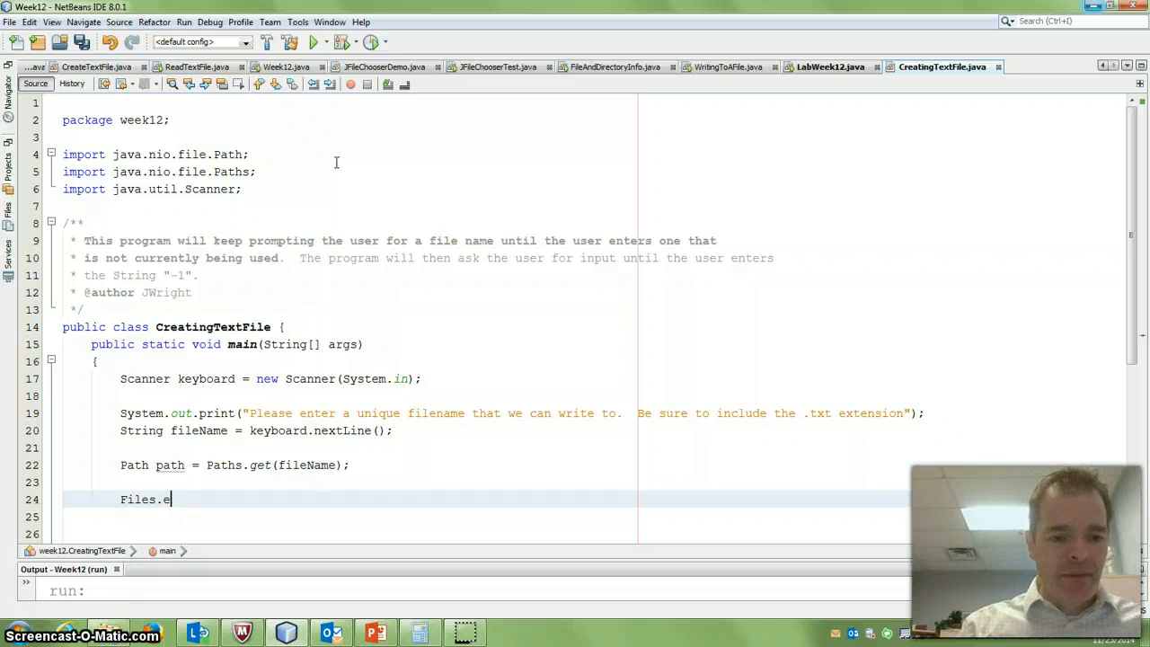
type("xt")
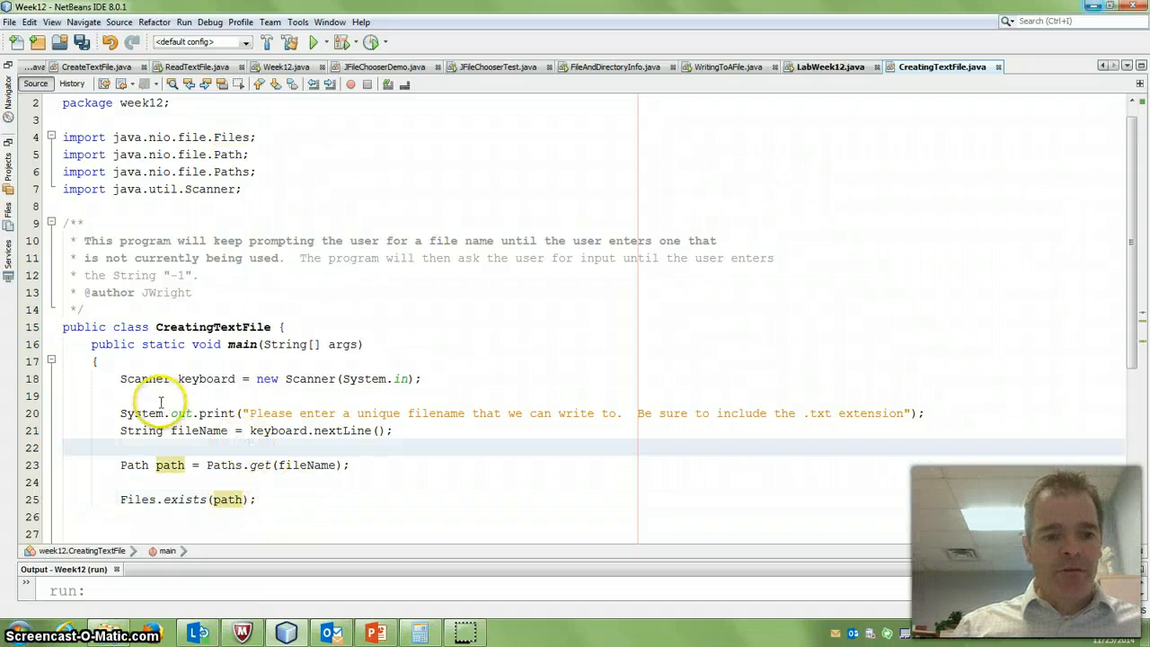
Enclose prompt, input and Paths.get in do { } while (Files.exists(path)); and hoist the path declaration.
left_click_drag(120, 414, 391, 431)
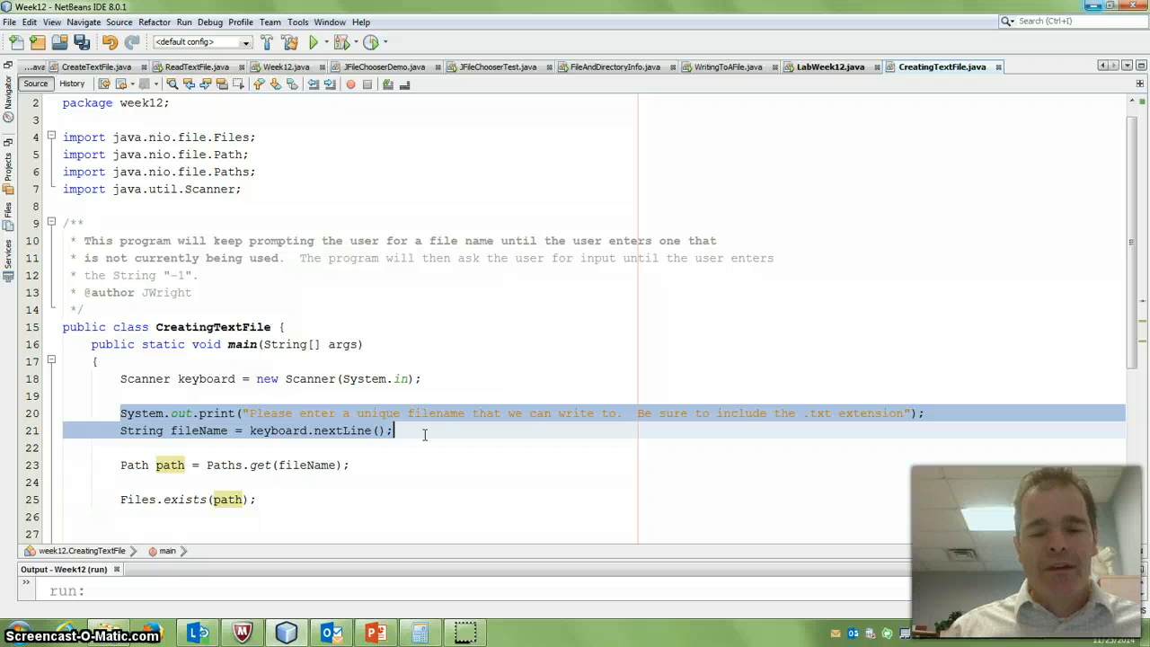
left_click(394, 431)
type("}")
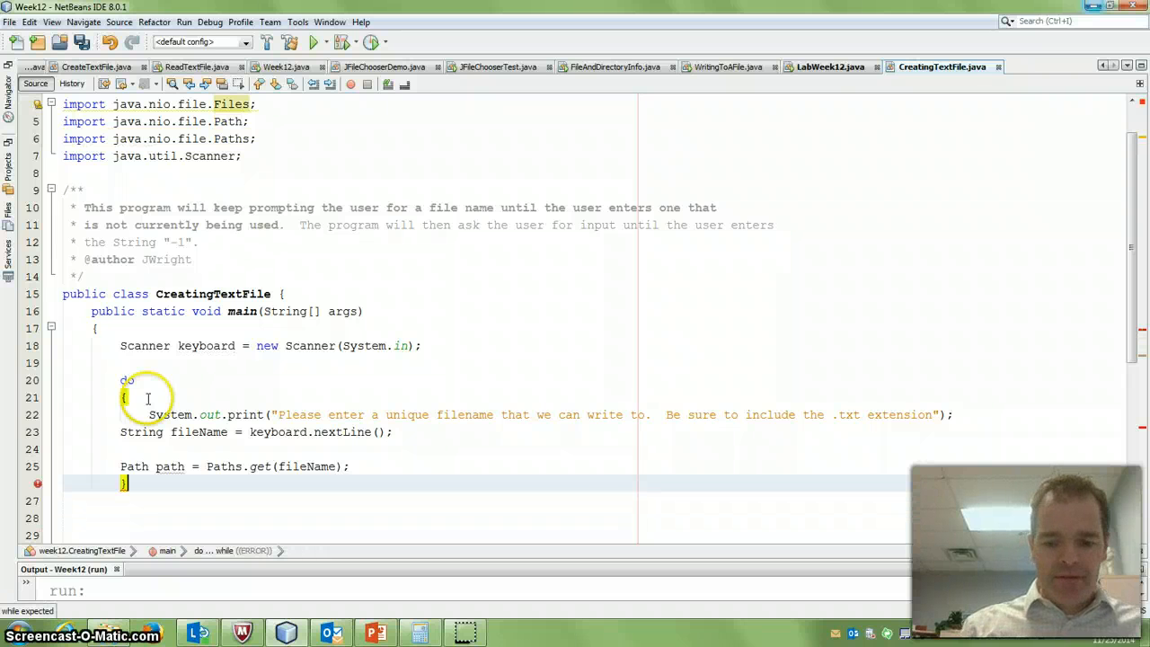
type("while Files.exists(path);")
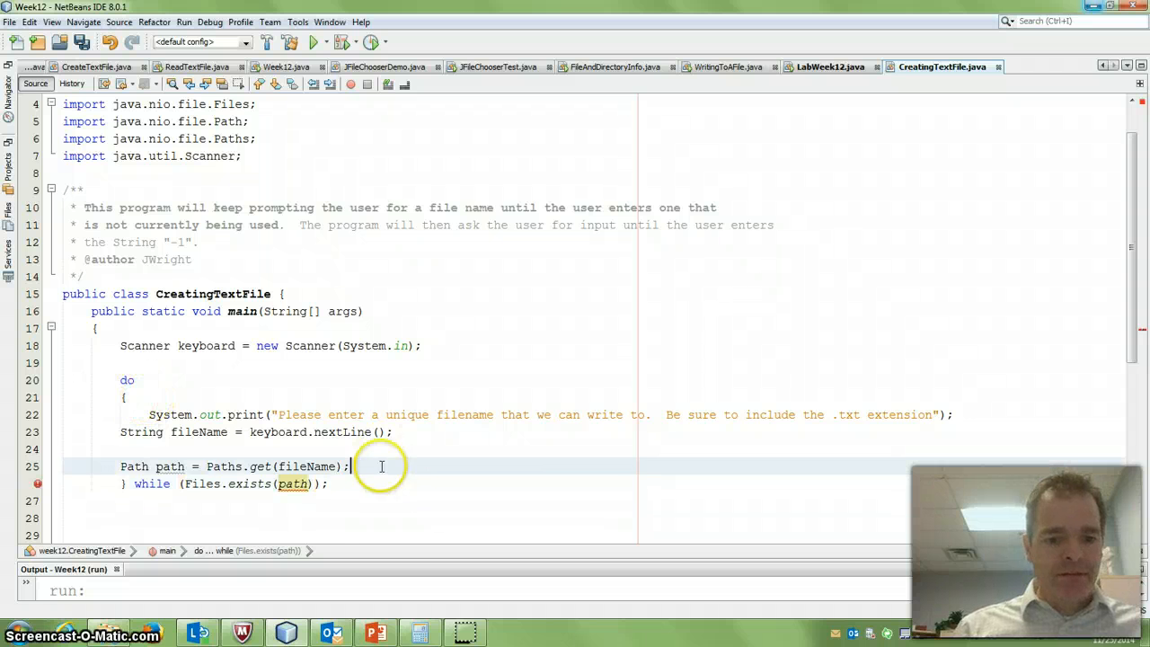
left_click(171, 468)
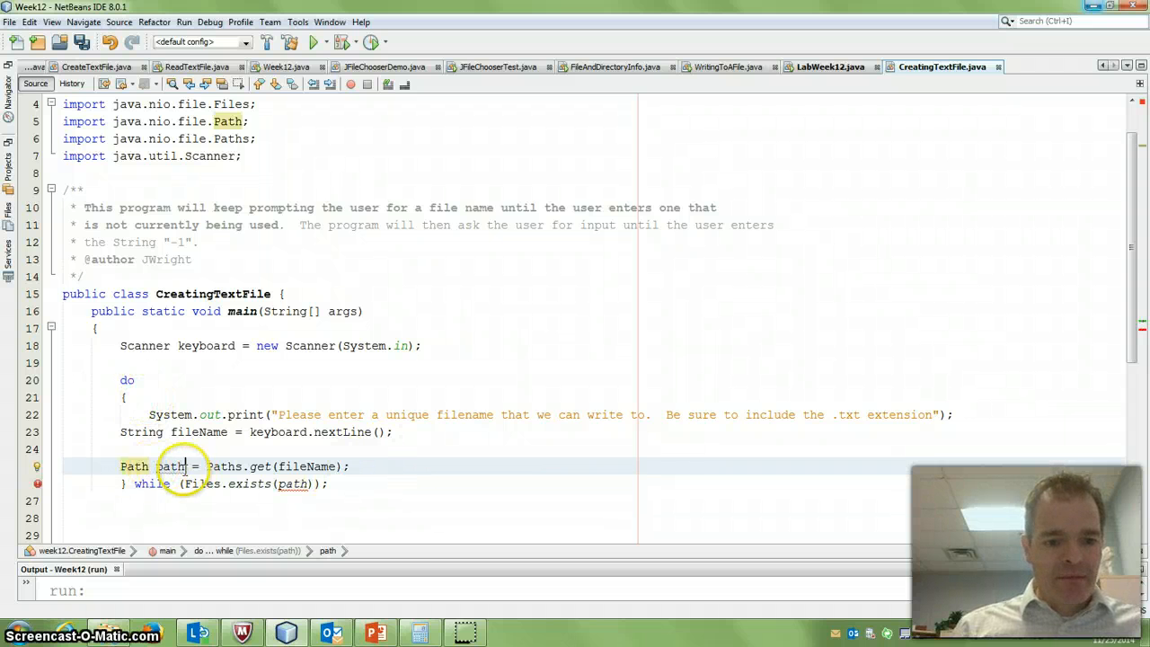
double_click(133, 467)
type("Path path;")
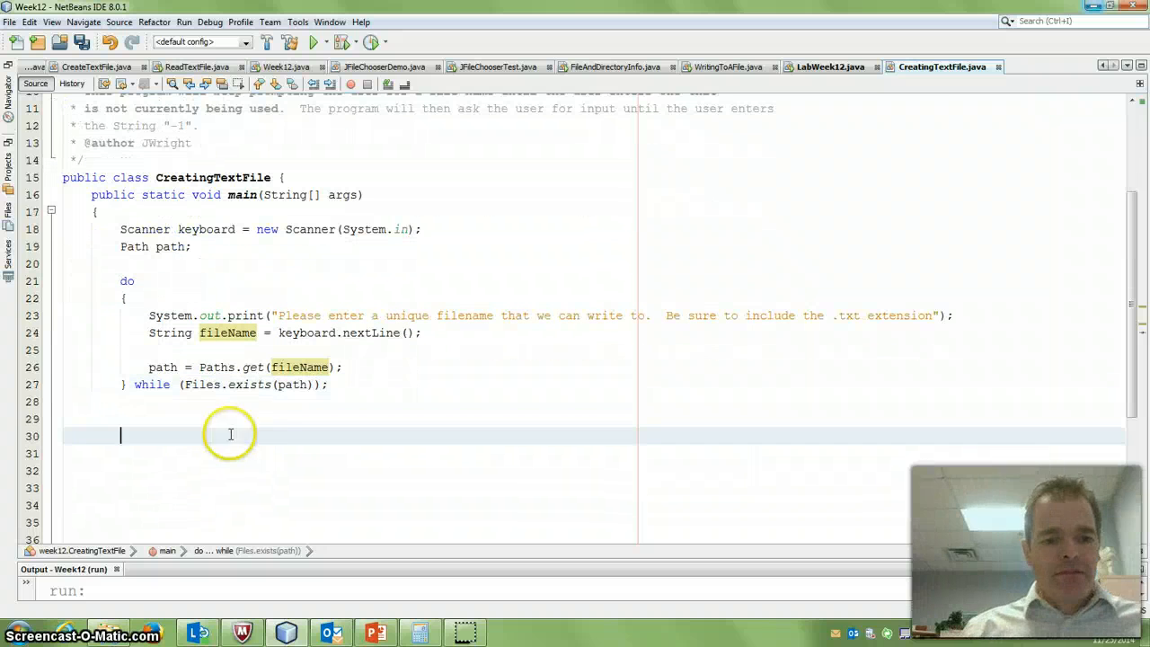
Add a 'getting the file name' comment and a printf "The file name provided %s" inside the loop.
left_click(390, 385)
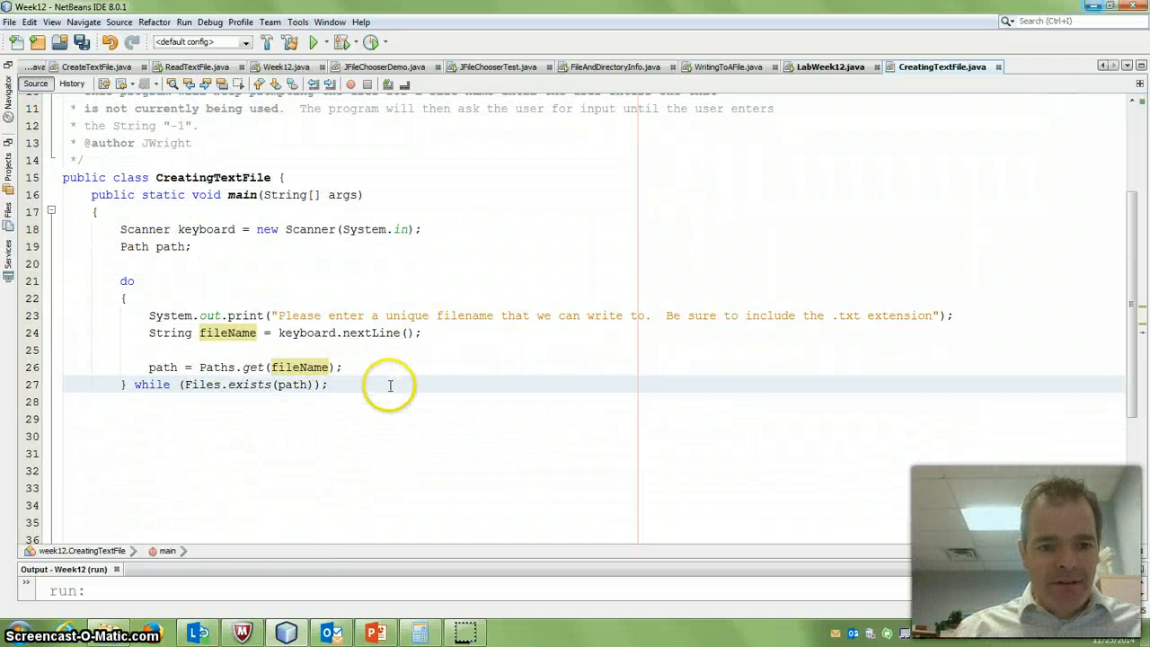
type("System.out.print(\"Made it past t\");")
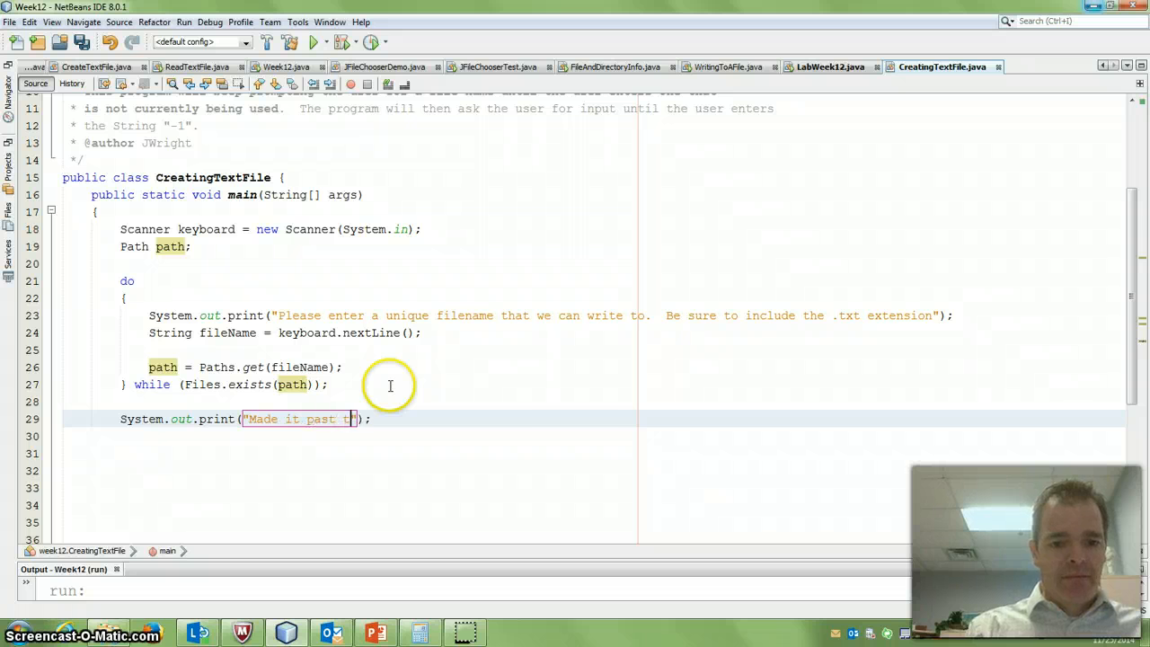
type("getting the")
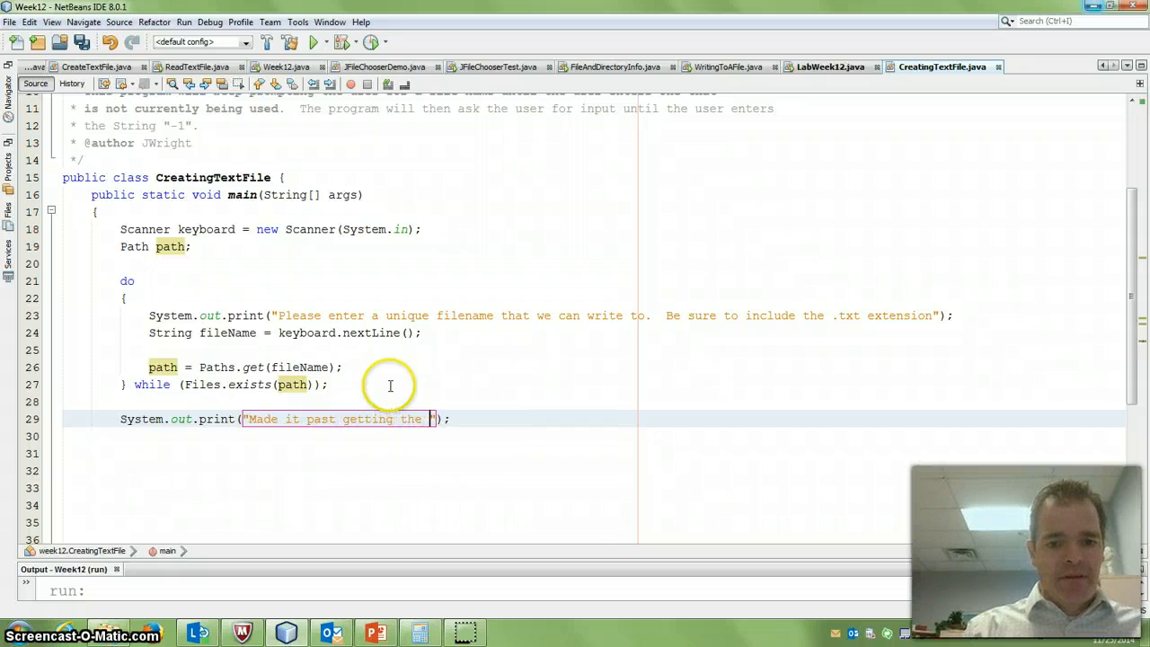
type("file name.")
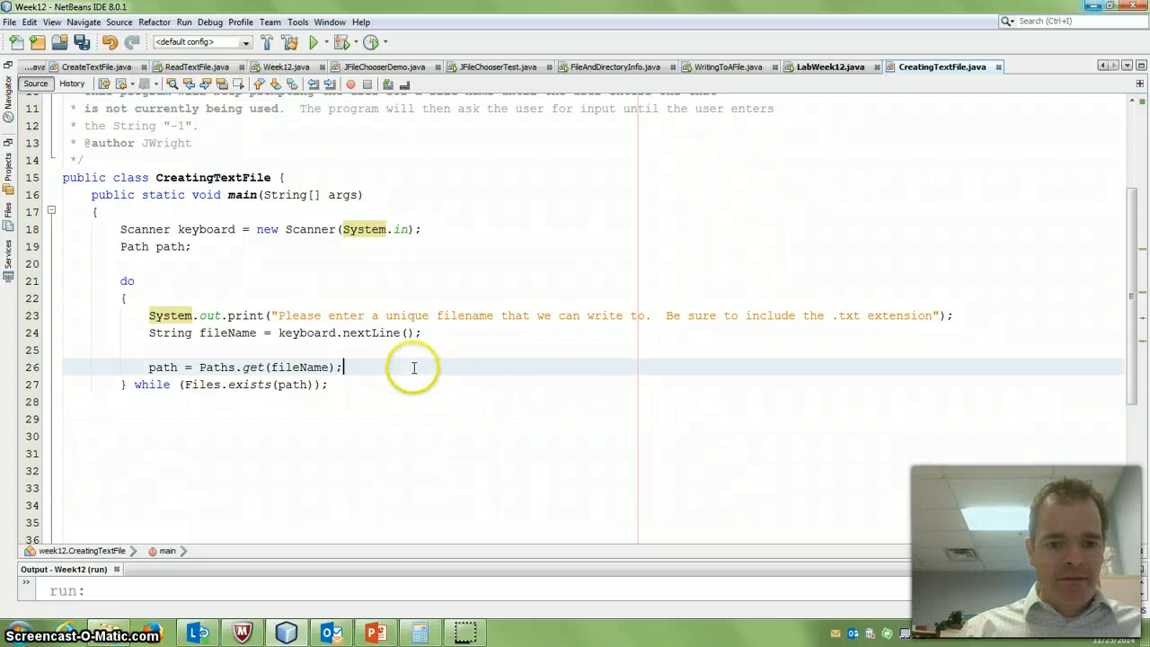
type("System.out.println(\"The")
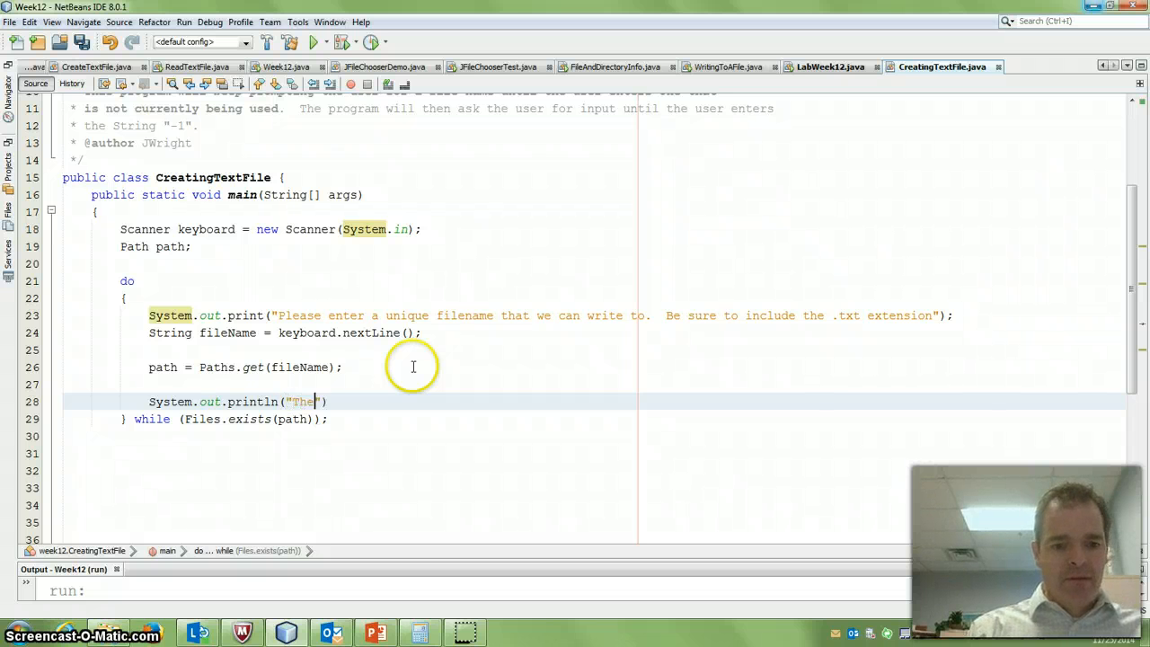
type("file")
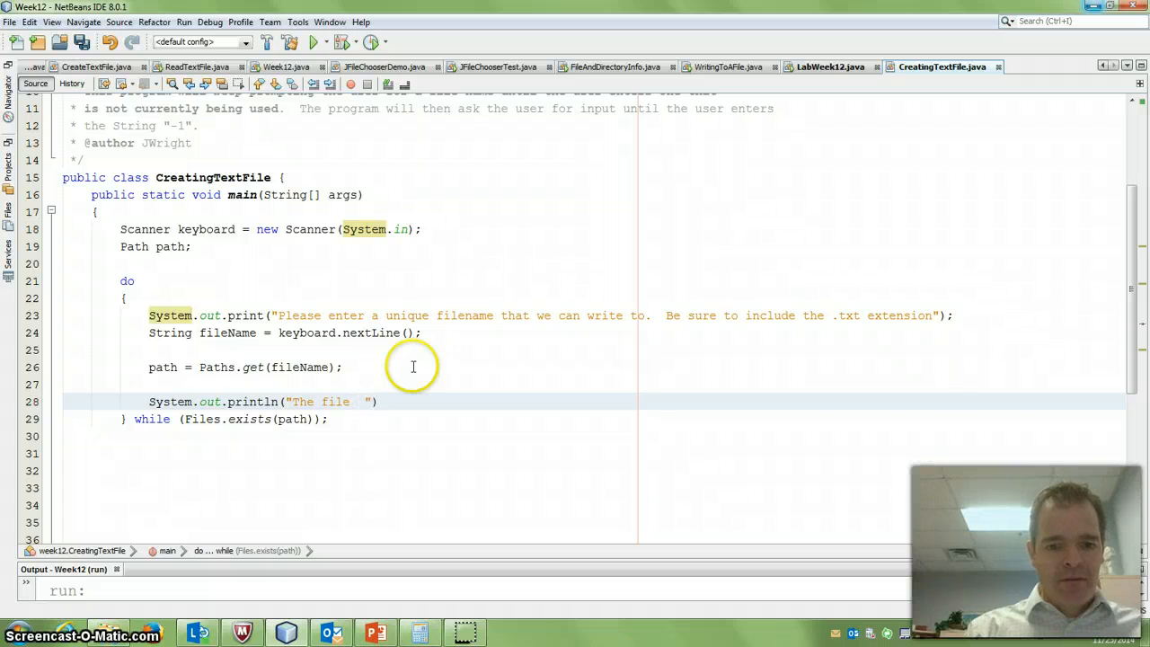
type("name provided")
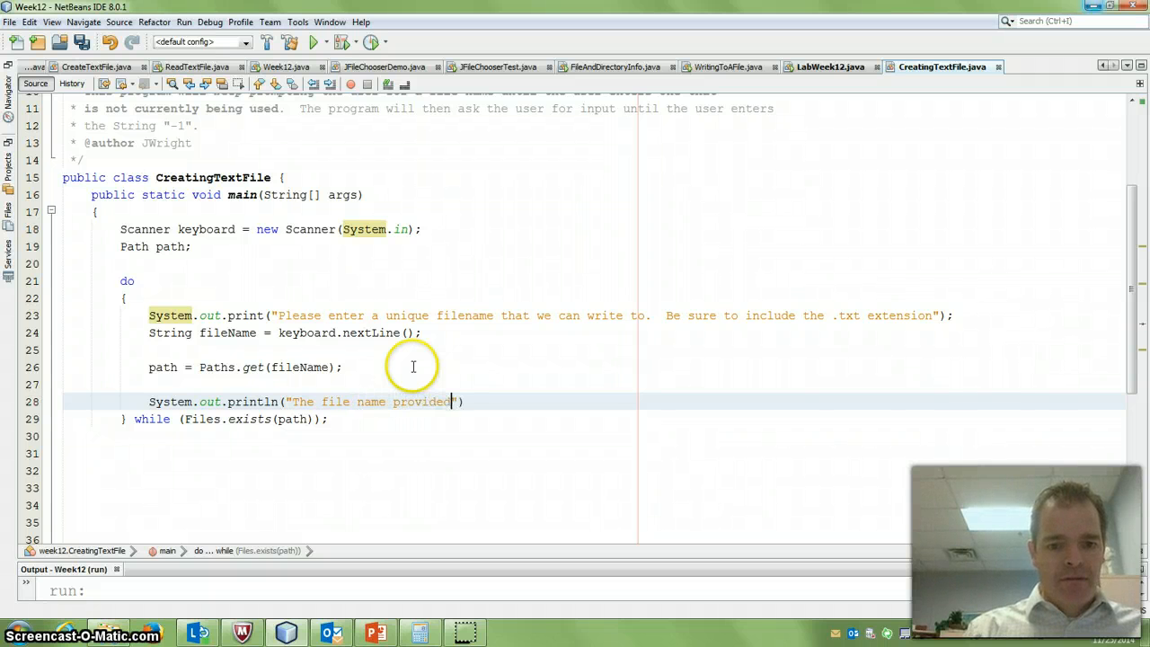
type("\" \"")
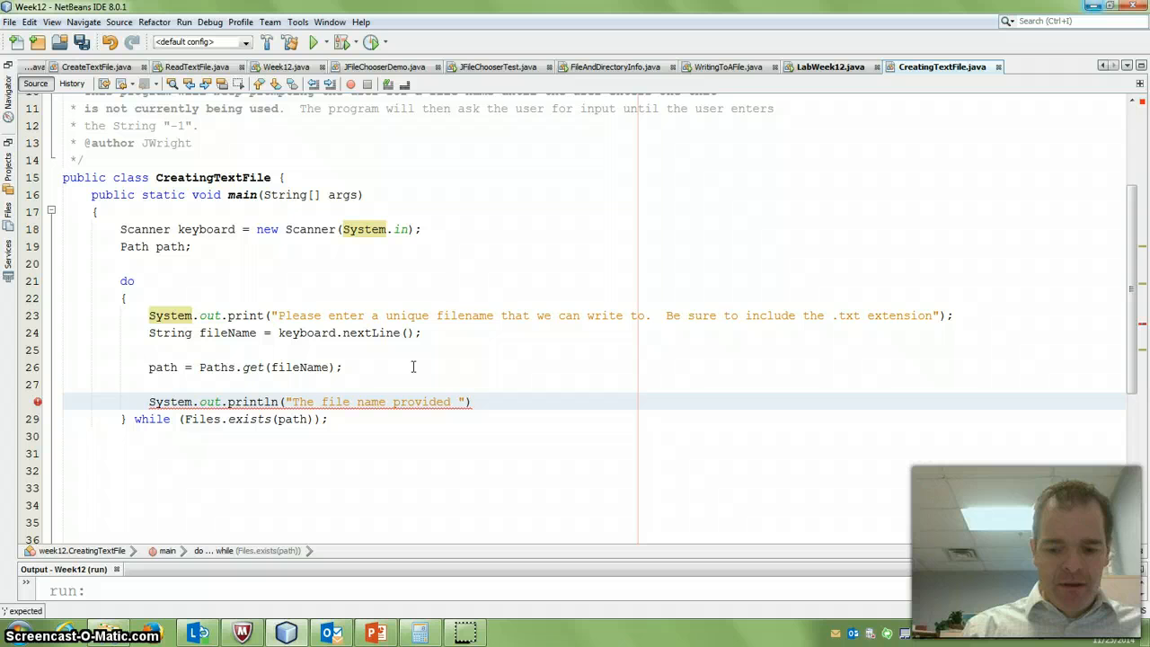
type("%s")
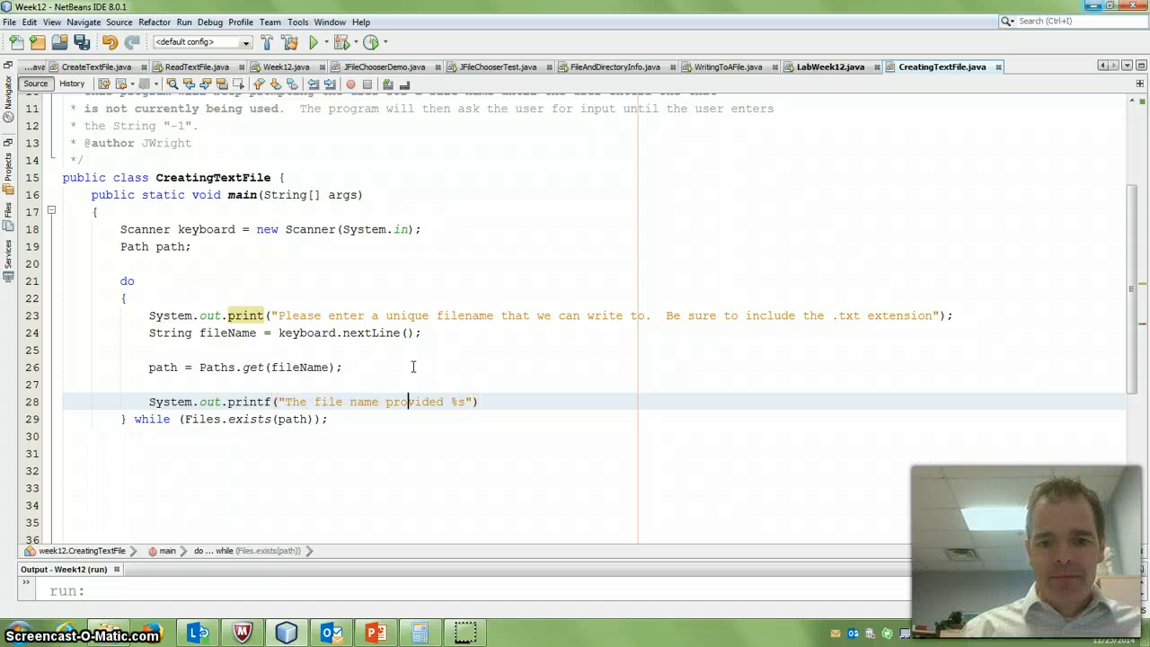
type(",)")
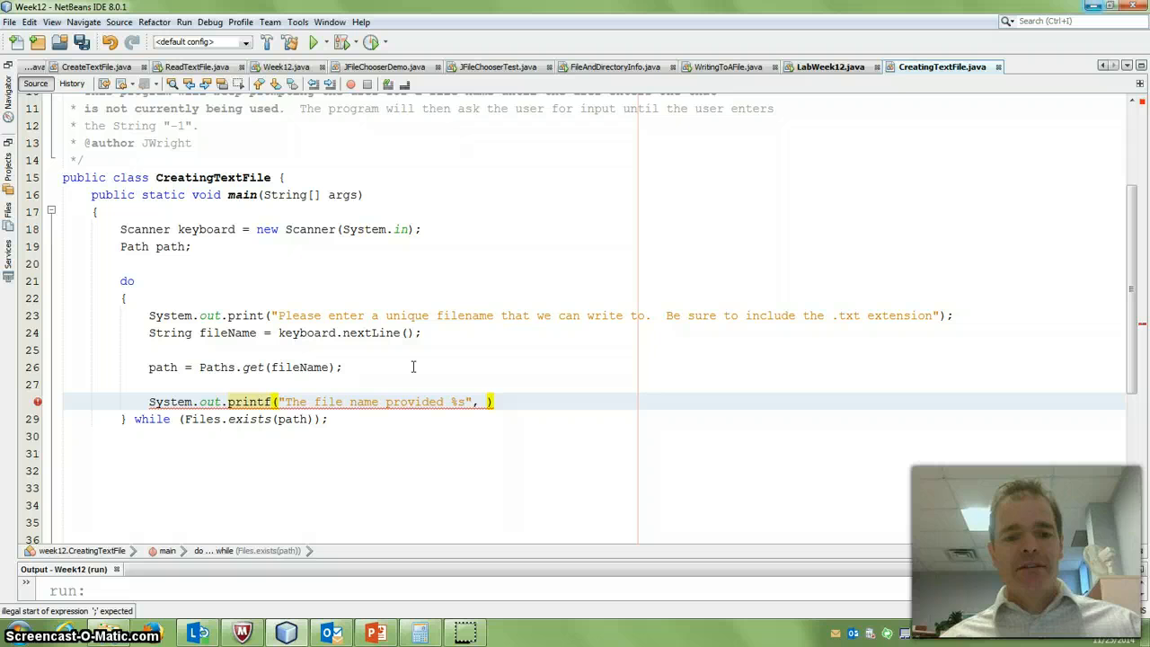
Supply Files.exists(path) ? "already exists." : "does not exist." as the printf argument.
type("Files.exists(path")
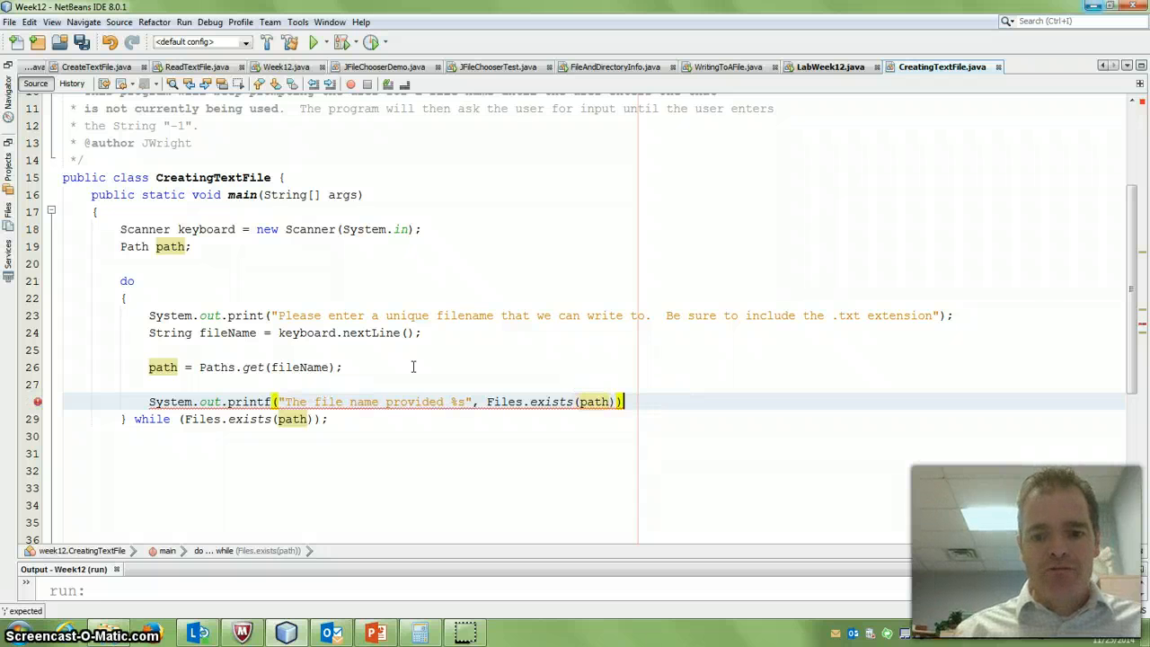
type("?")
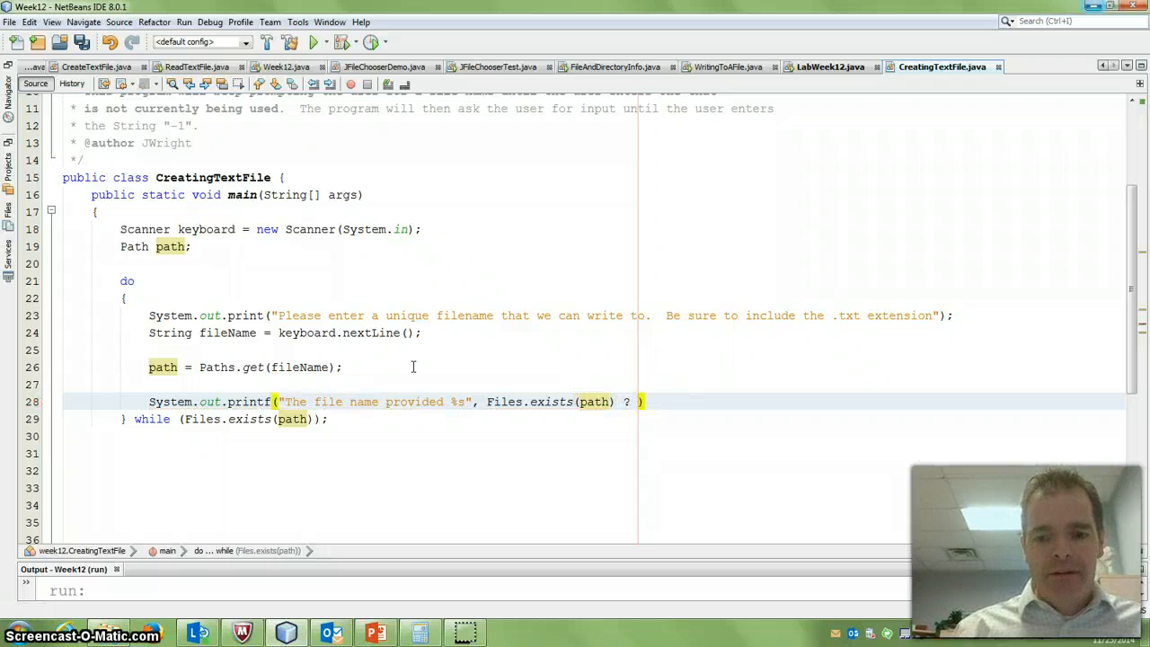
type("\"\"")
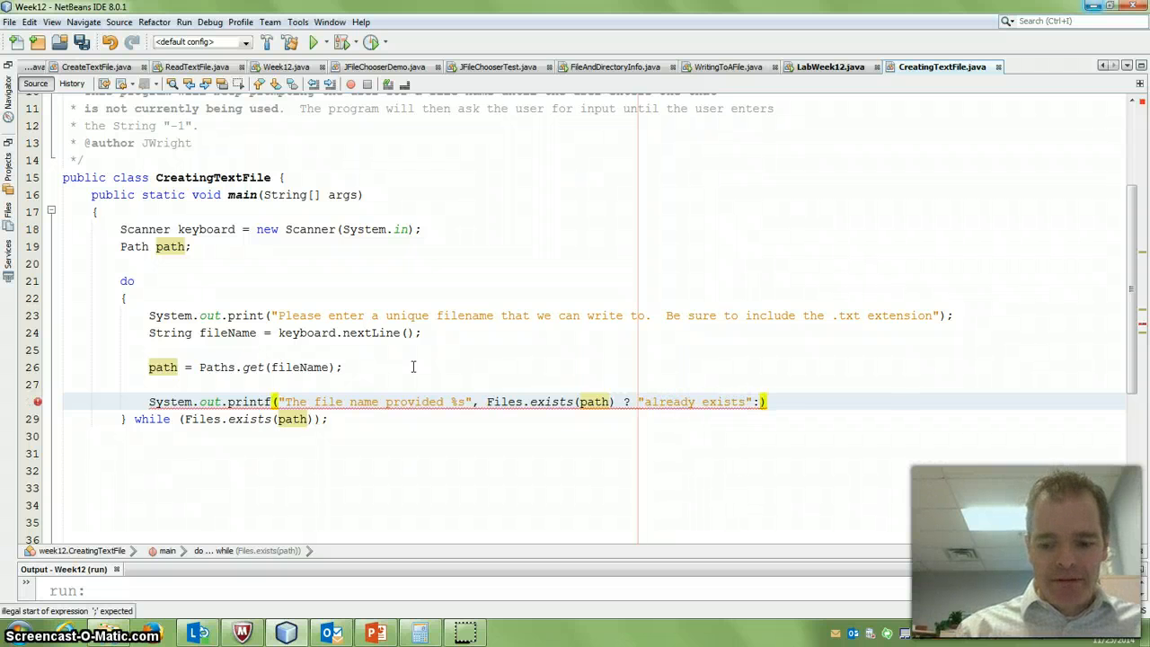
type("\"Do")
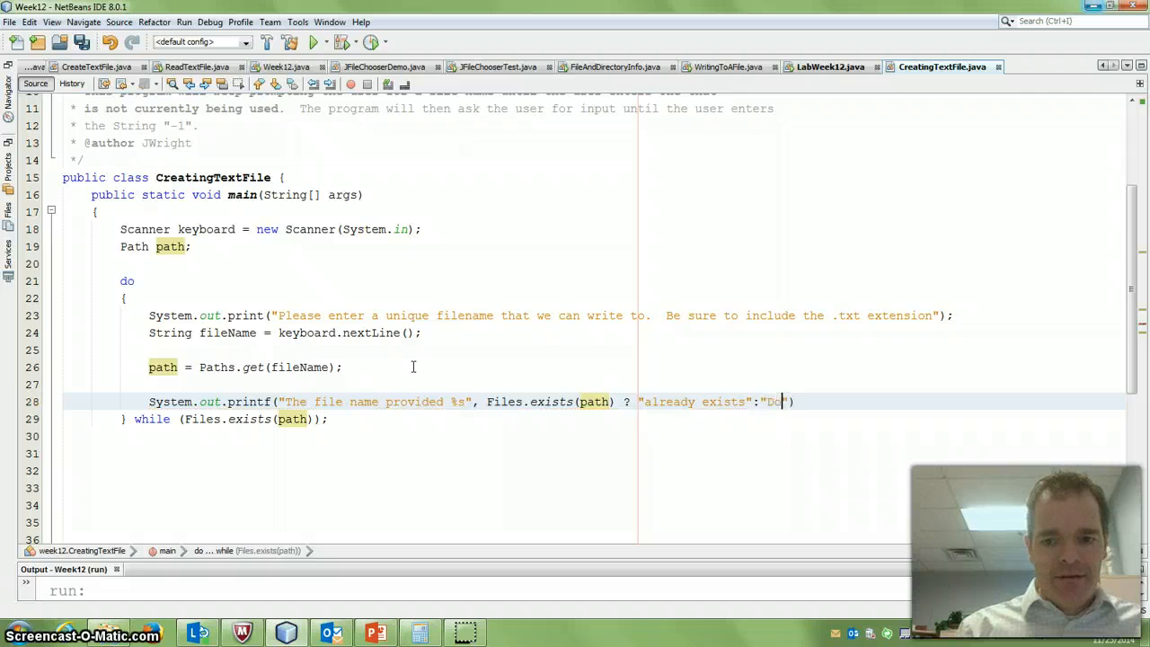
type("es not exist.")
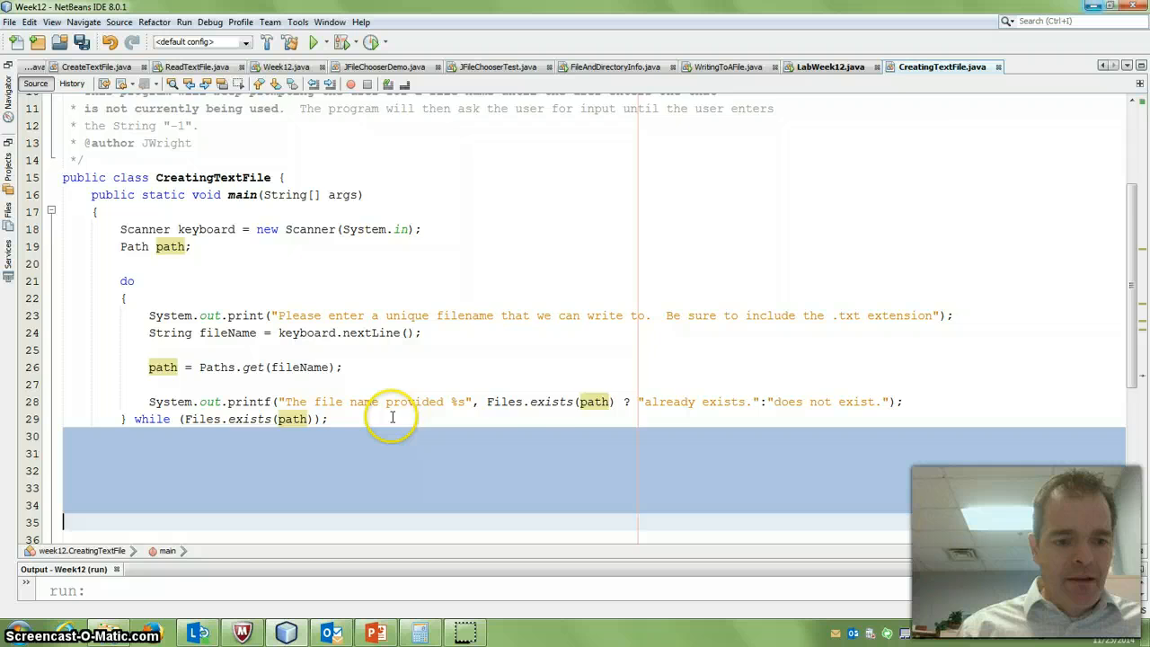
Remove the blank lines below the do-while loop and switch toward the project file browser.
scroll("down", 3)
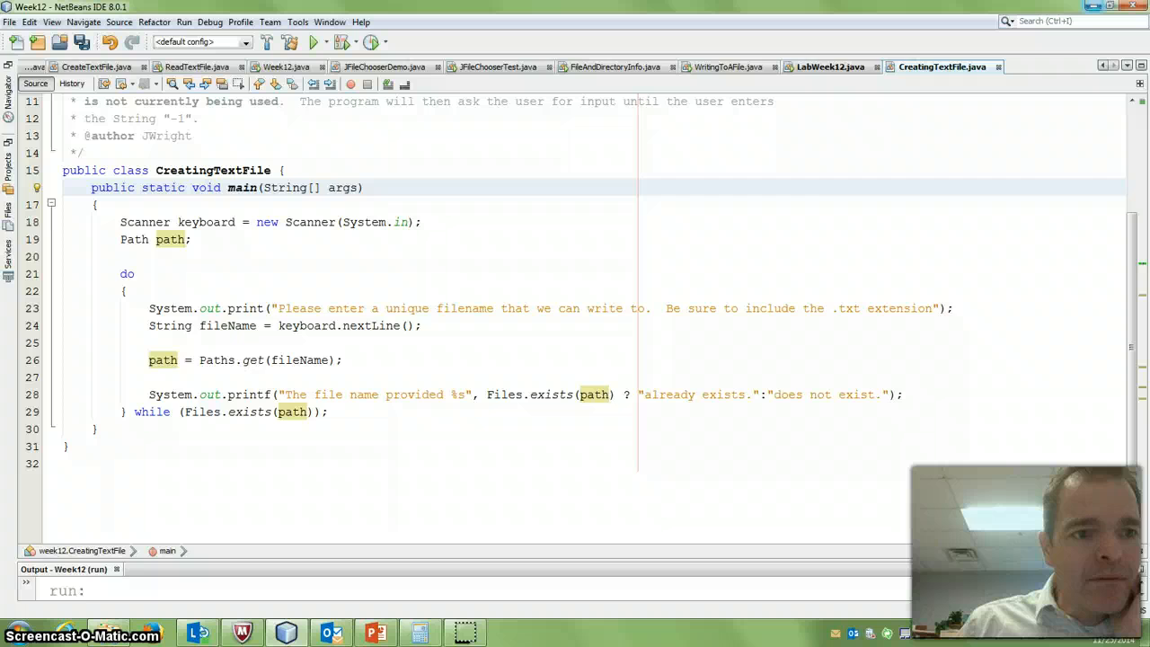
left_click(9, 83)
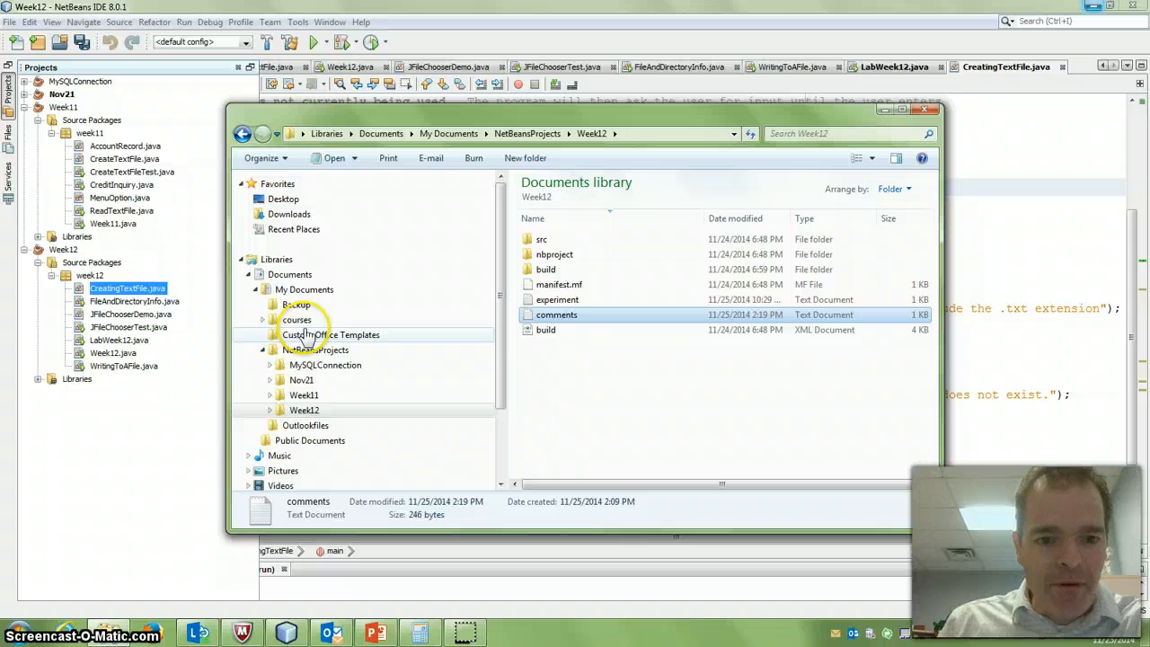
Expand the Week12 project folder in the Windows Explorer tree.
left_click(303, 410)
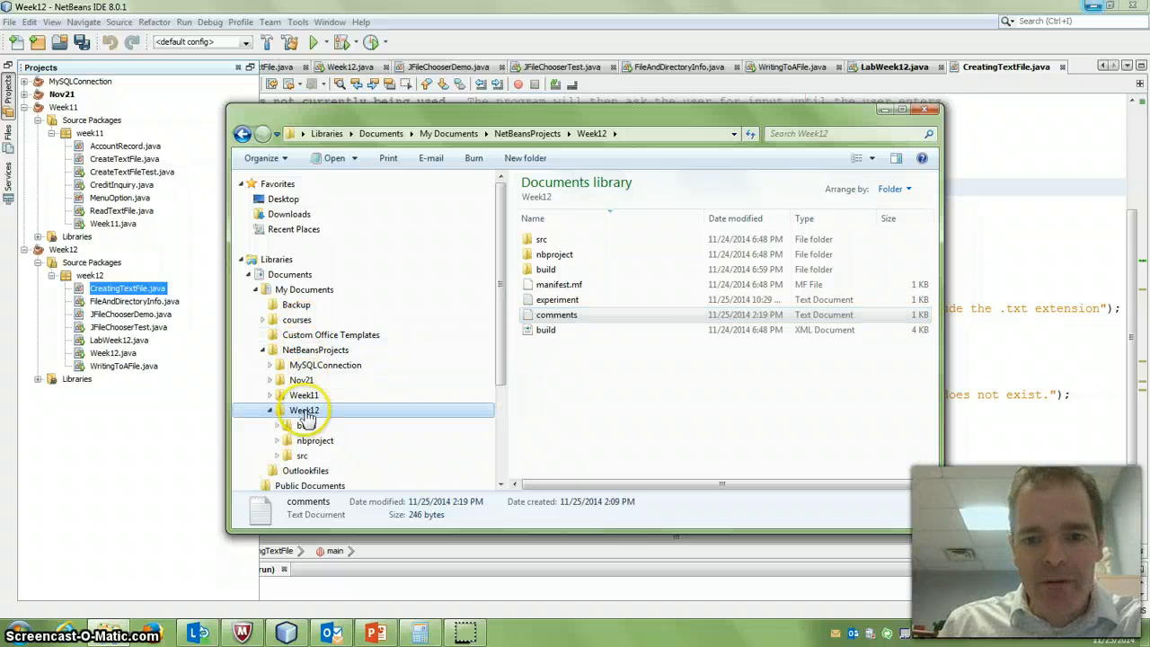
mouse_move(546, 330)
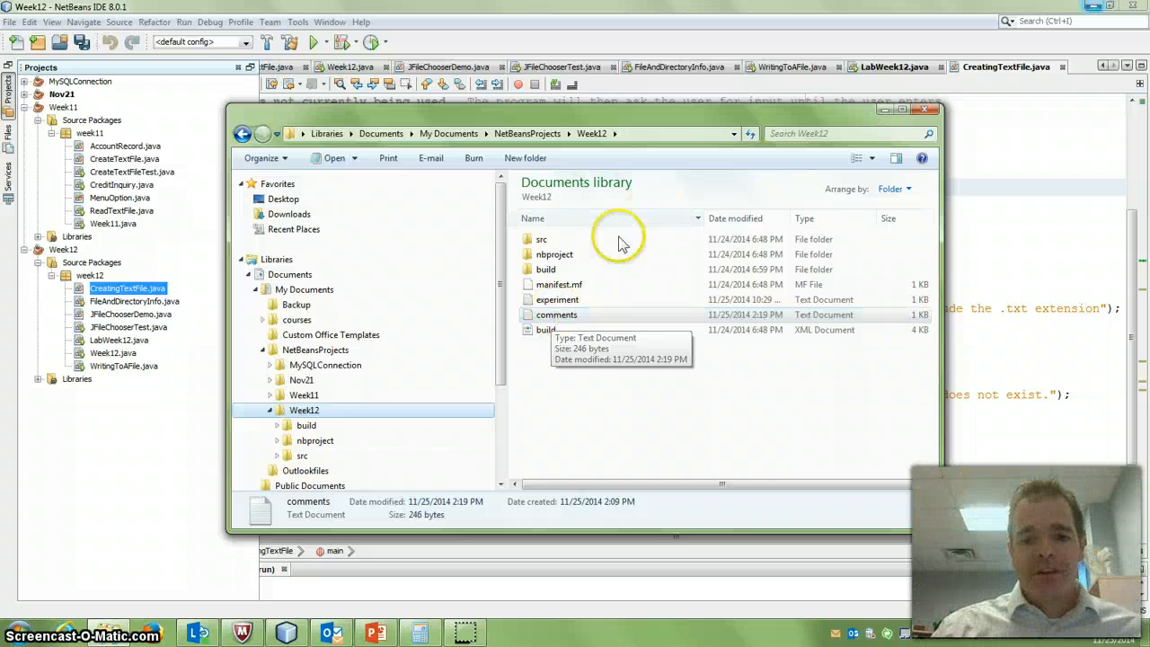
mouse_move(546, 331)
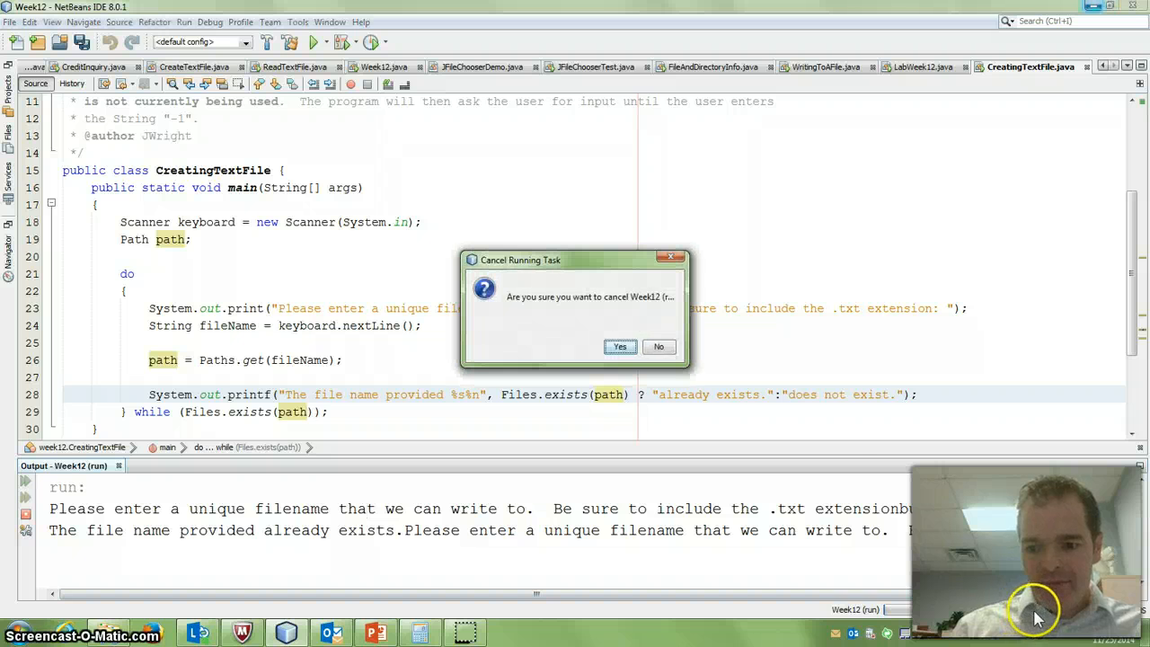
Confirm cancelling the stuck run and launch Run Project again.
left_click(620, 347)
type("%")
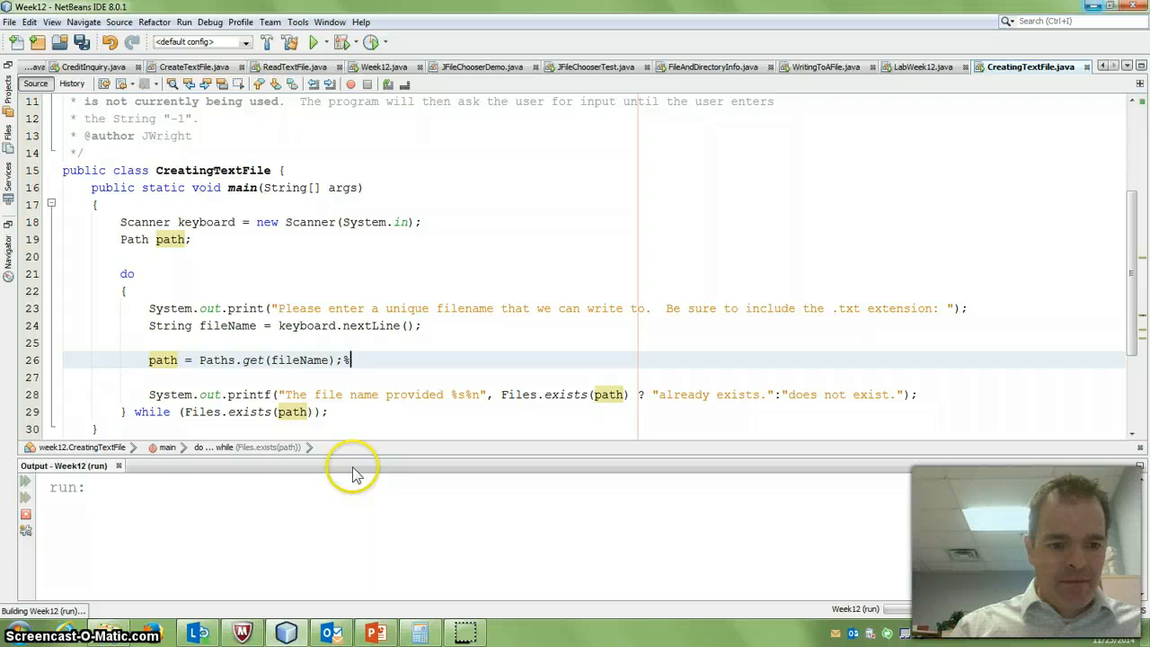
left_click(312, 43)
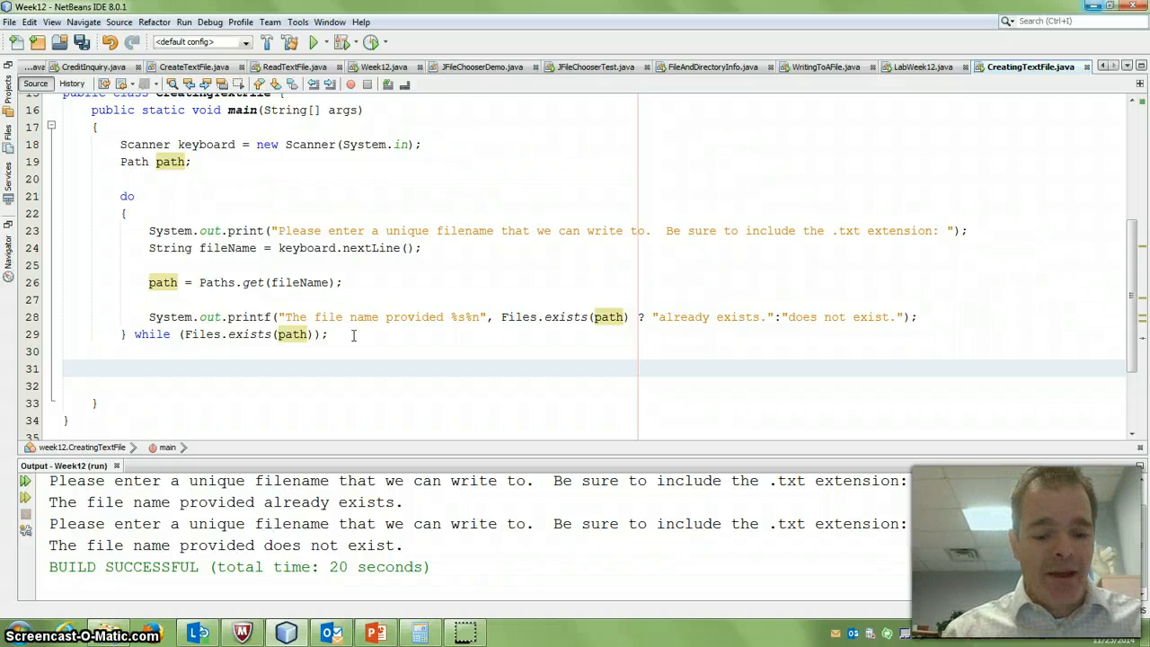
Add Formatter outputStream = new Formatter(fileName) after the loop and move String fileName above the do.
type("Formatter")
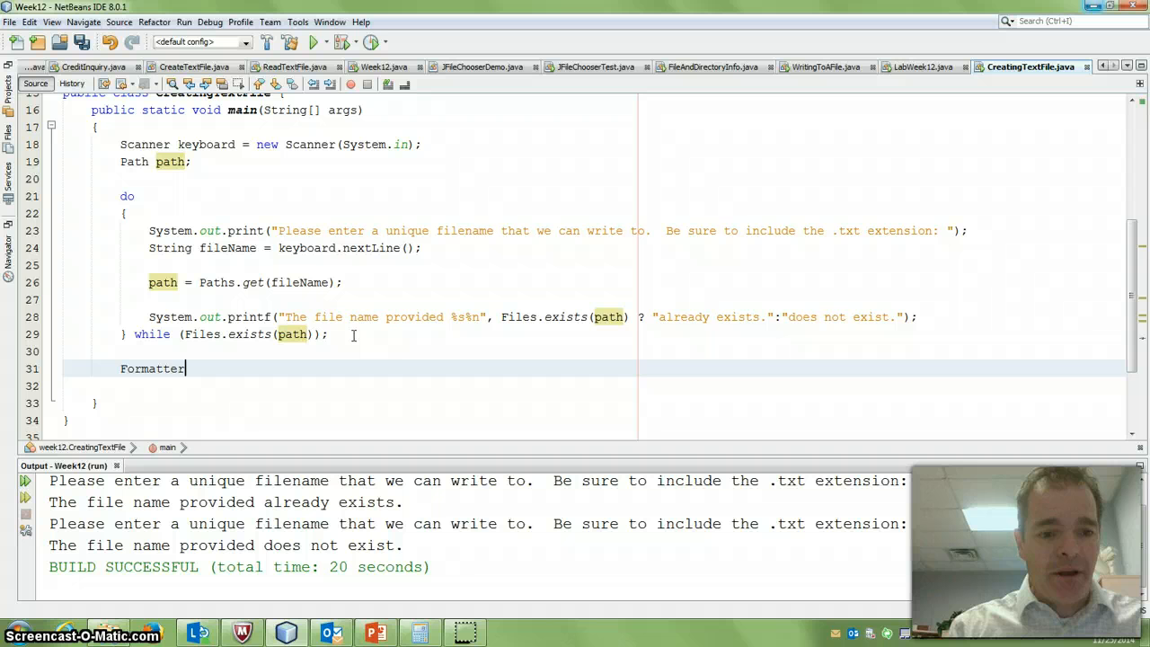
type("output")
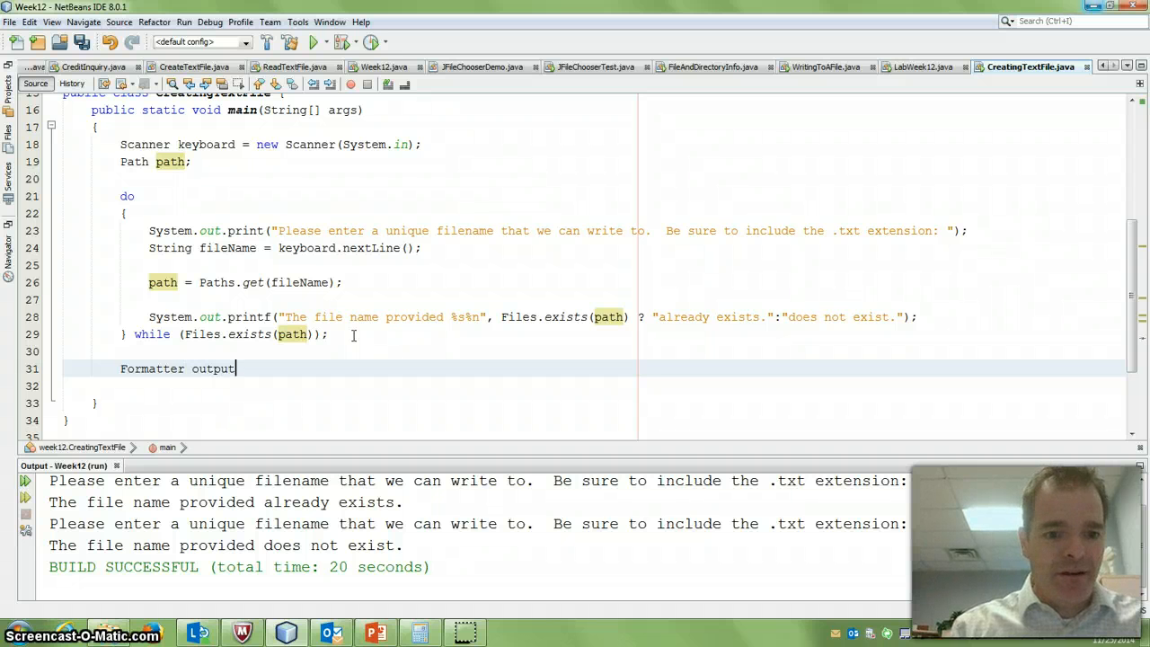
type("Stream =")
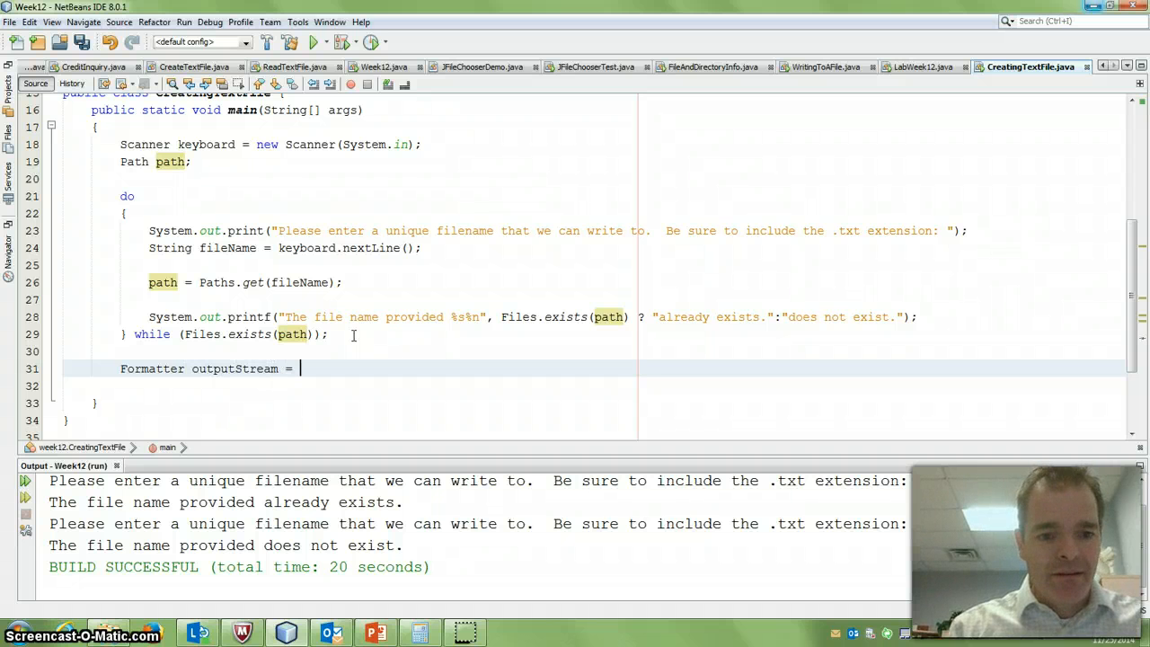
type("new Form")
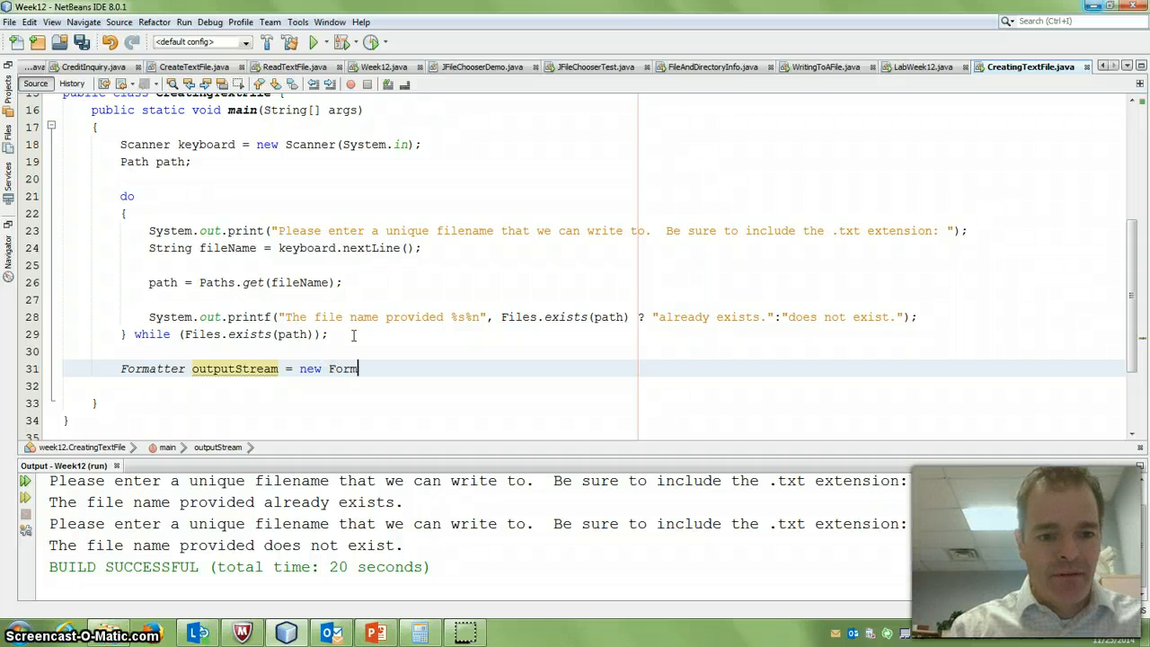
type("Formatter")
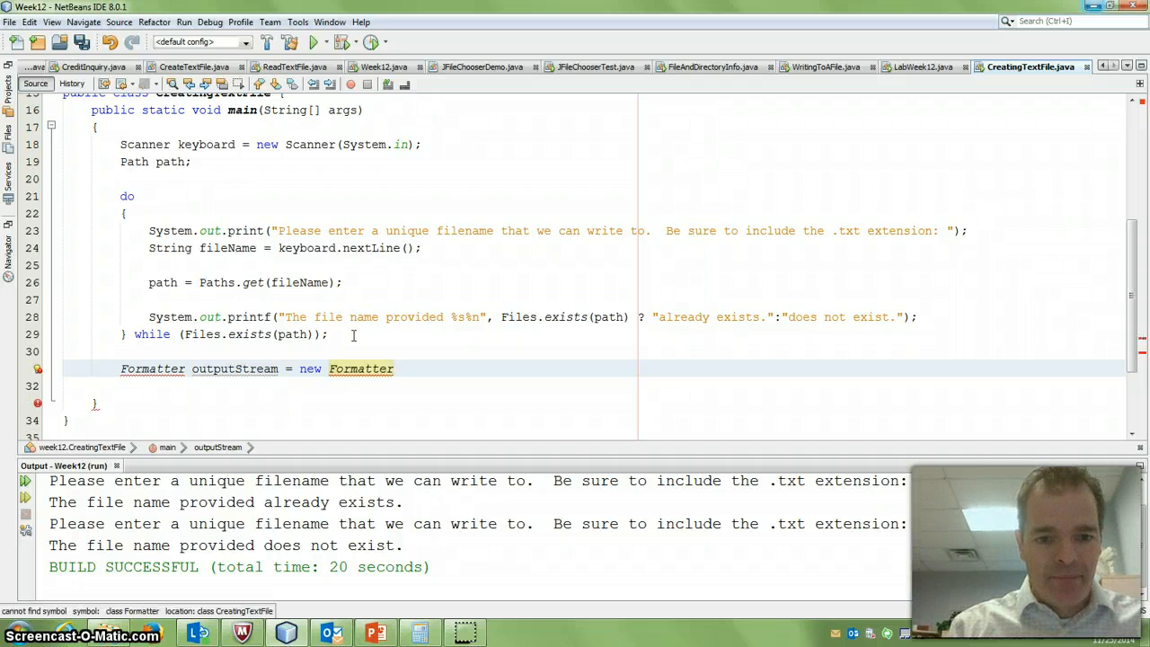
type("(fileName);")
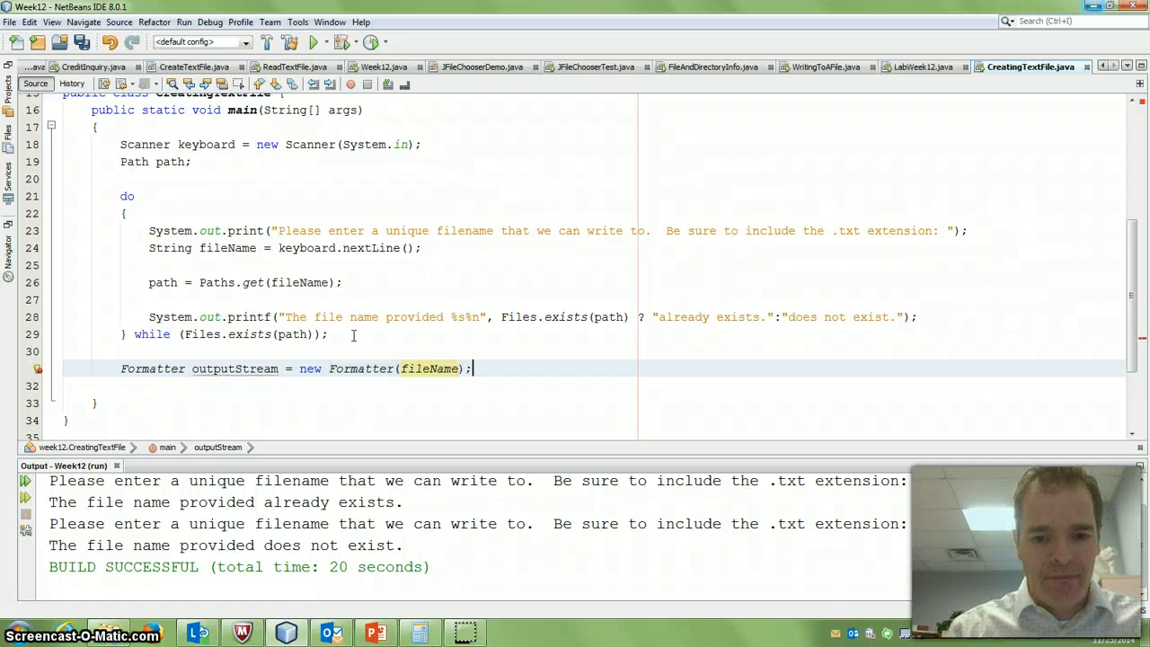
left_click(291, 384)
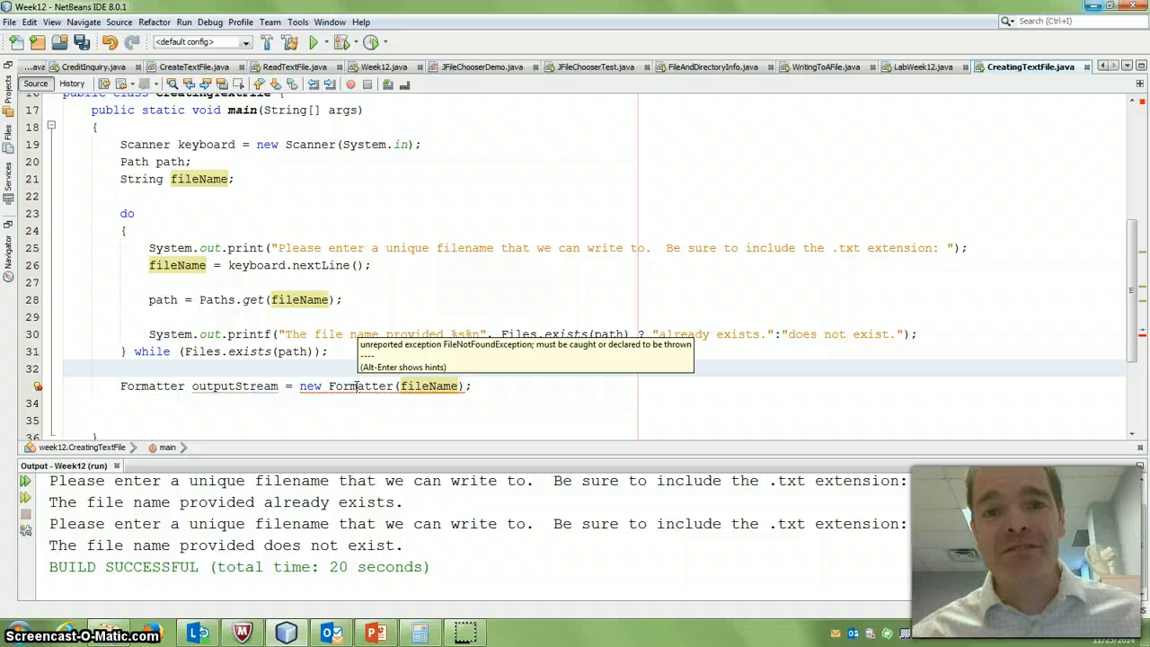
Wrap the Formatter line in try { } with a catch (FileNotFoundException e) clause.
left_click(402, 368)
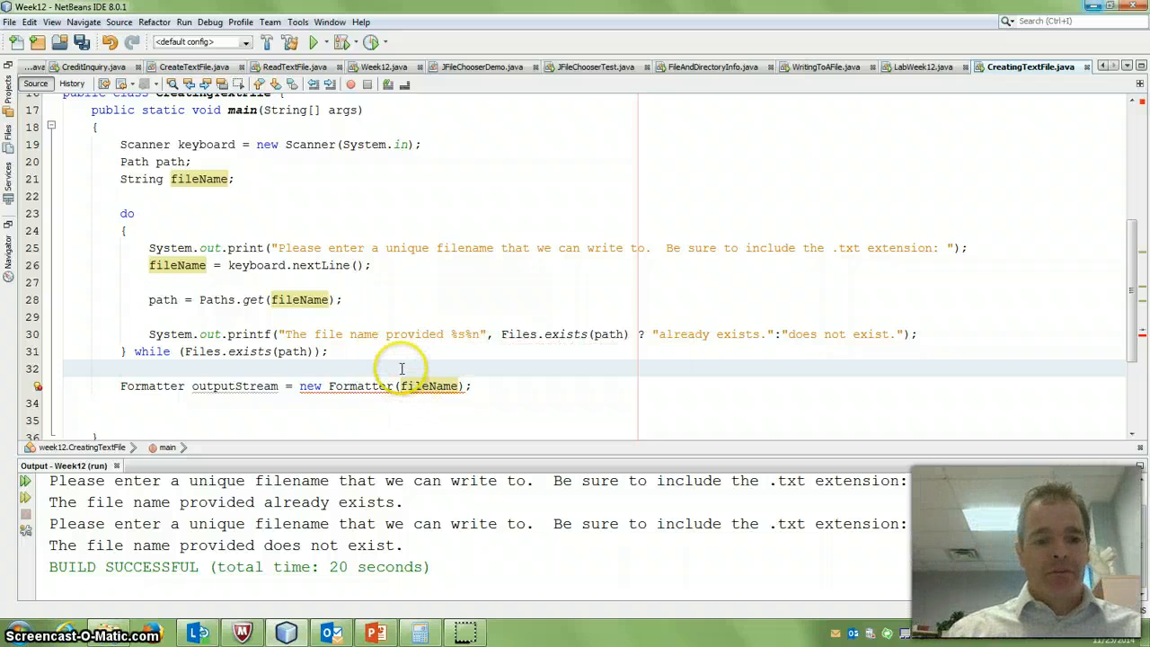
type("try")
type("{")
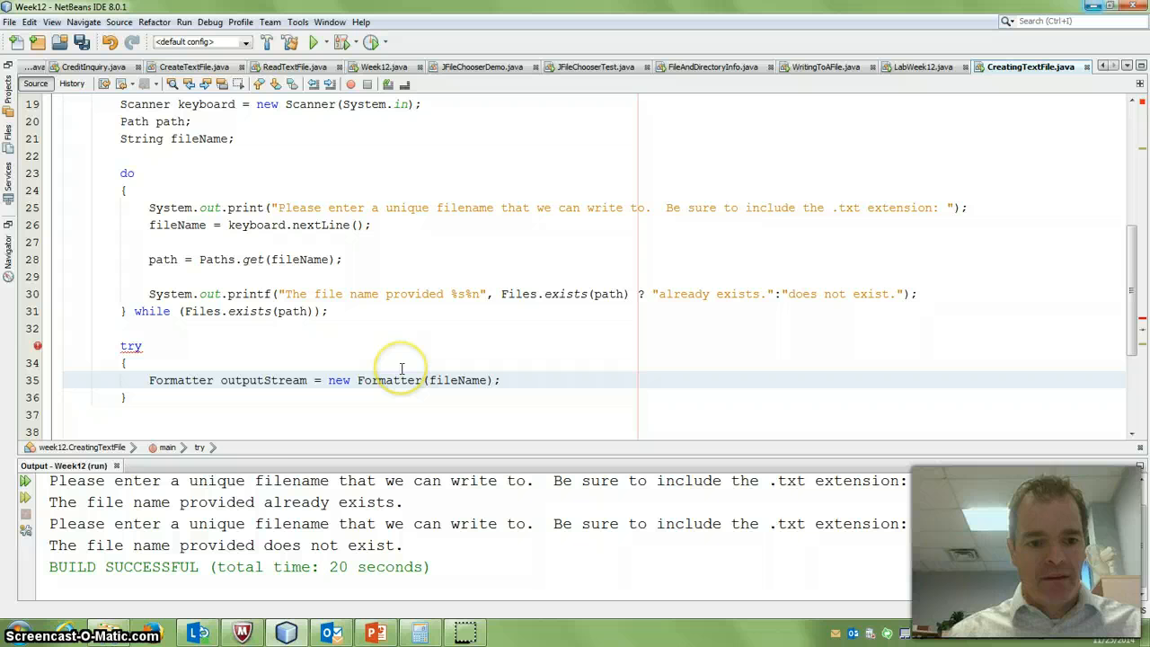
type("ca")
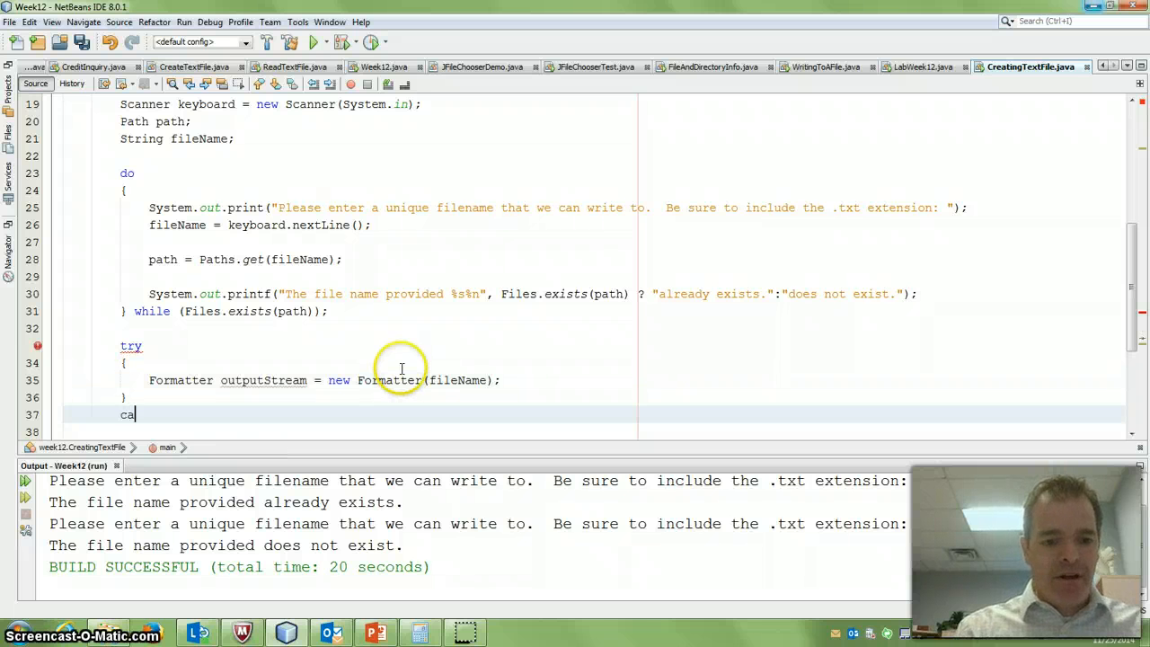
type("tch ()")
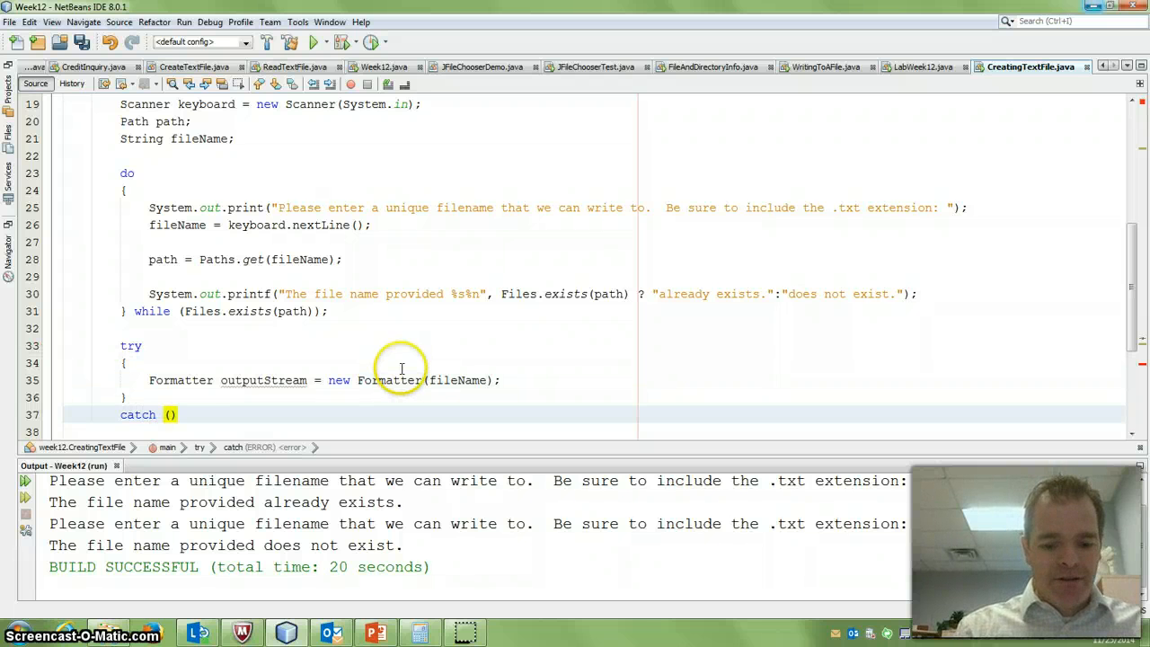
type("FileNotDFoundException")
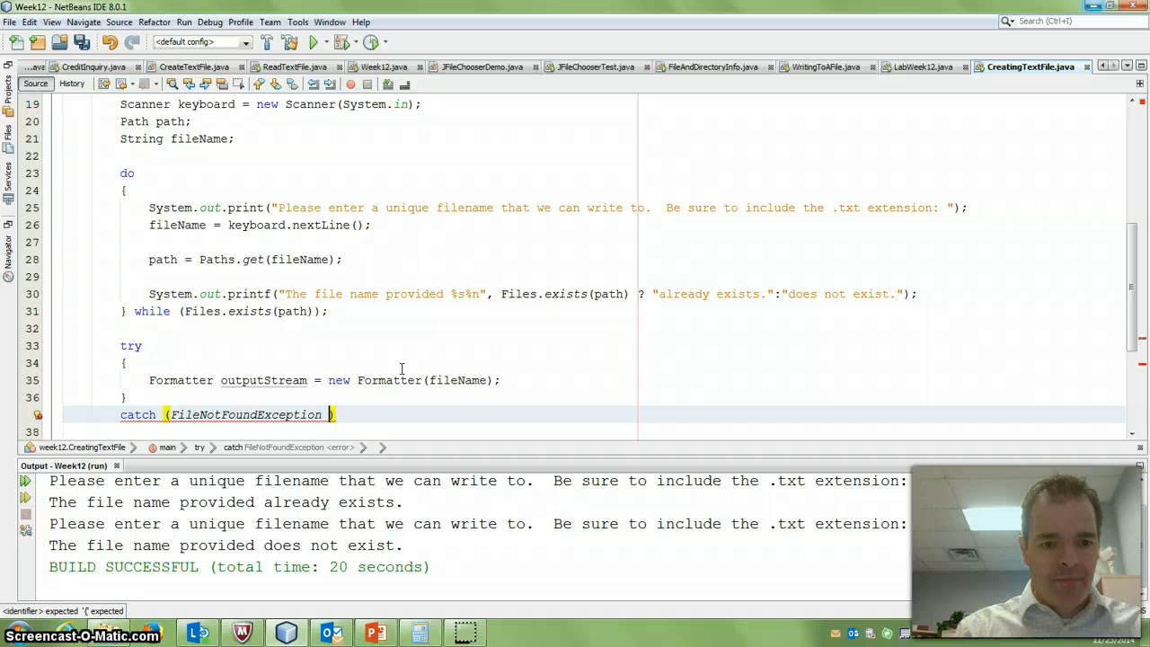
type("e")
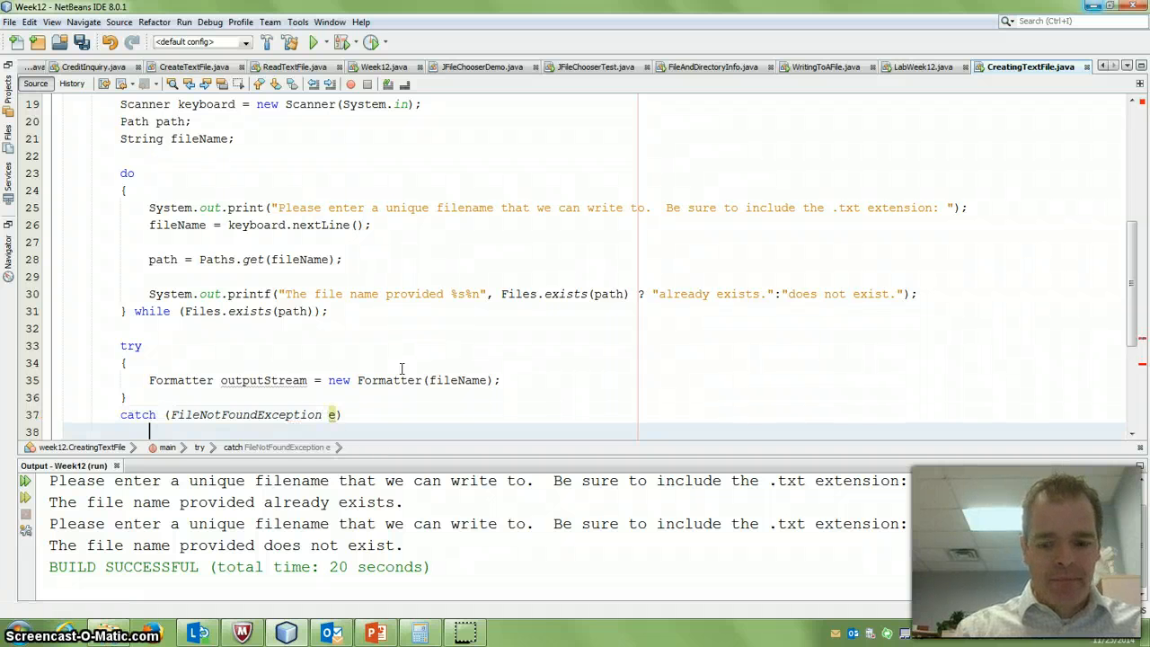
Have the catch print System.err "Sorry that file is not valid.".
type("System.err.printf(, args")
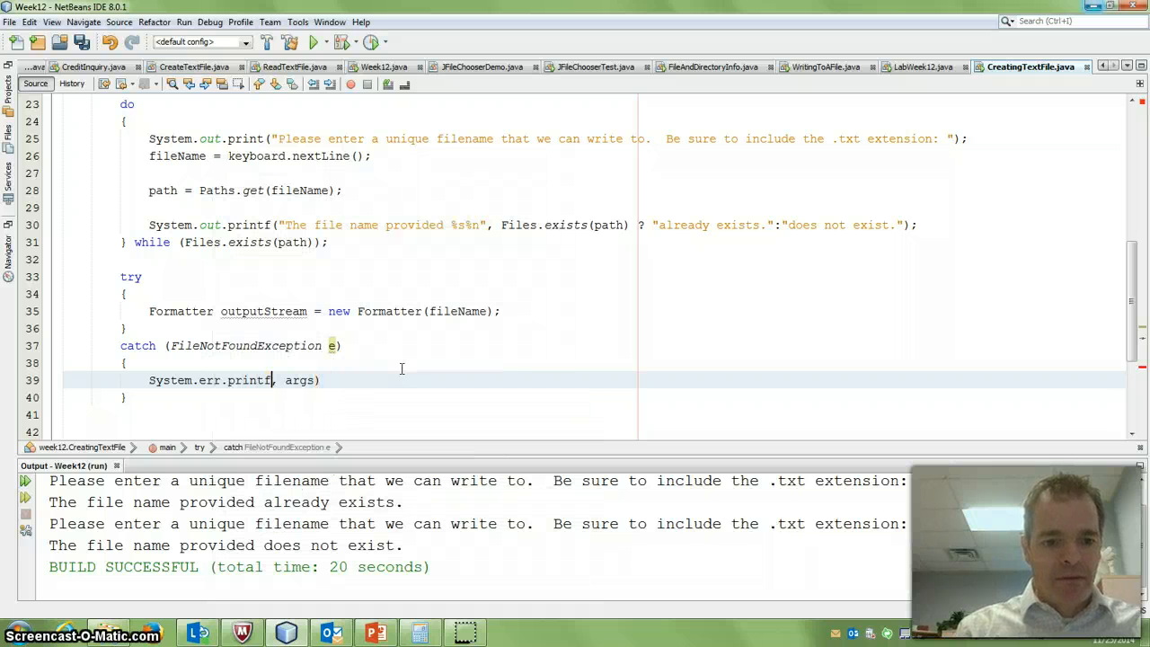
key("backspace")
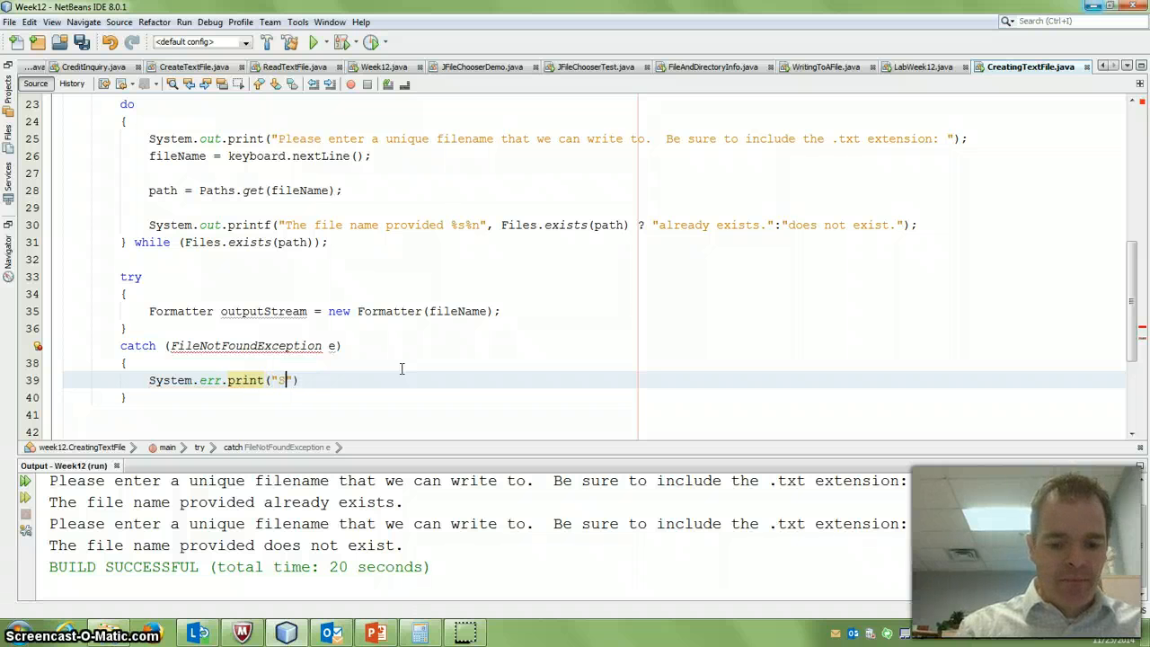
type("orry that file")
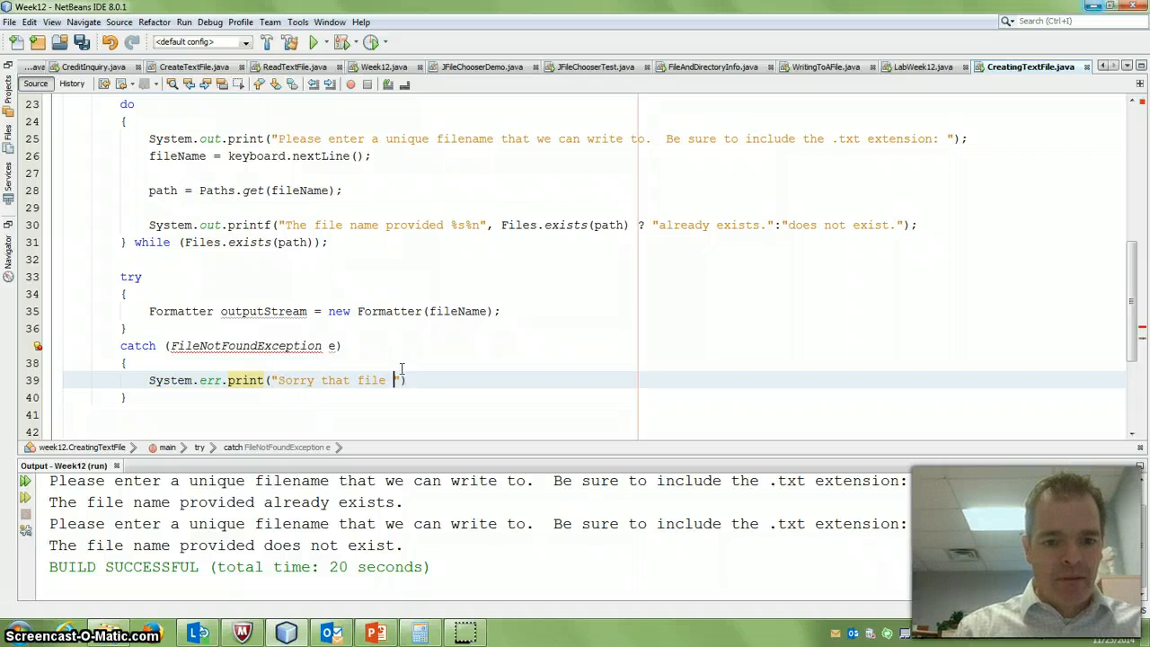
type("is not valid")
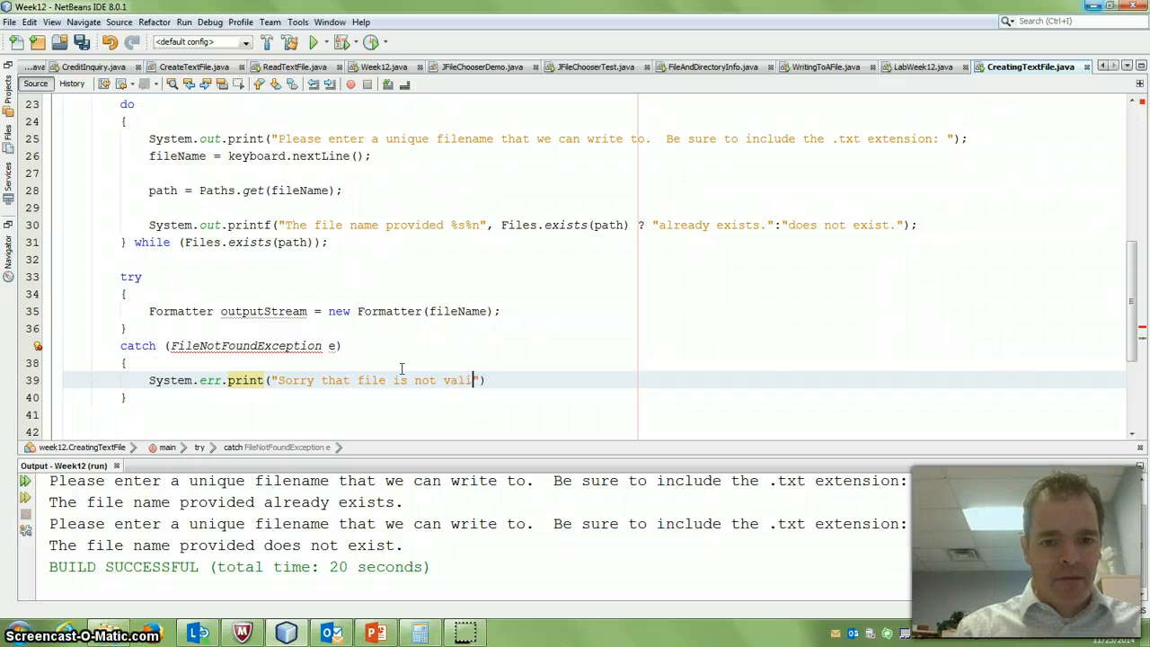
type(".")
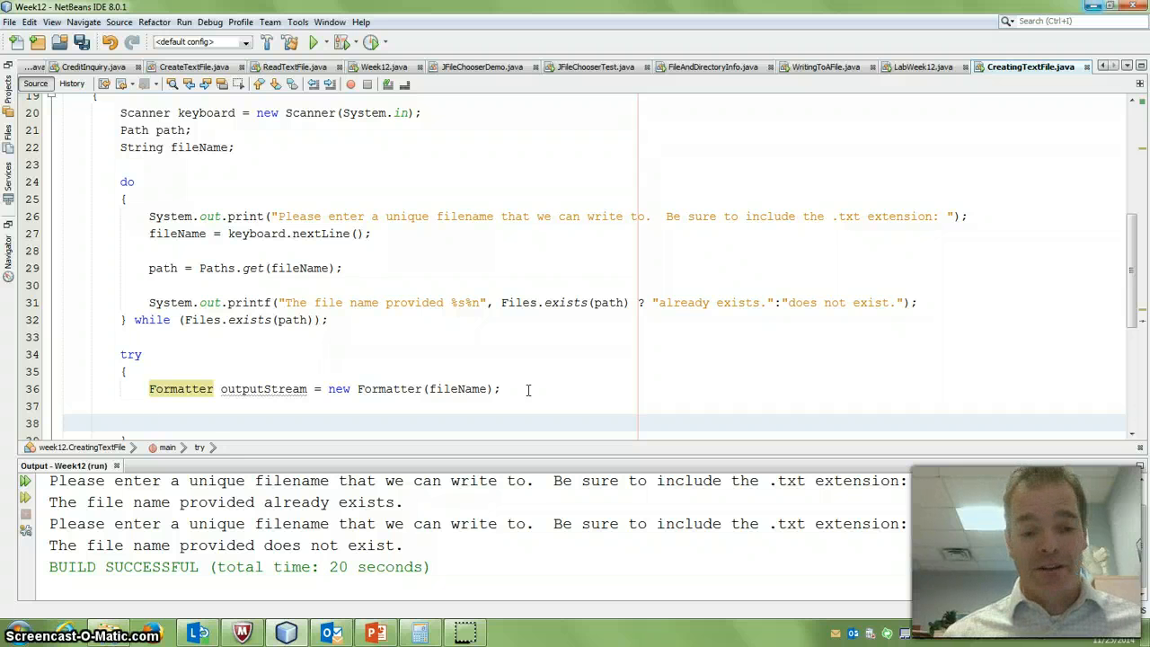
Declare String userInput and start a do-while loop testing userInput after the Formatter statement.
left_click(151, 423)
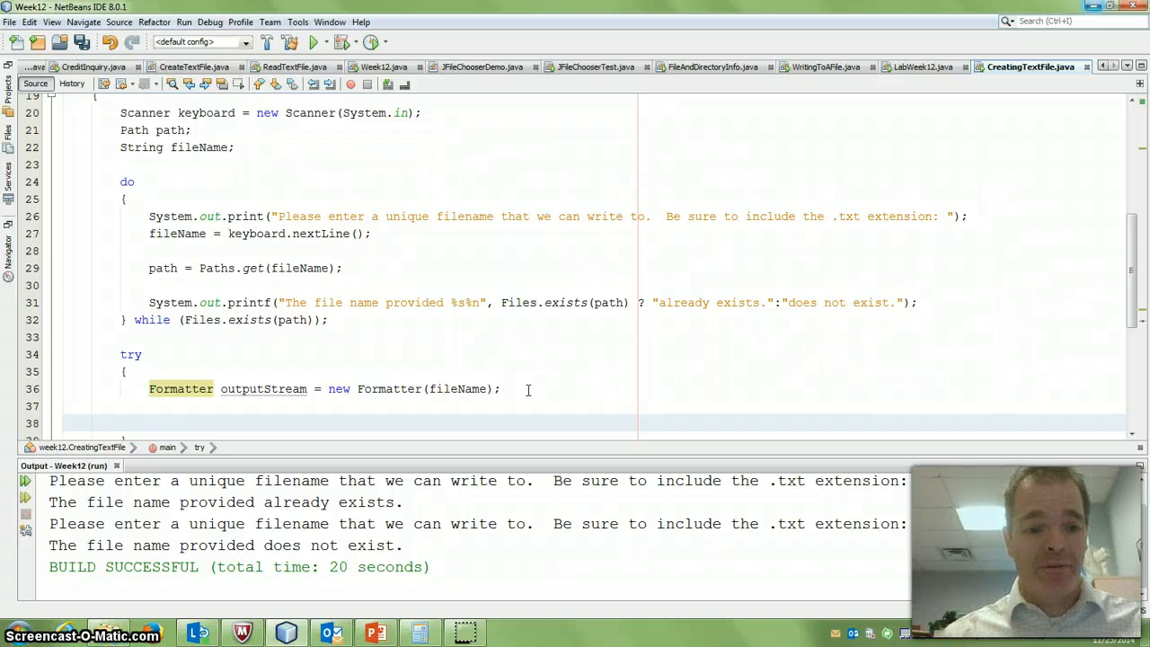
type("wh")
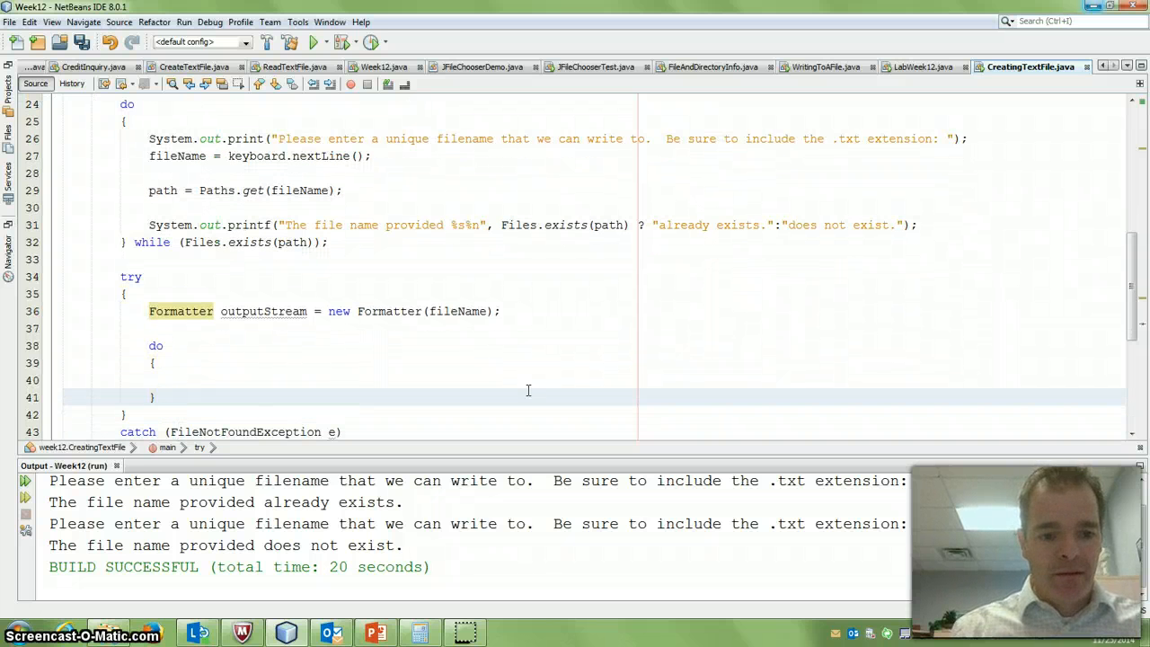
type("while (")
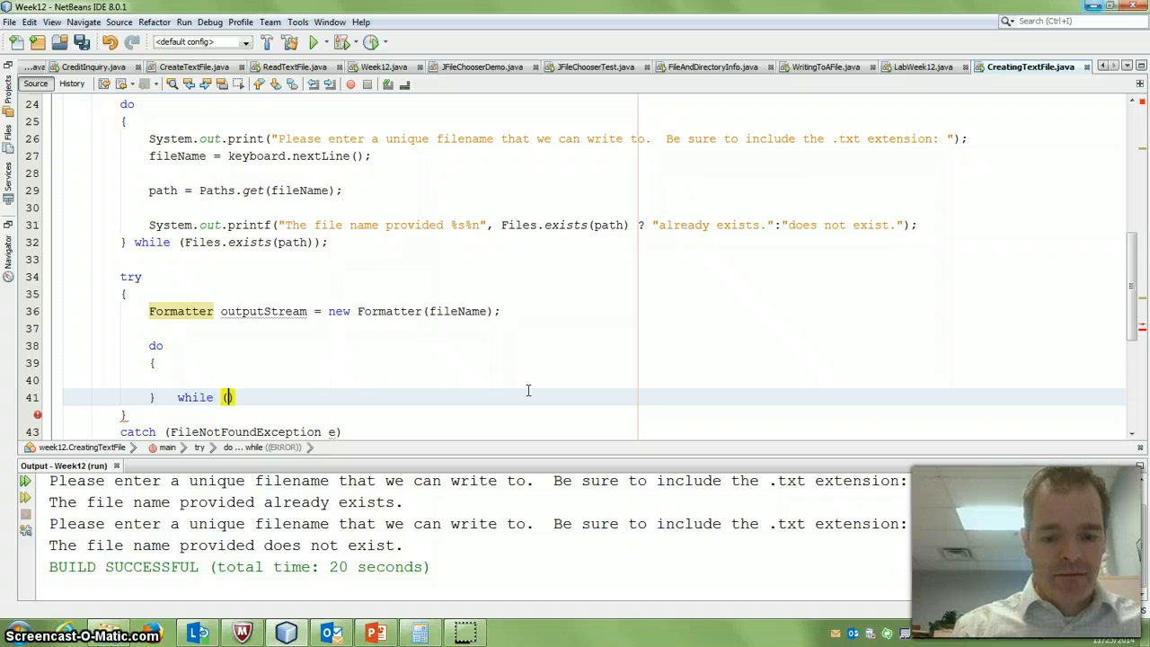
type("userInput")
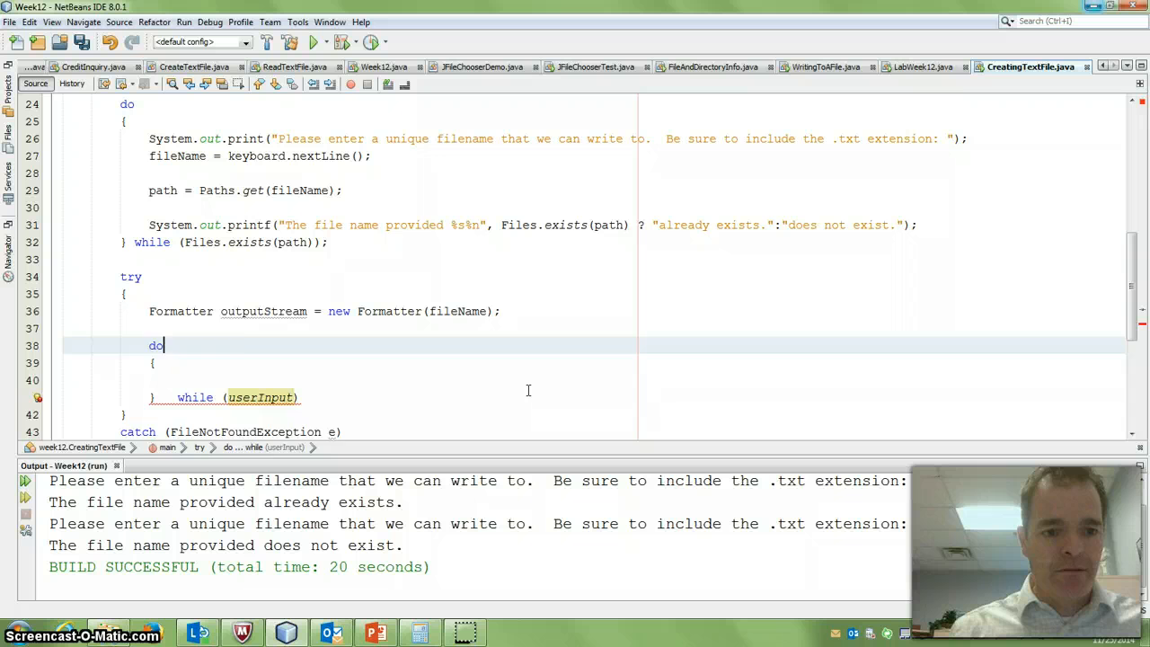
type("Striun")
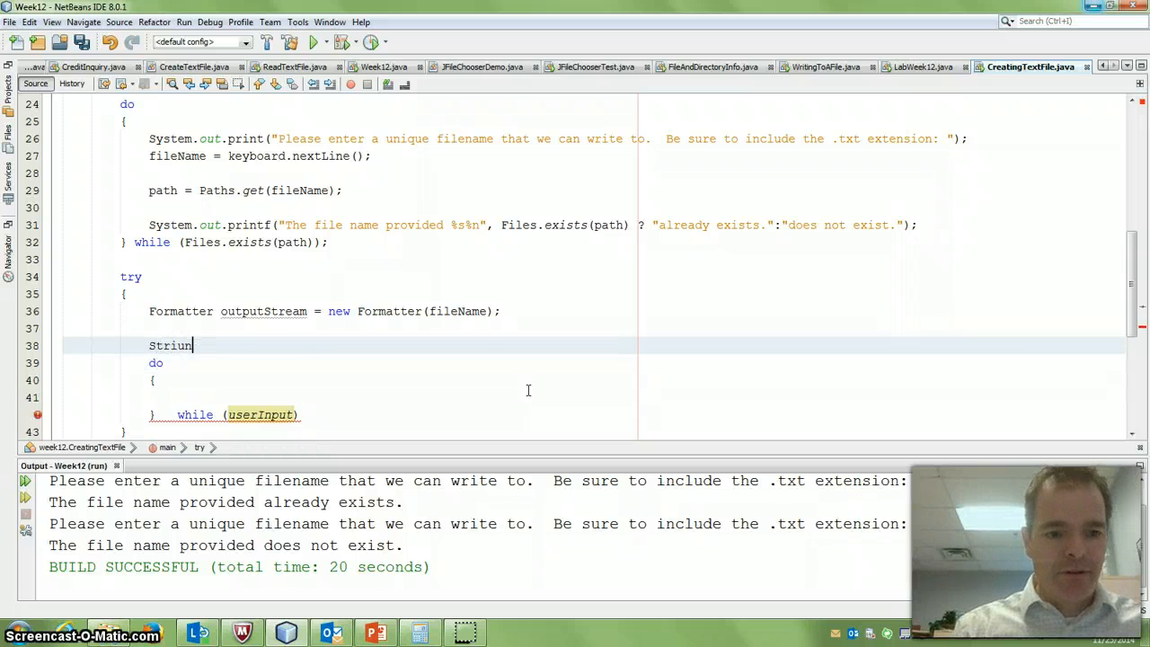
type("String userIn")
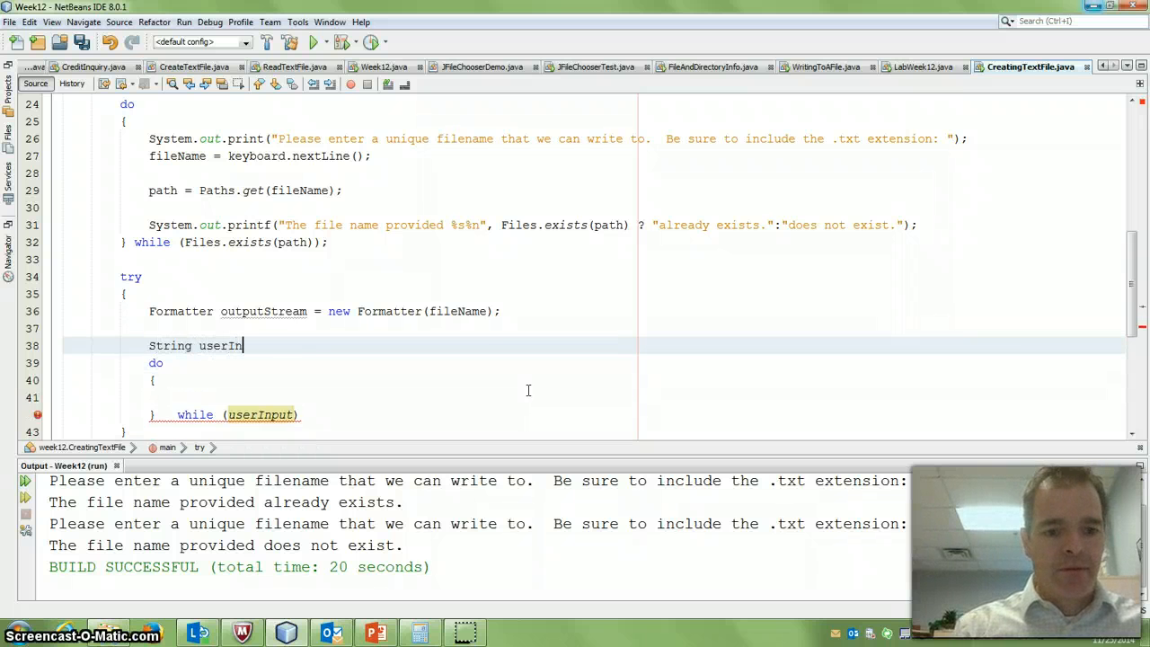
type("put;")
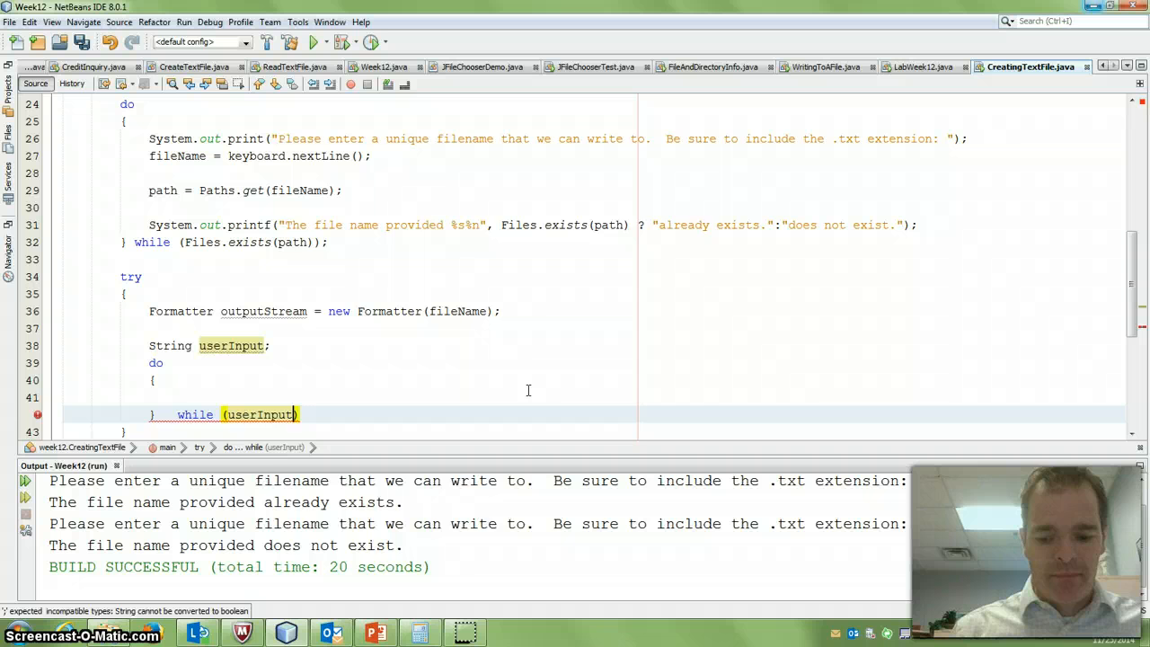
Make the while condition userInput.equalsIgnoreCase("-1").
type(".")
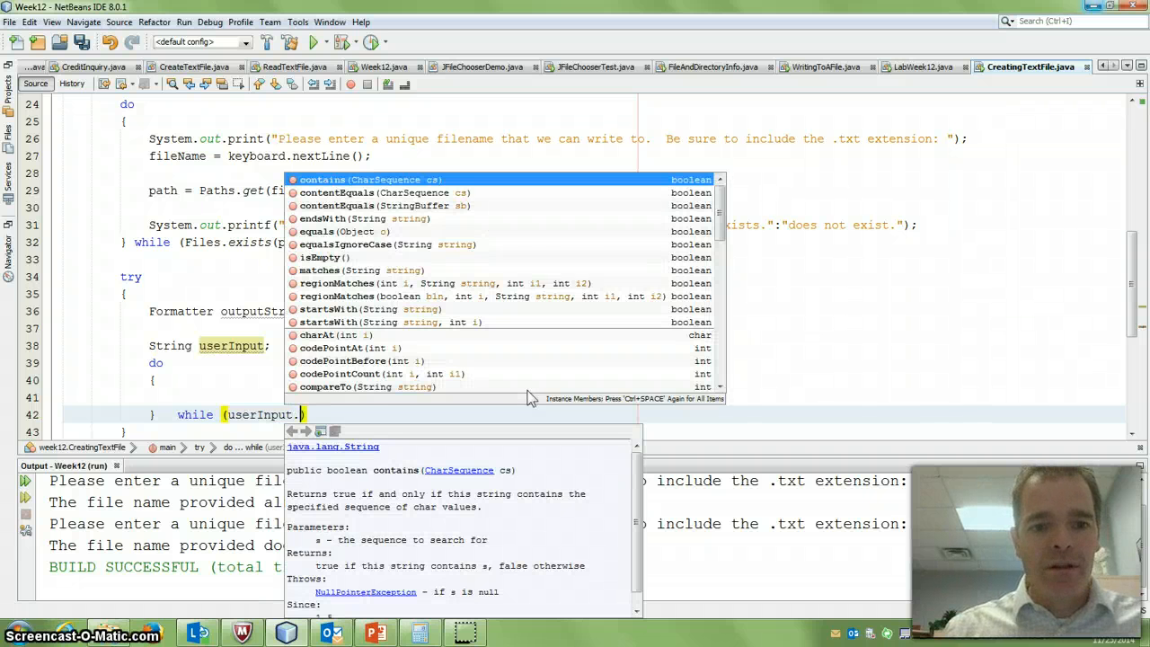
mouse_move(374, 255)
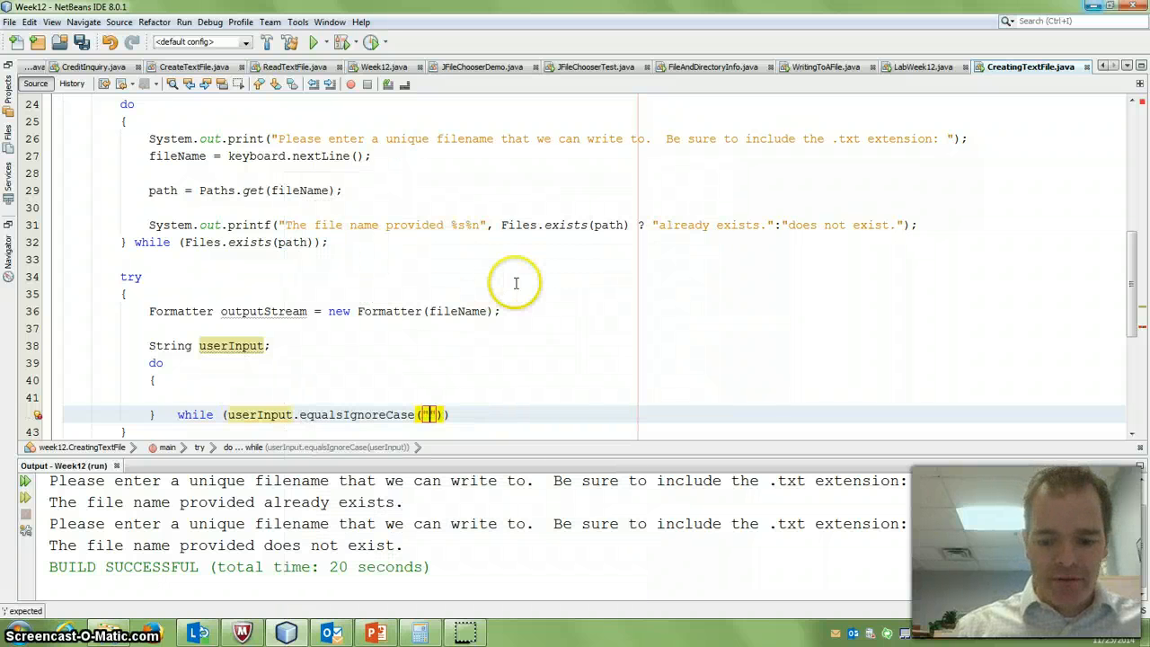
type("-1")
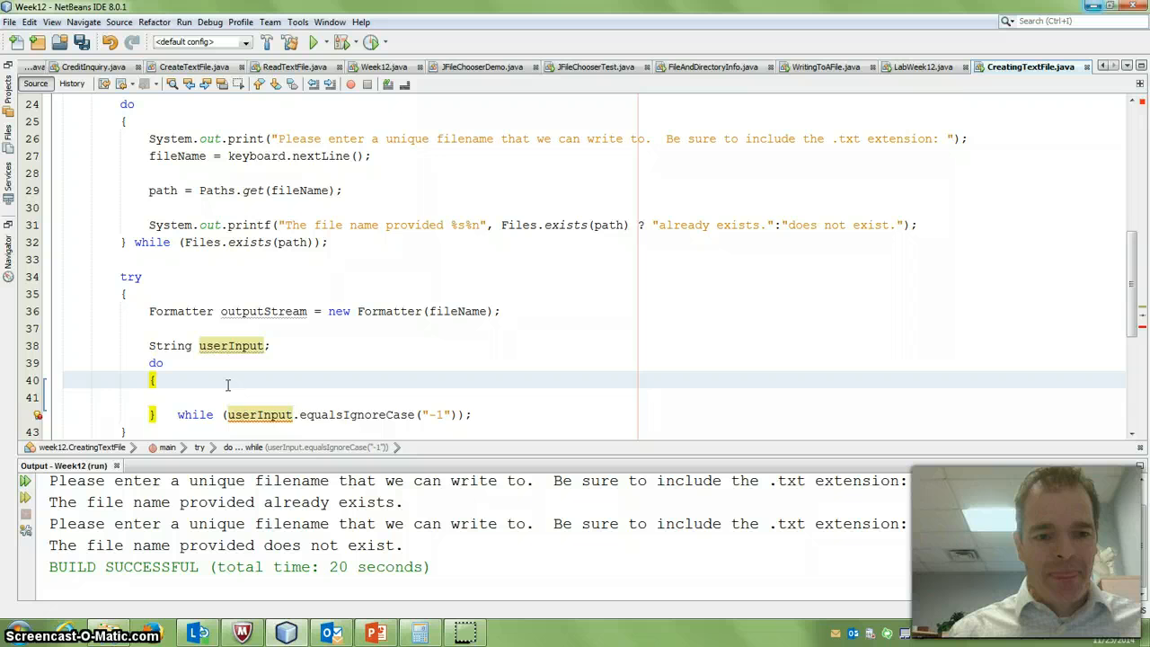
Prompt "Enter some text that will go in the text file: " inside the loop body.
type("System.out.print(\":")
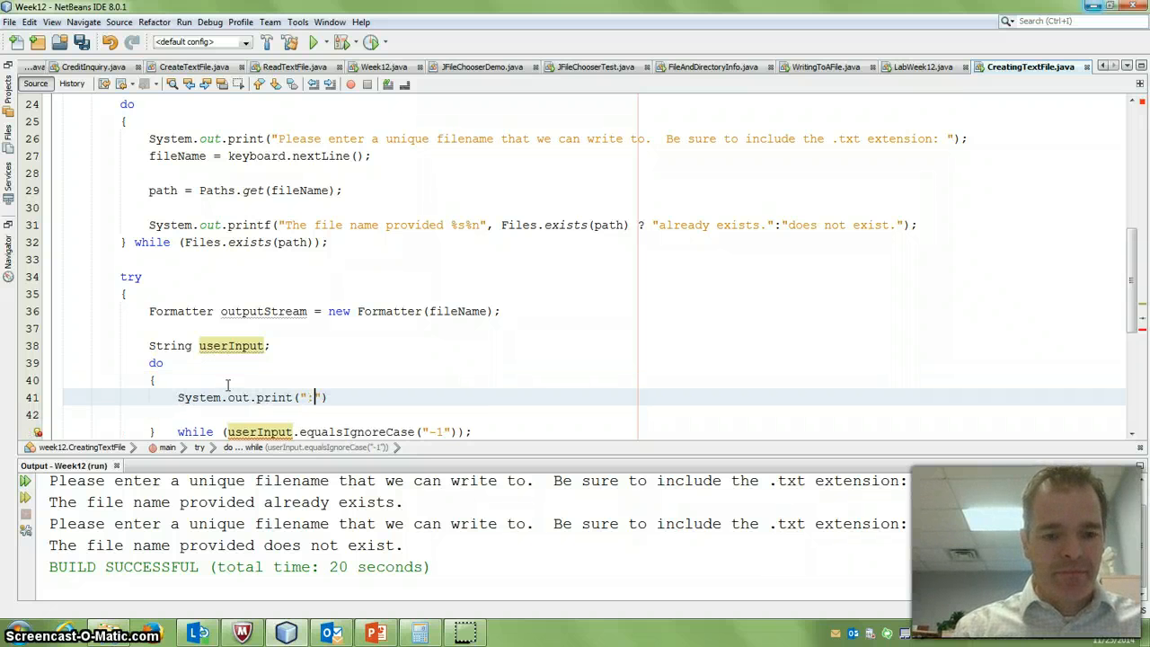
type("Enter some text that will go")
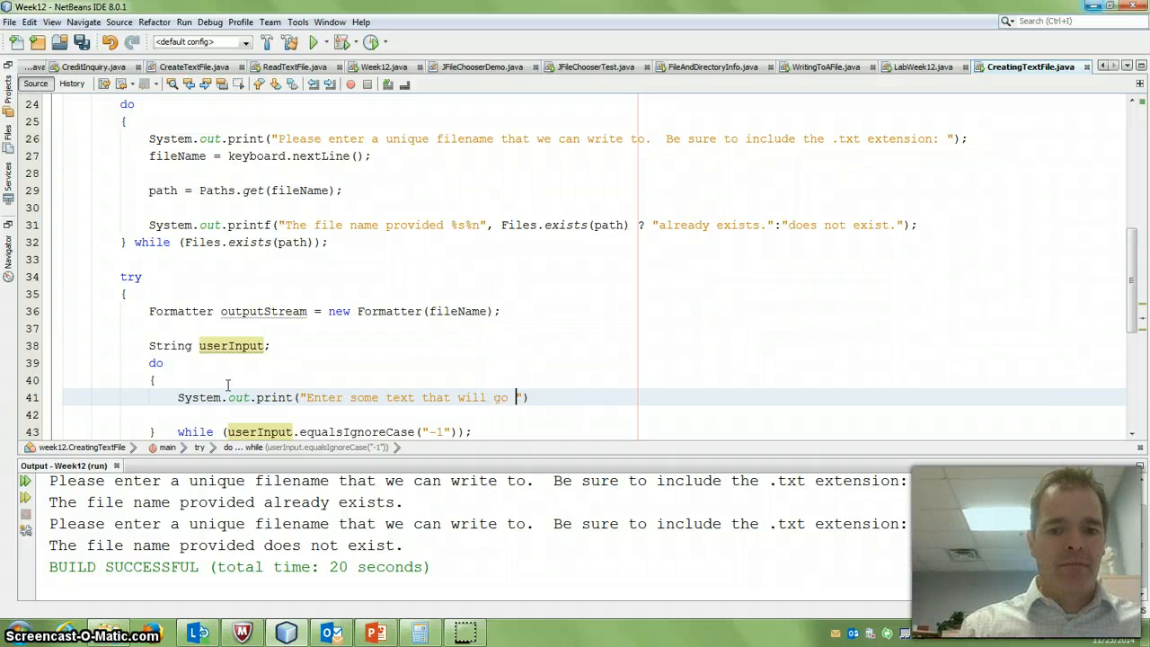
type("in the text file:")
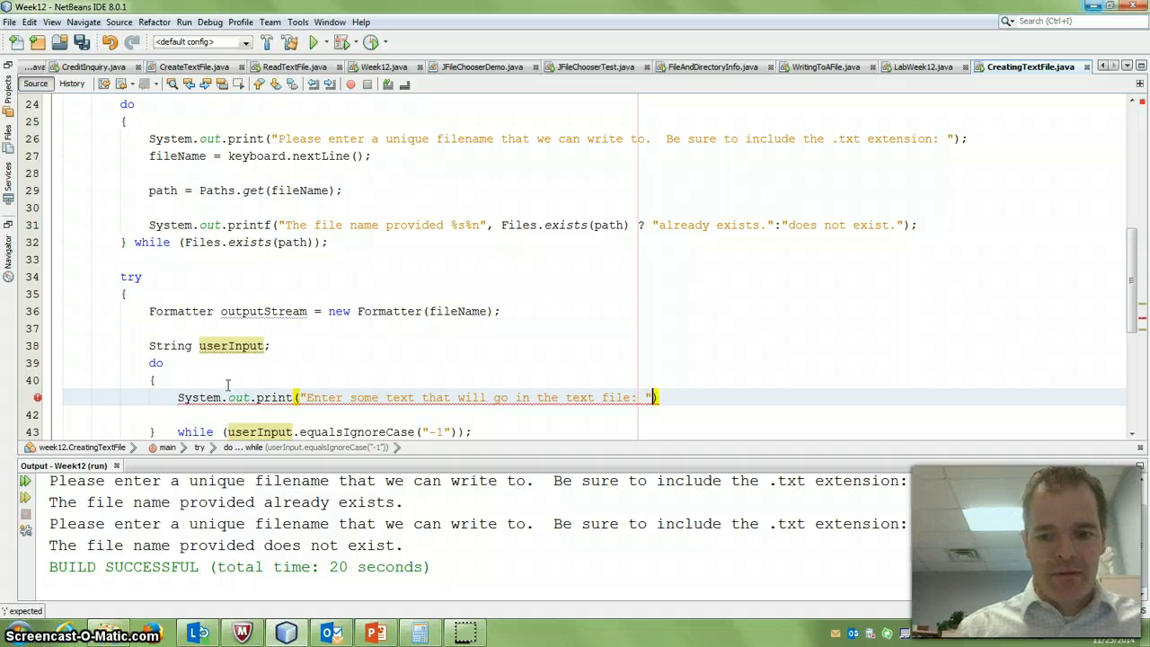
Read the entered line into userInput with keyboard.nextLine().
type("use")
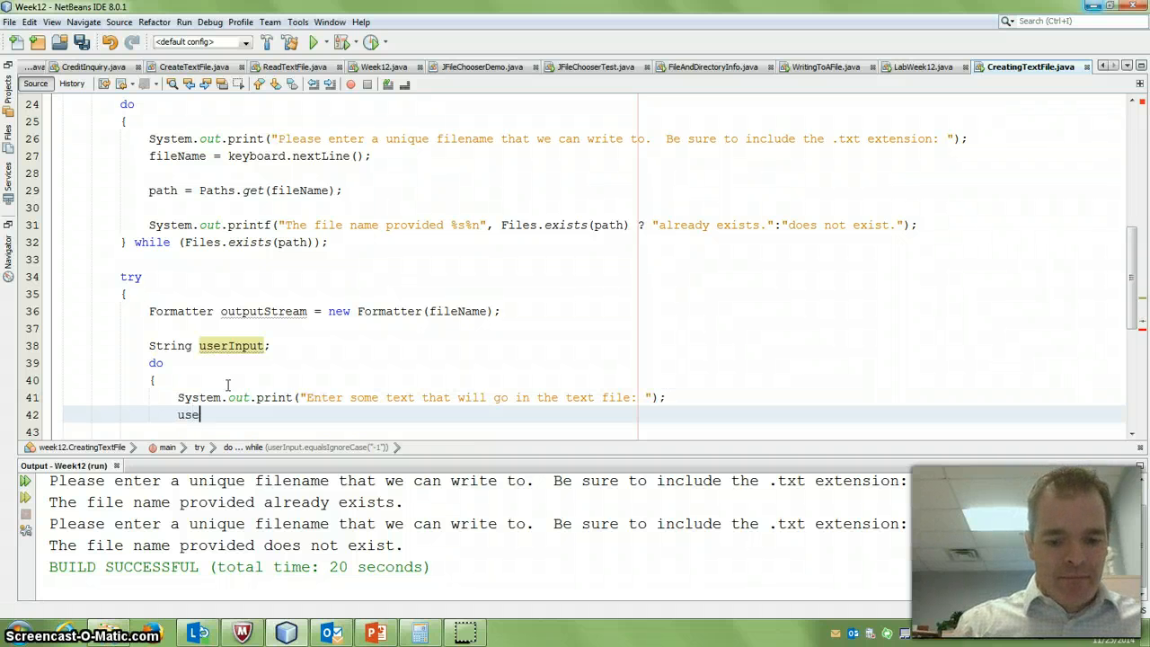
type("rInput")
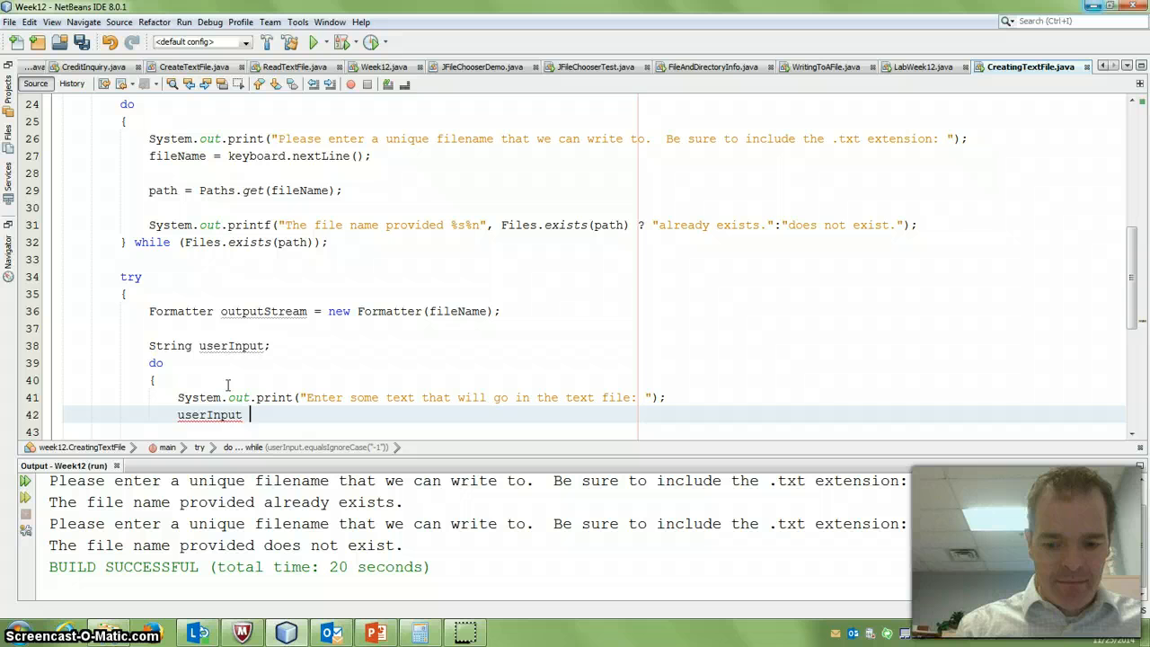
type("= ke")
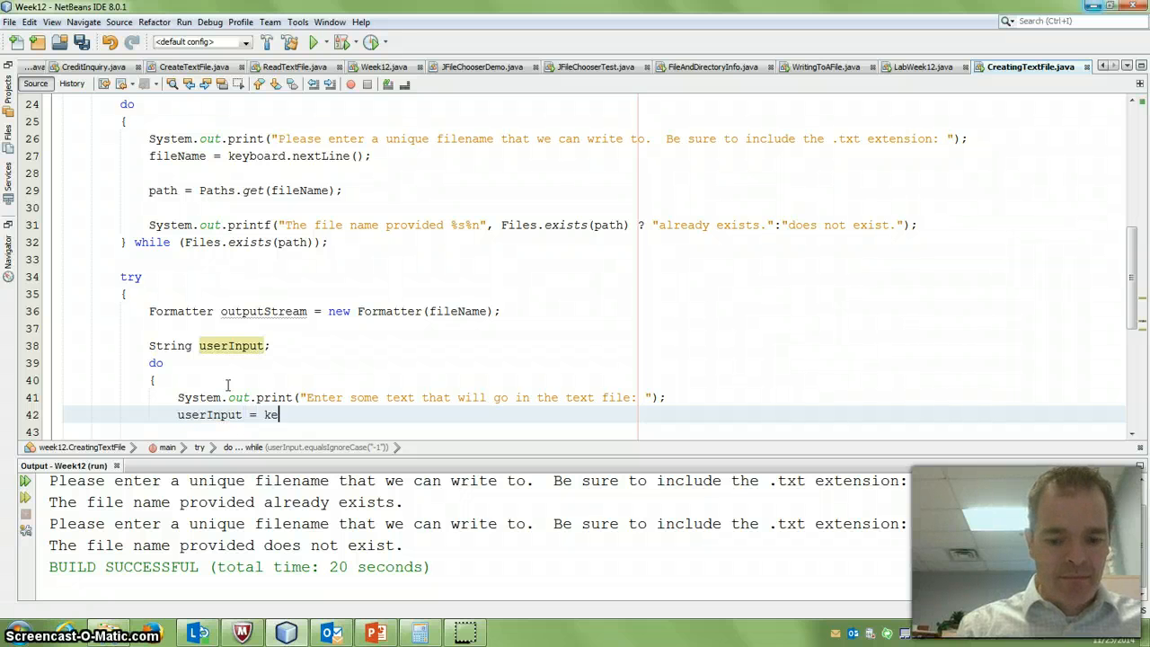
type("keyboard.nextLine();")
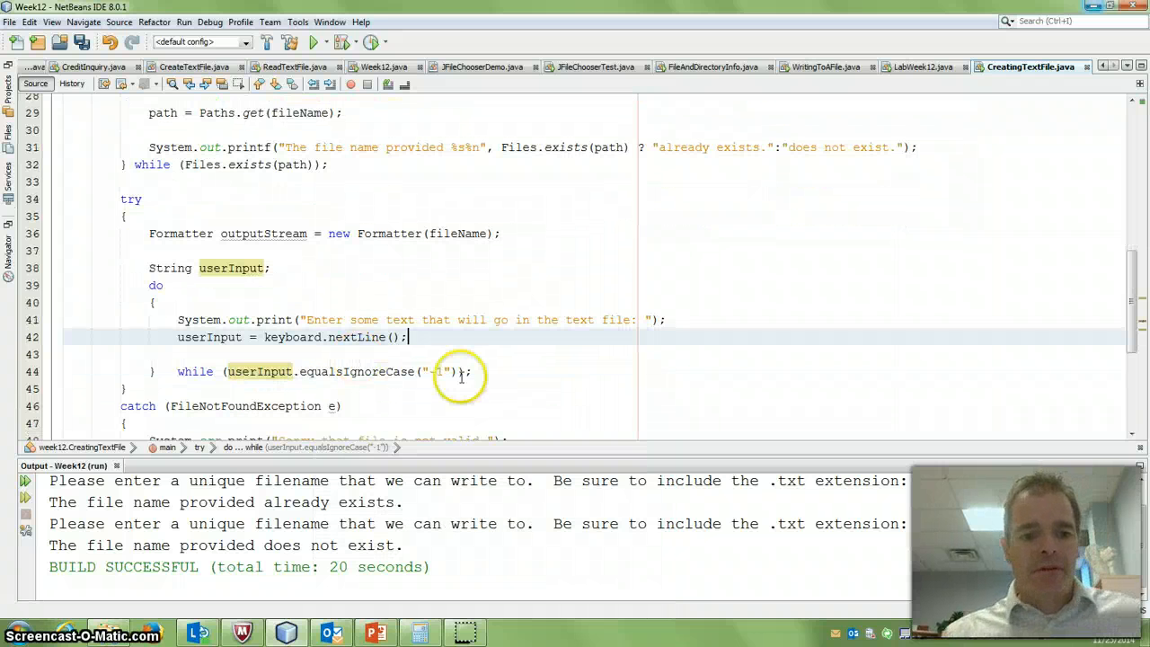
mouse_move(356, 298)
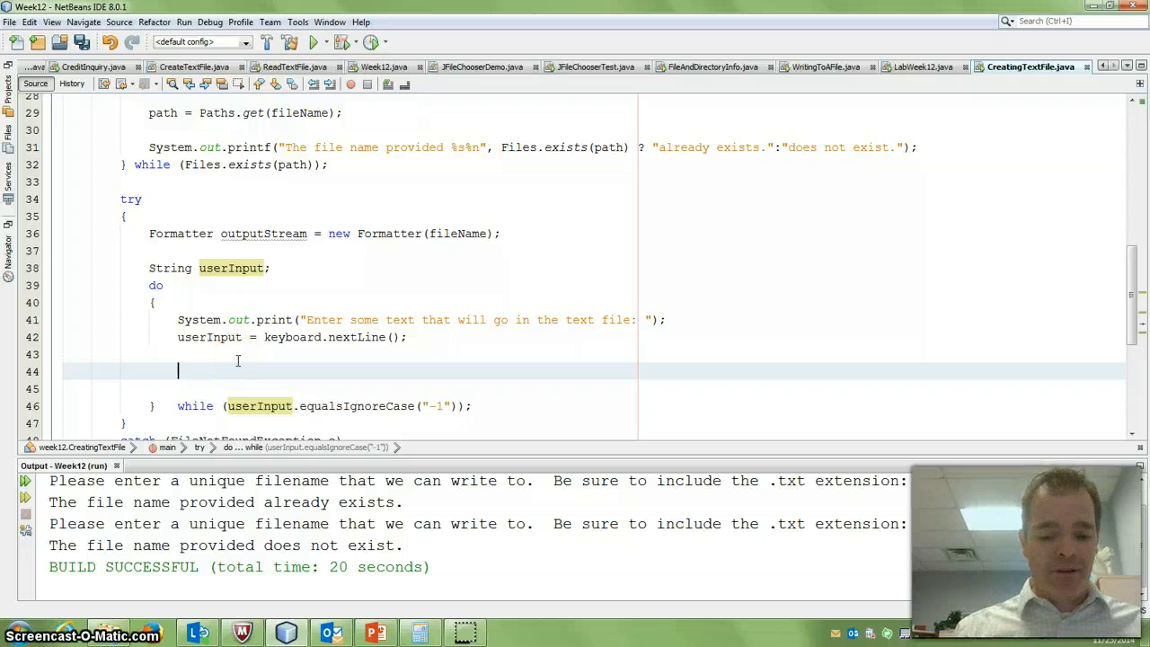
Write non-"-1" input via outputStream.format(userInput + "\n") and negate the while condition with !
type("if (!userInput.equalsIgnoreCase(\"-1")
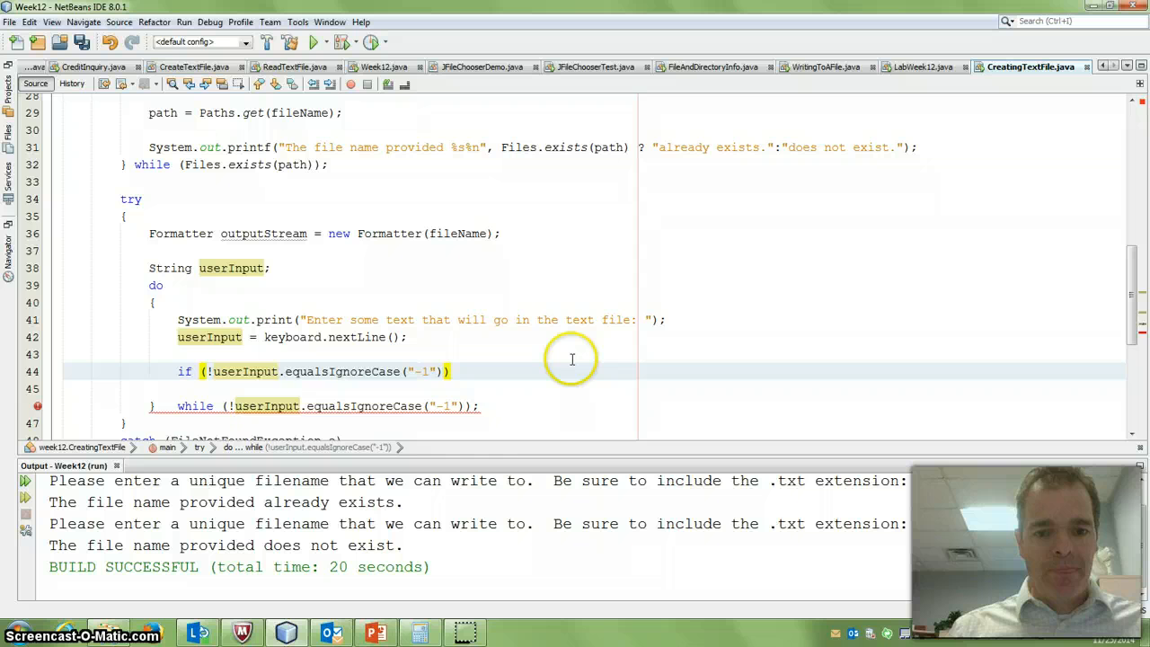
type("outputStream,")
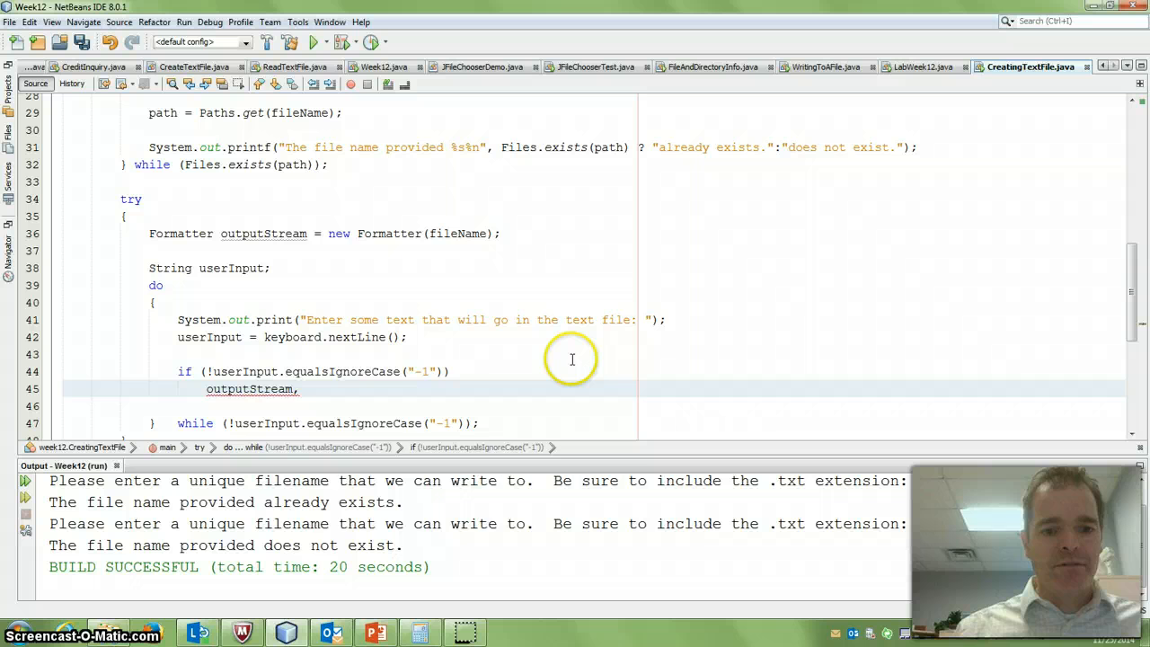
type(".")
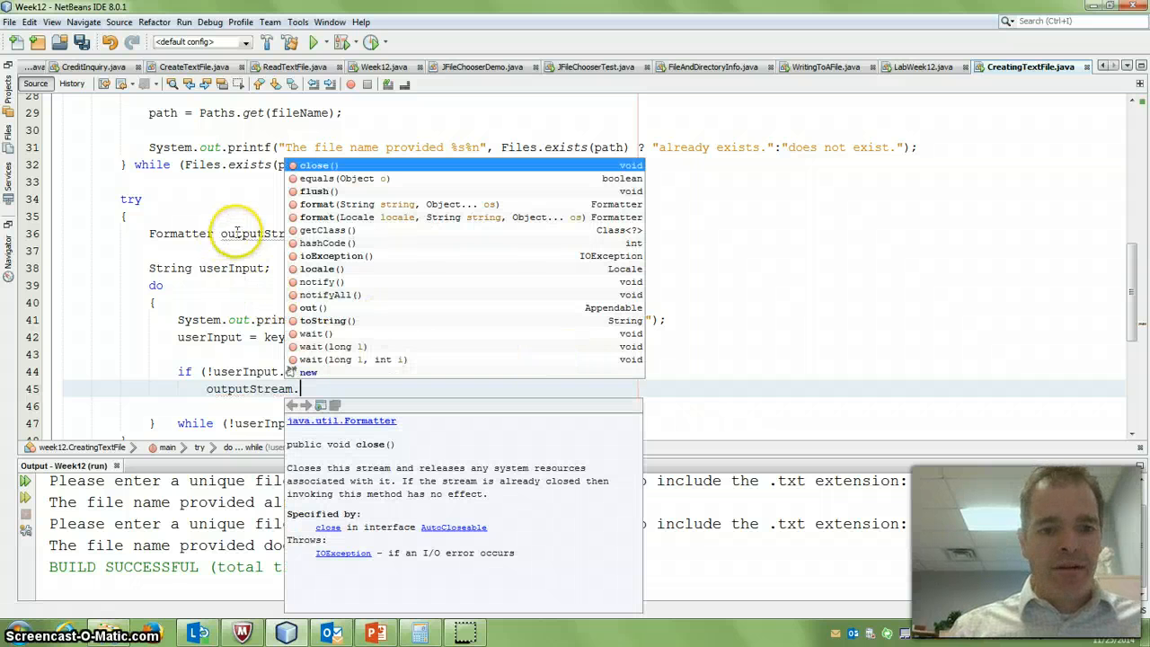
mouse_move(331, 201)
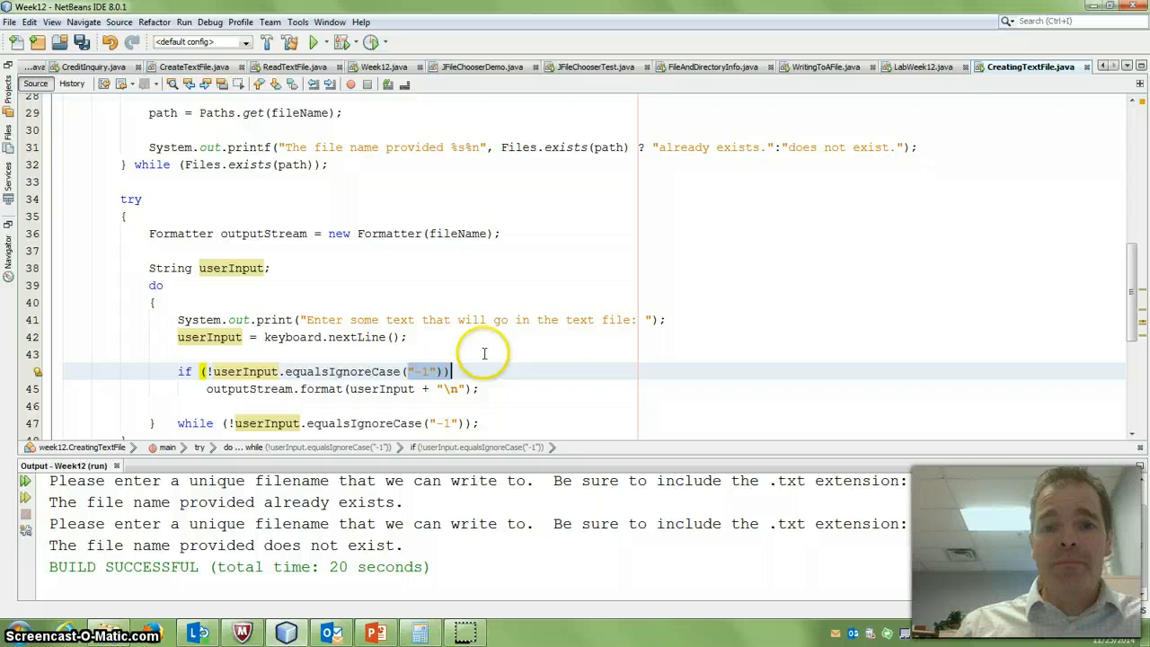
scroll("down", 3)
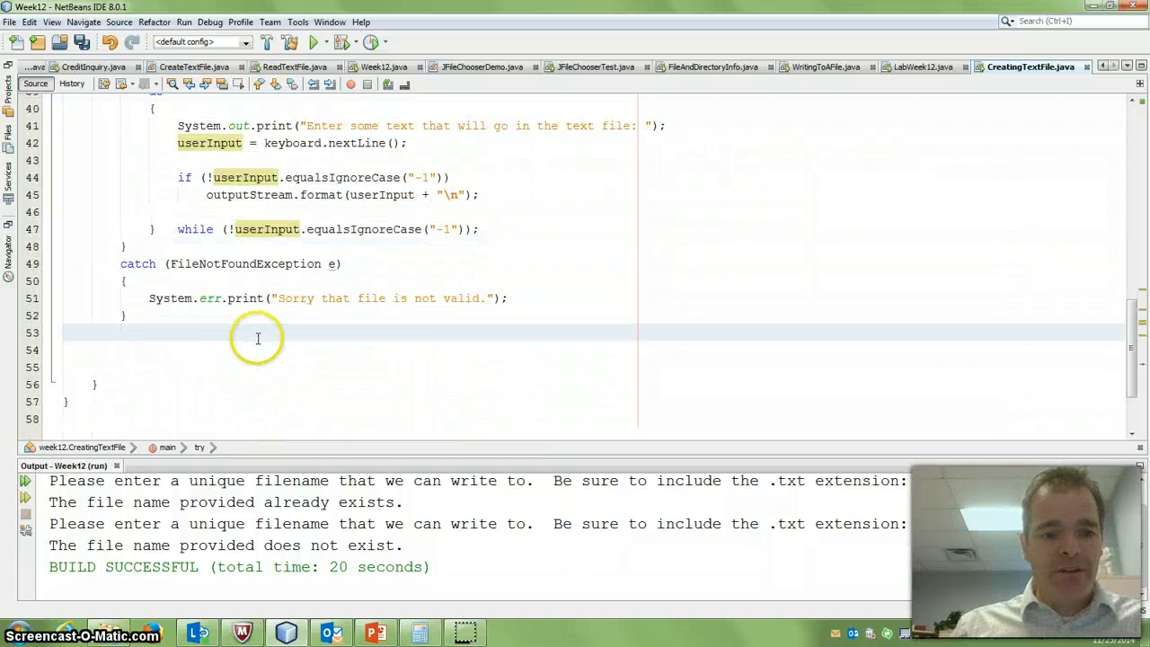
Add outputStream.close() after the do-while loop.
type("output")
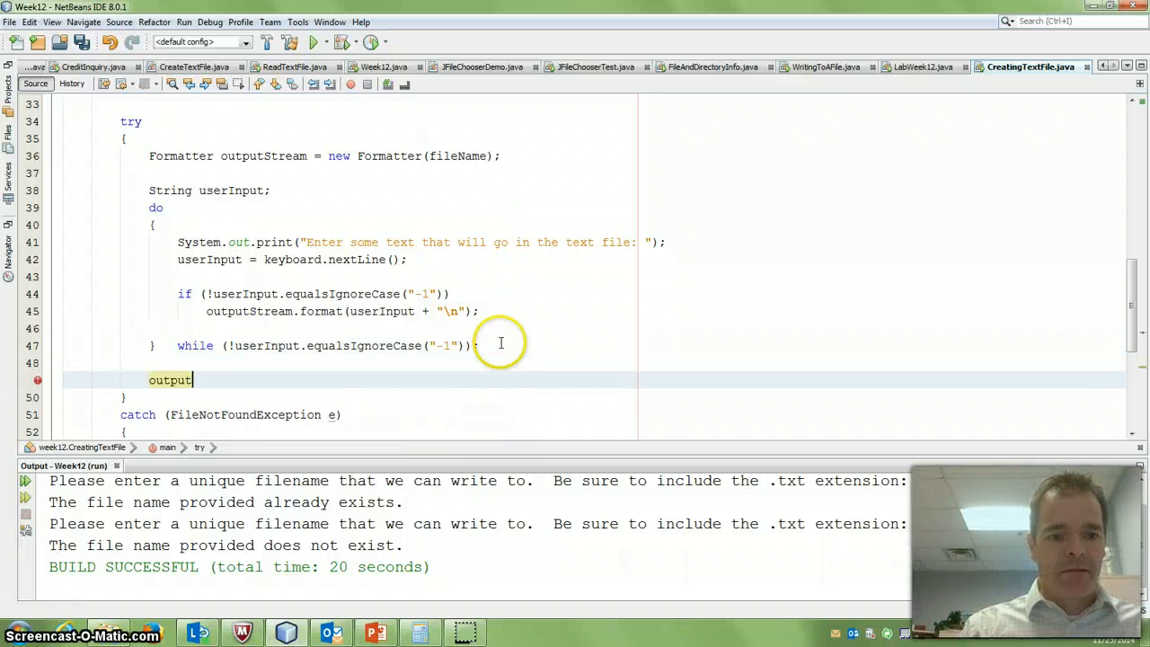
type("Stream.close();")
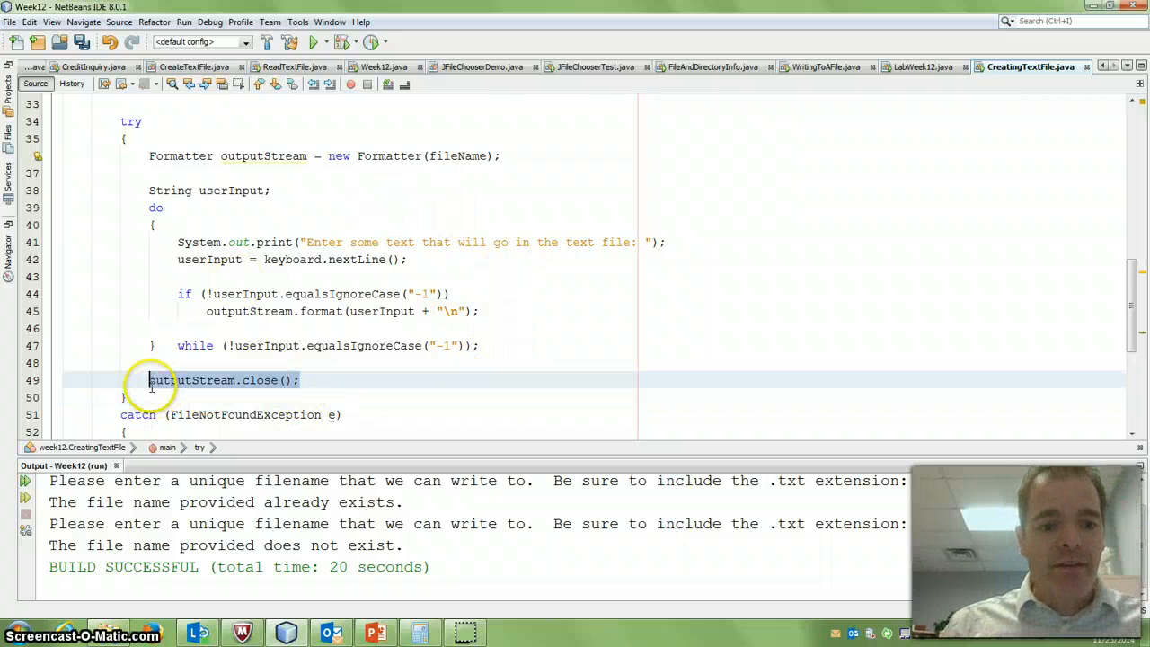
double_click(190, 381)
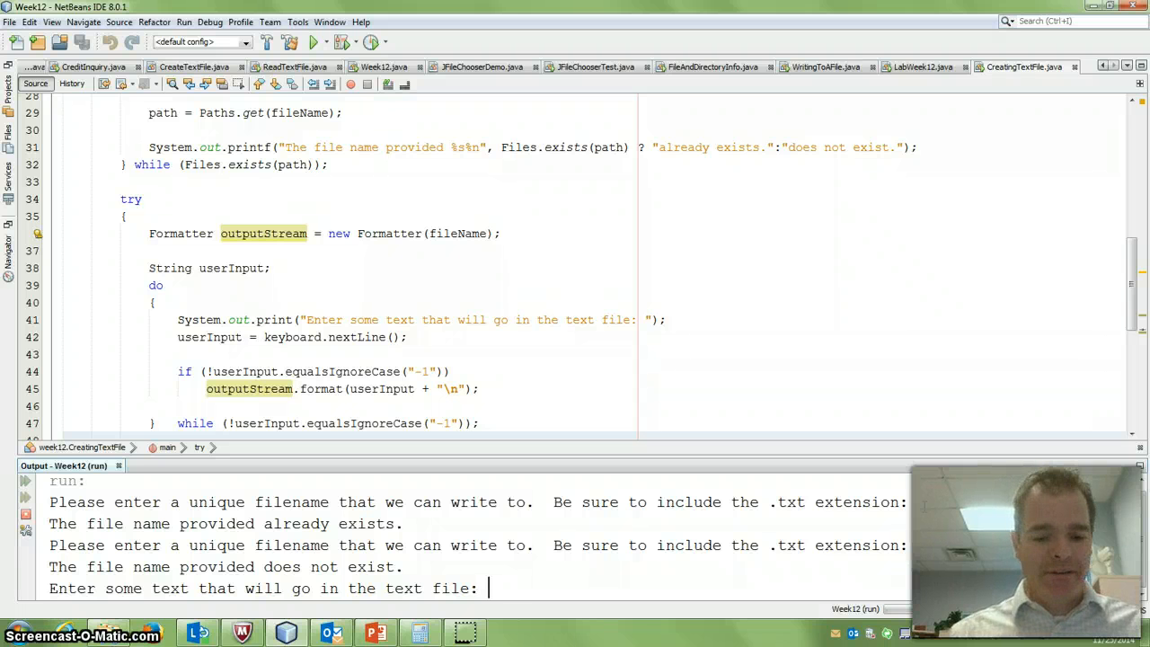
Run the program and enter two lines of text followed by -1 in the Output console.
type("Wow - this is g")
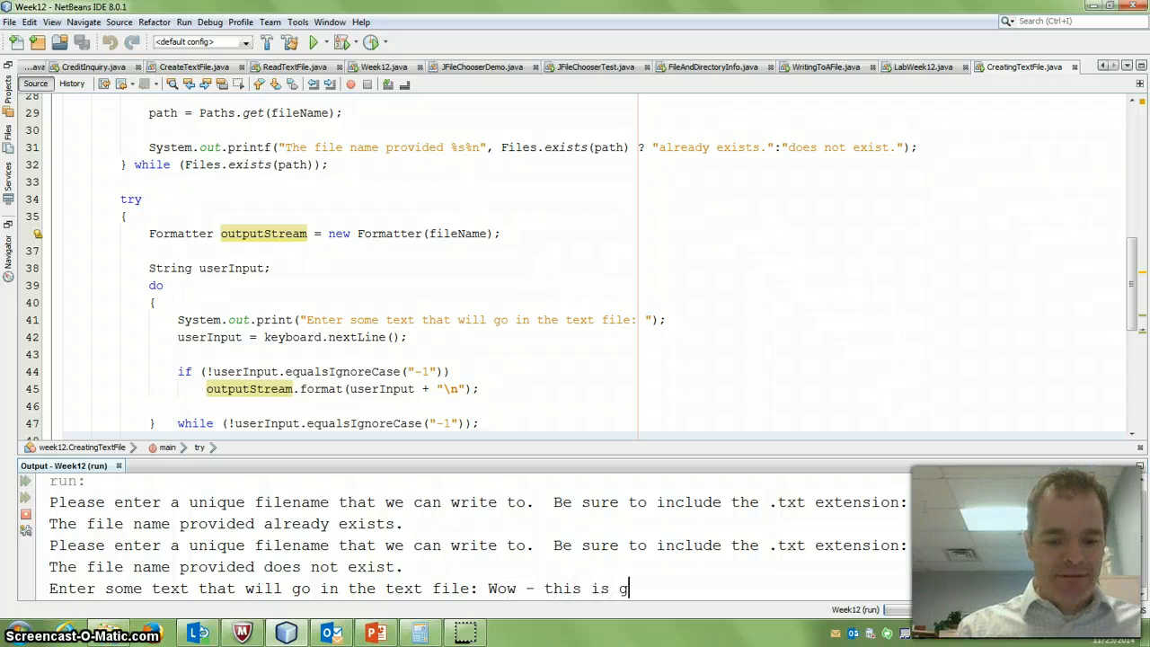
key("enter")
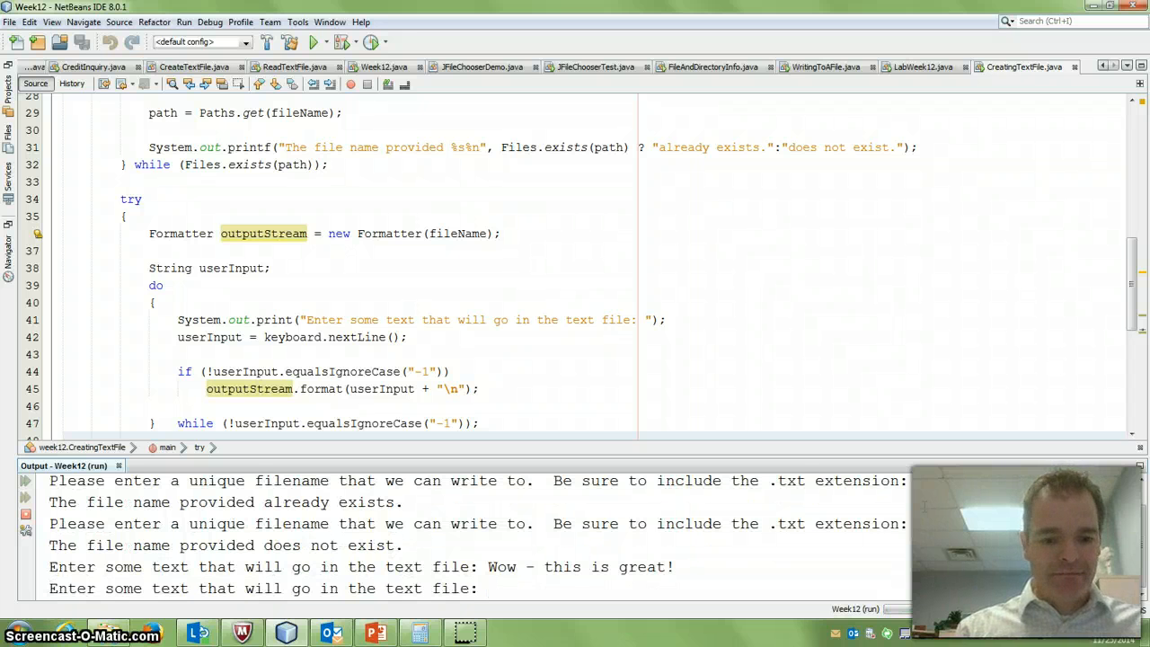
type("Jave is")
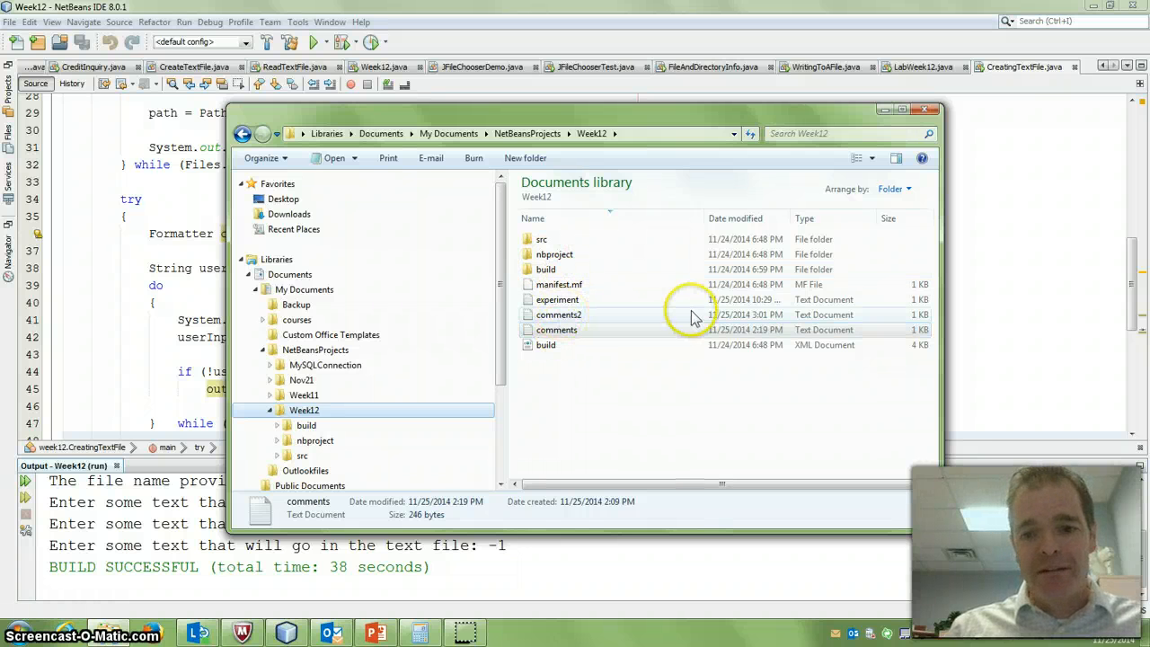
View comments2 in Notepad++ from Explorer to confirm it holds both entered lines.
right_click(559, 315)
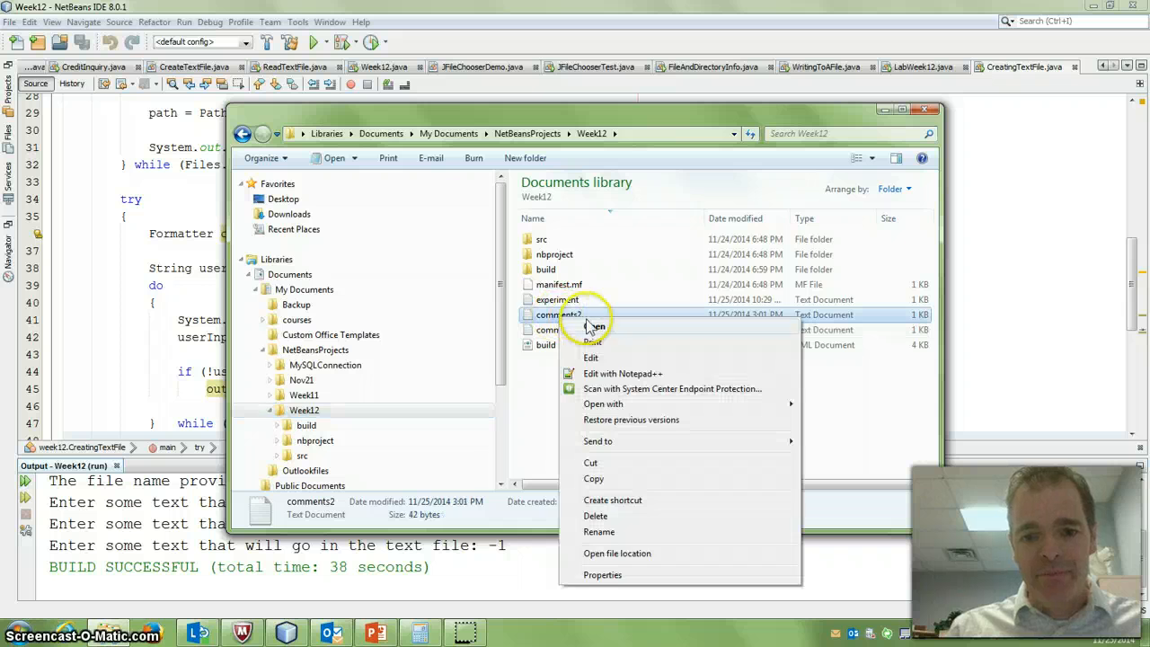
left_click(622, 372)
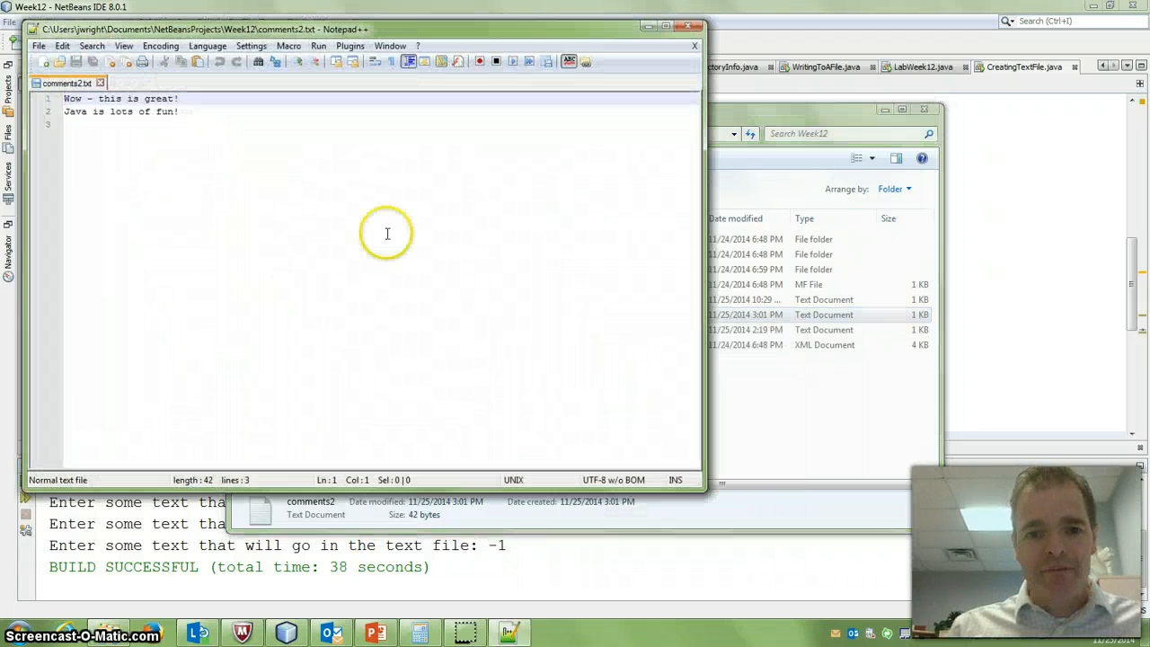